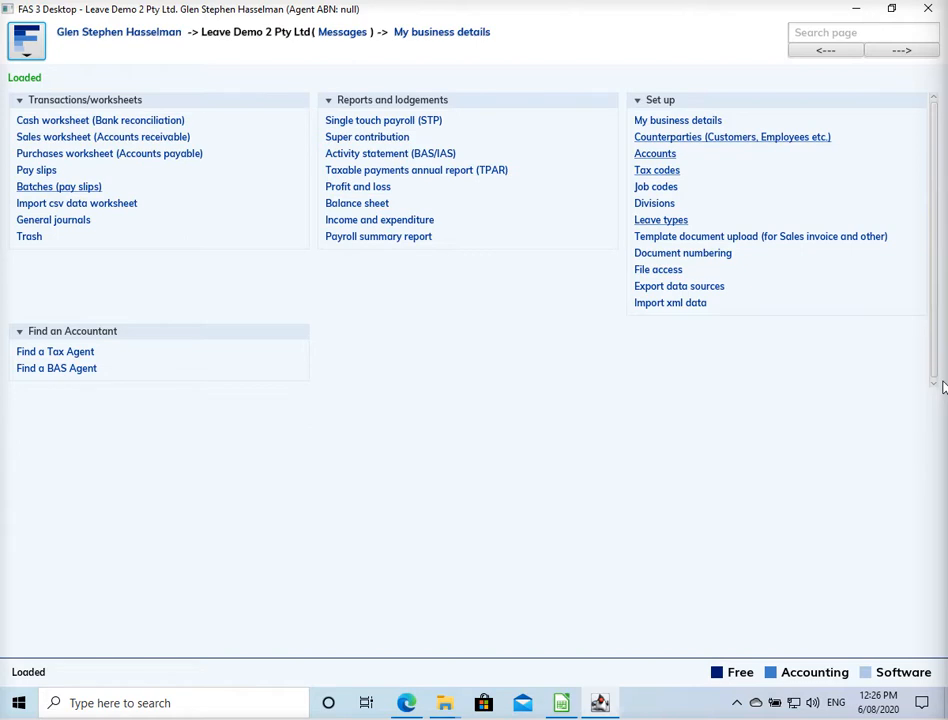
mouse_move(646, 431)
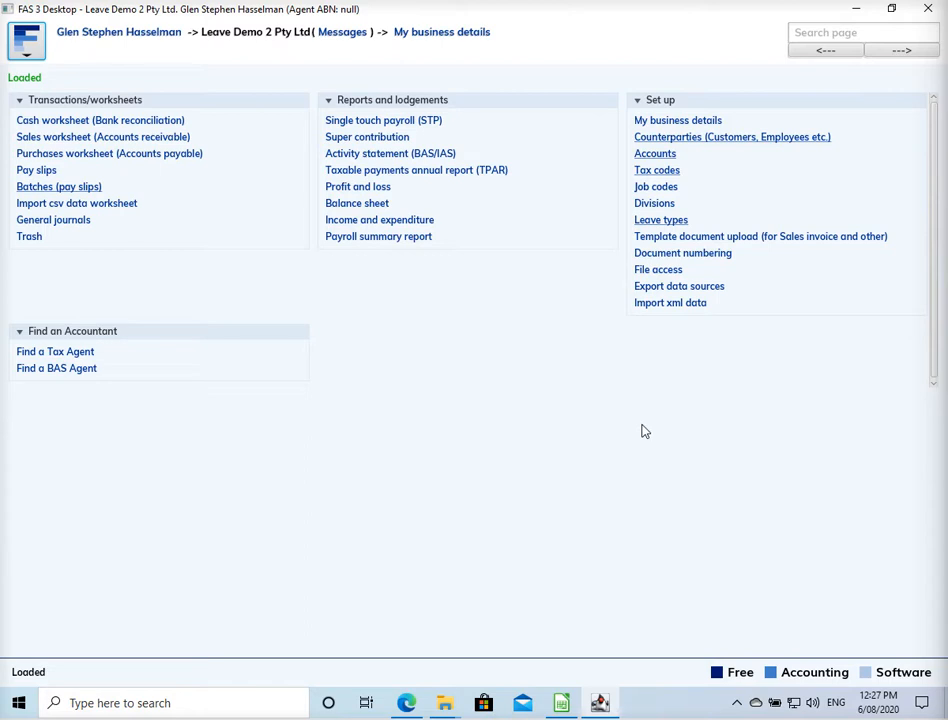
mouse_move(644, 430)
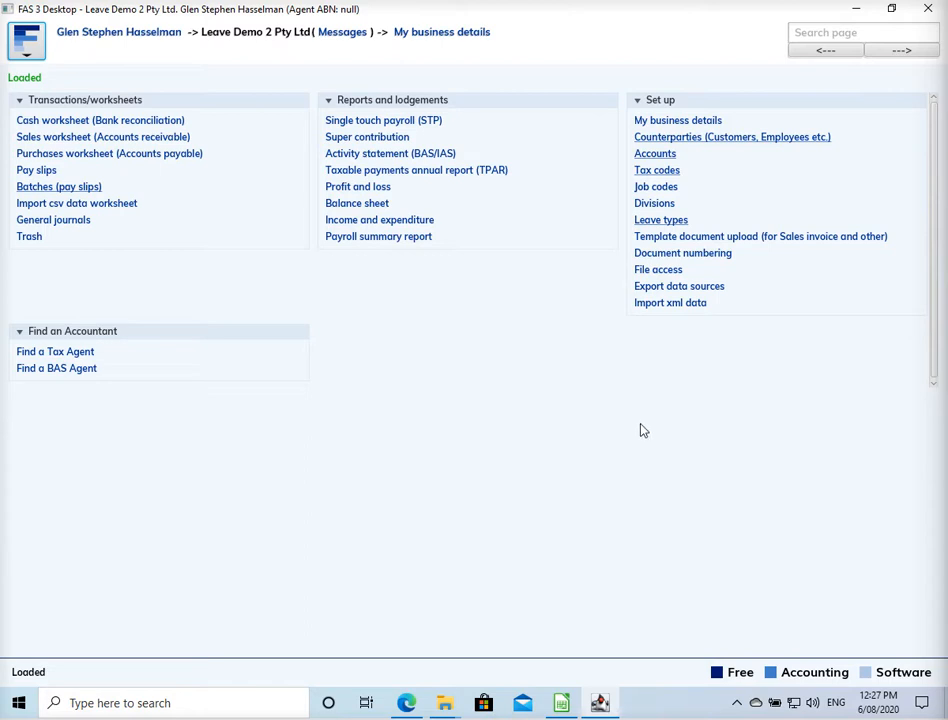
mouse_move(639, 428)
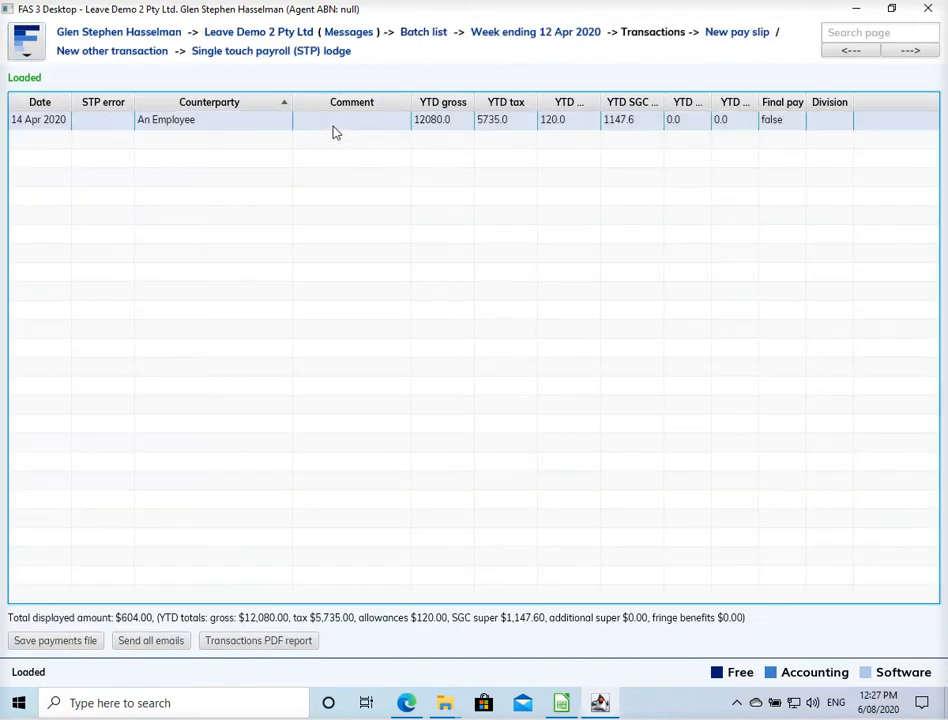
Step: Open An Employee's 14 Apr 2020 pay slip to view net pay and leave accruals
double_click(166, 119)
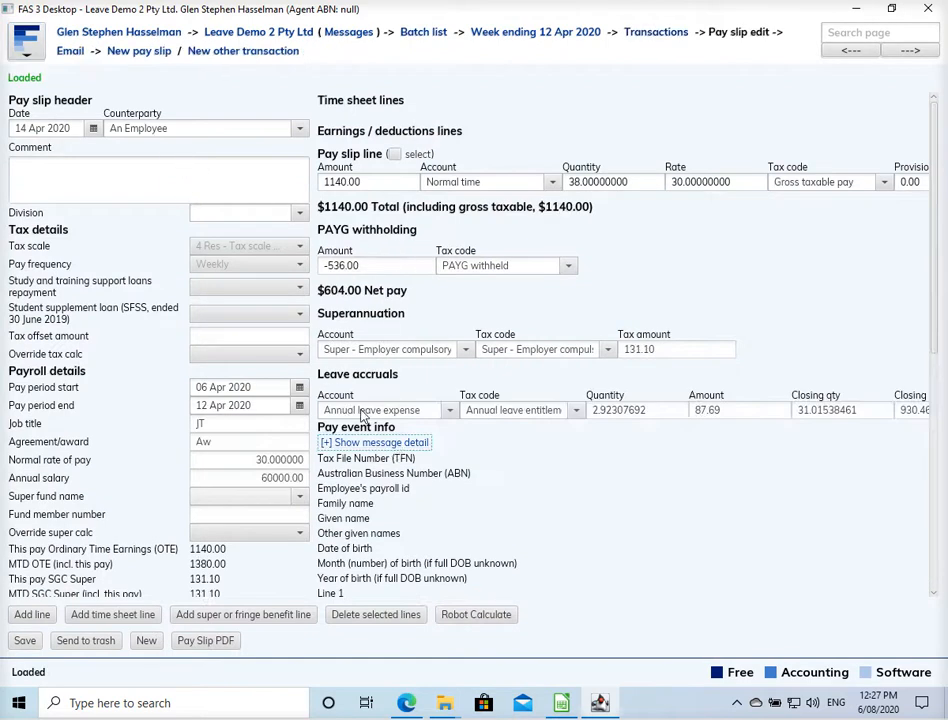
mouse_move(504, 419)
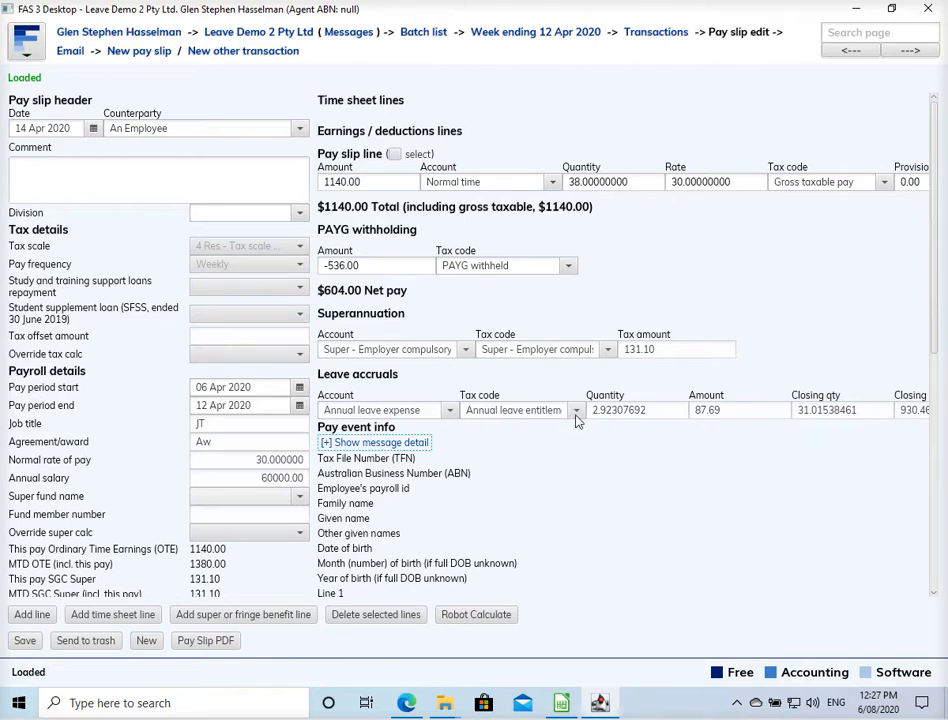
mouse_move(814, 420)
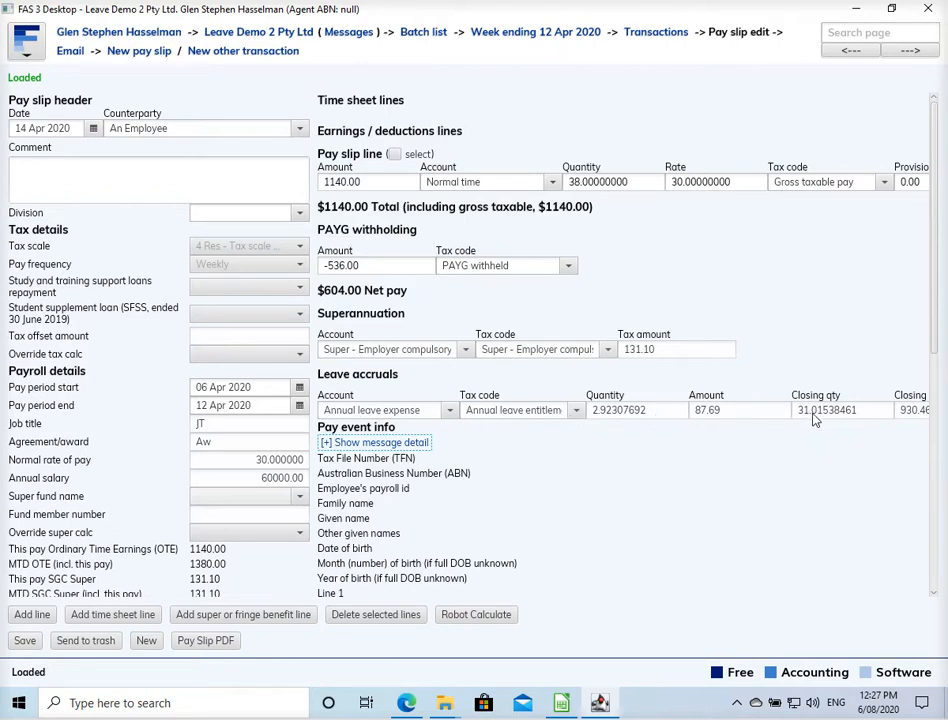
mouse_move(862, 418)
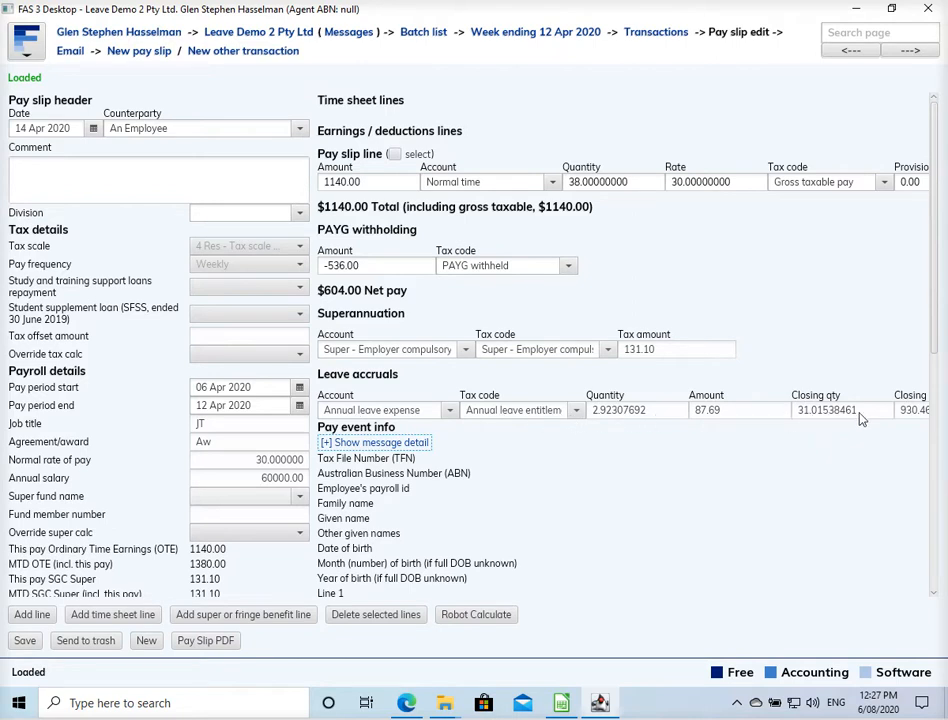
mouse_move(794, 418)
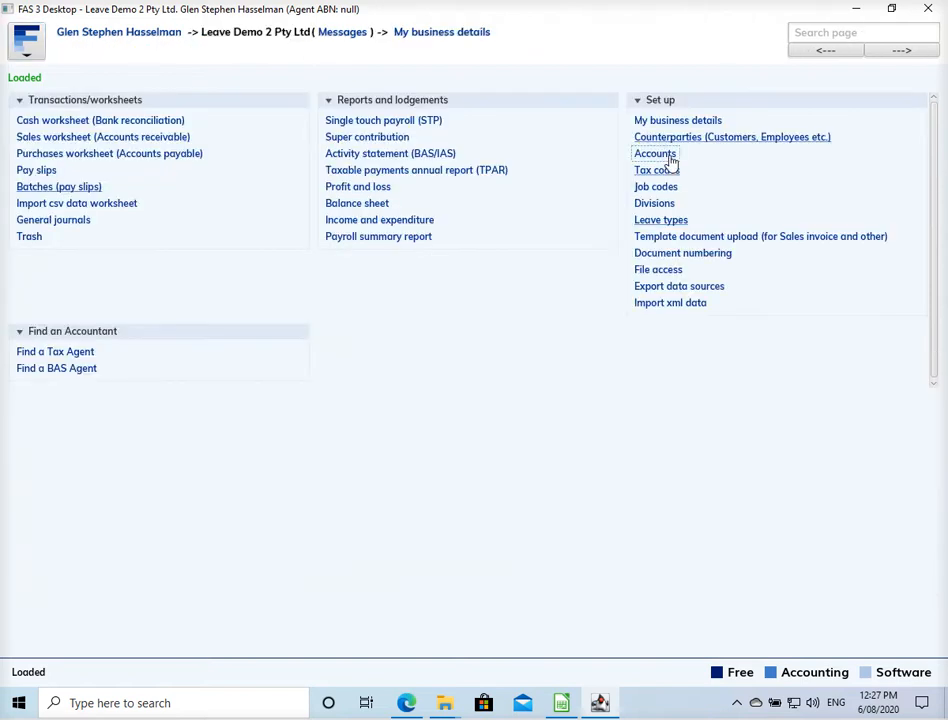
Step: Open the Annual leave taken account and keep its type as earnings including leave taken
left_click(654, 153)
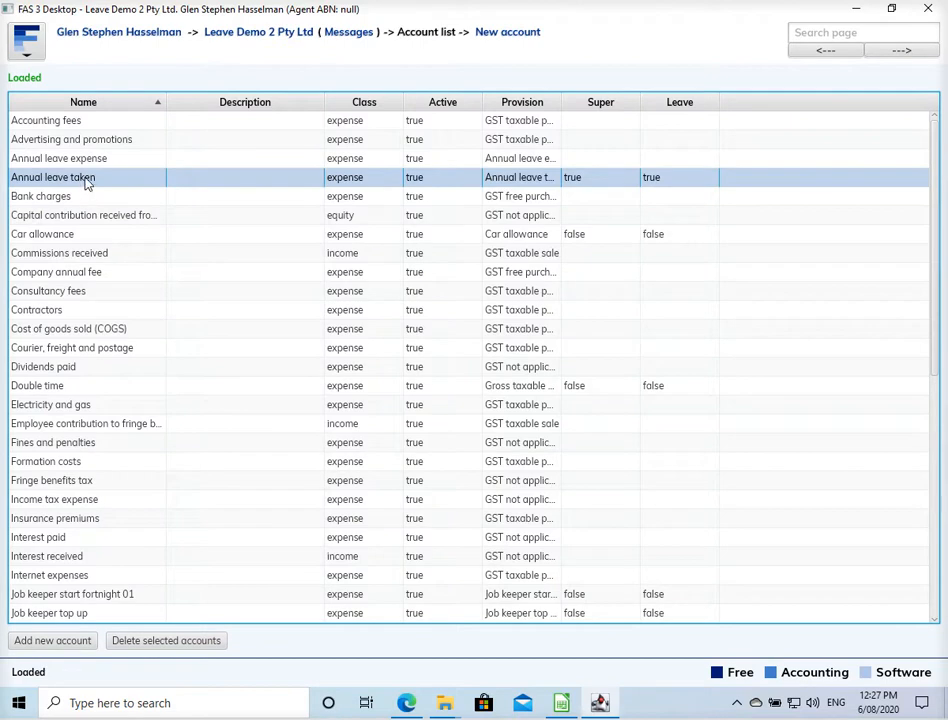
double_click(52, 177)
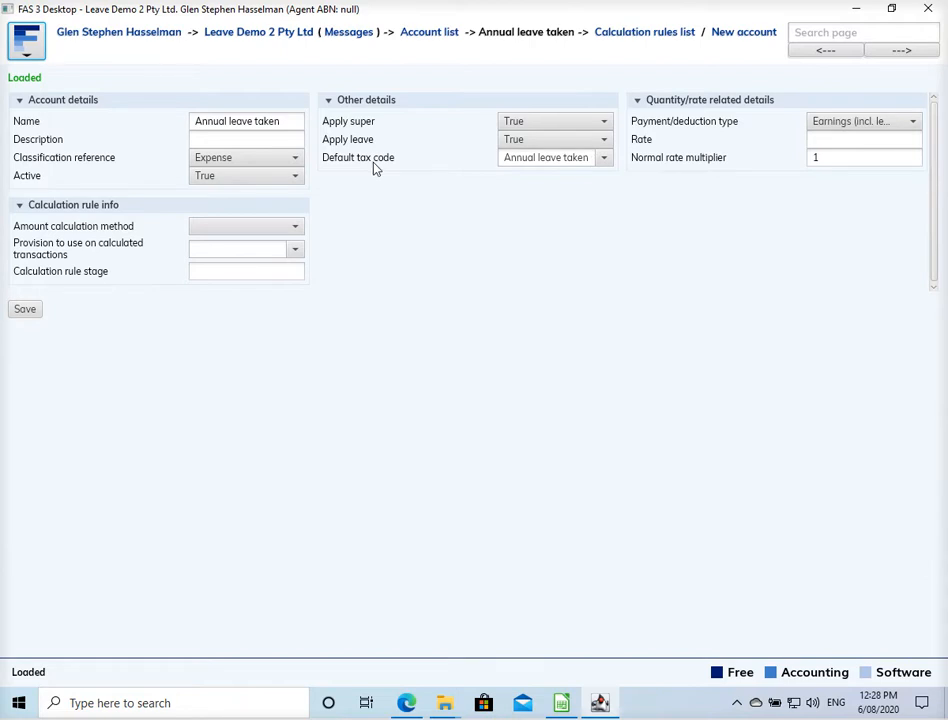
mouse_move(579, 177)
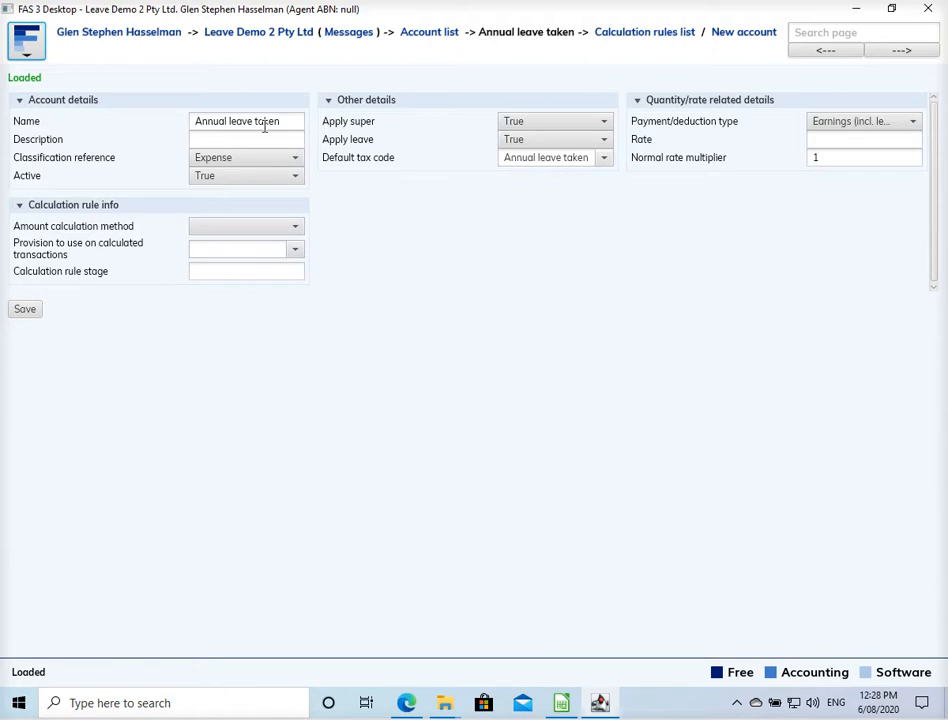
mouse_move(409, 165)
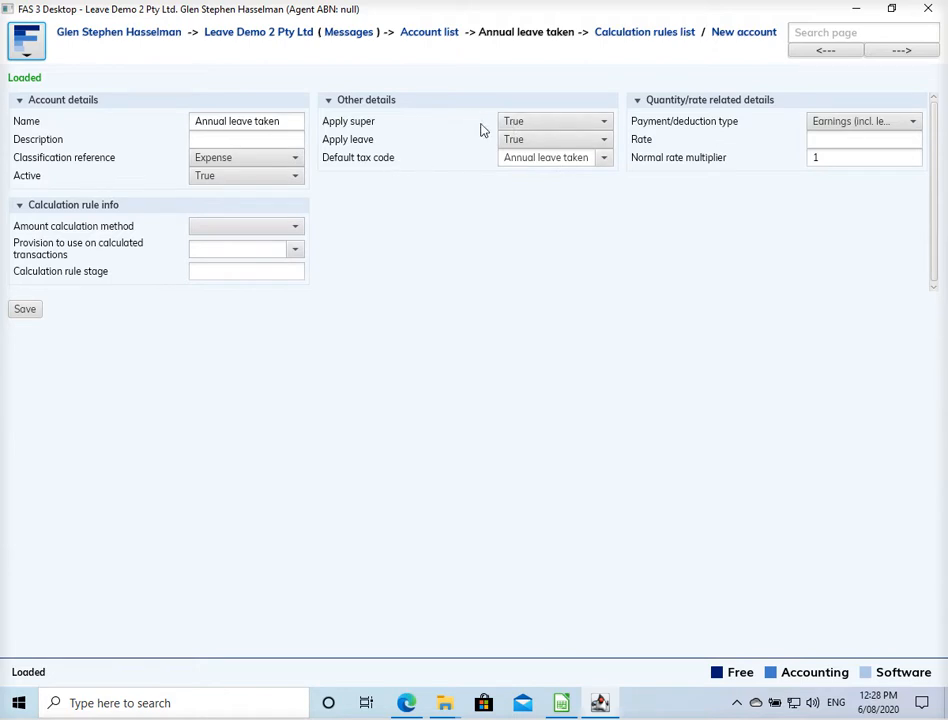
mouse_move(526, 140)
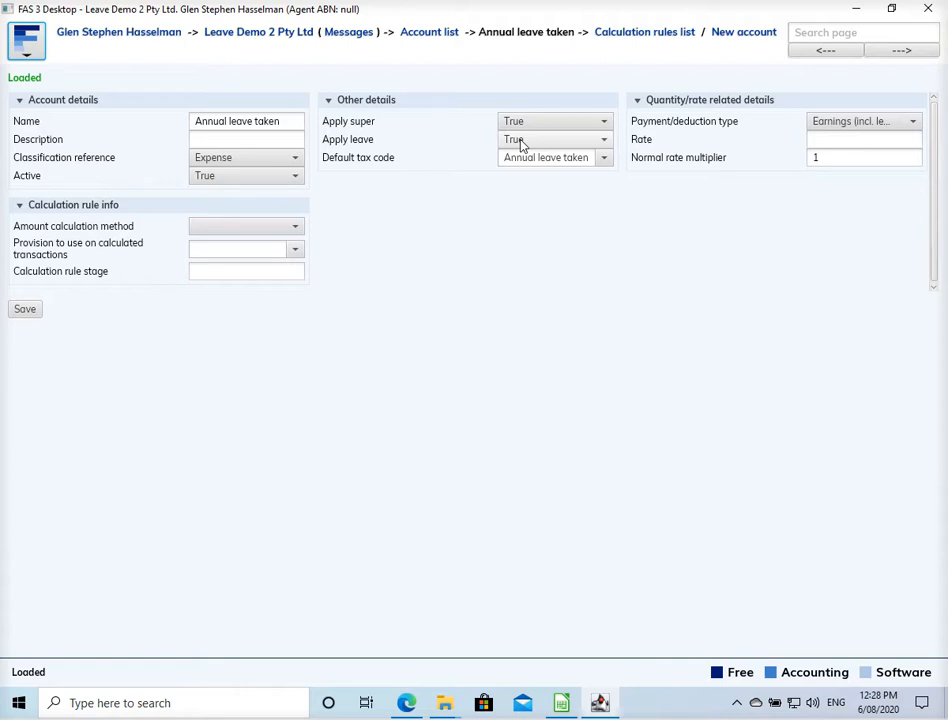
mouse_move(506, 146)
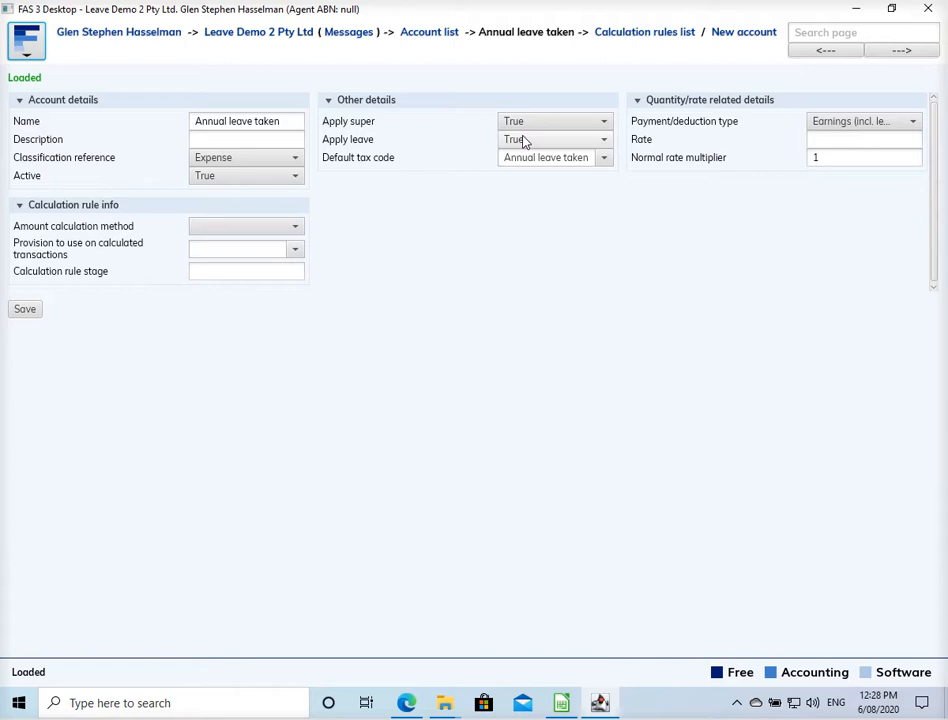
mouse_move(410, 155)
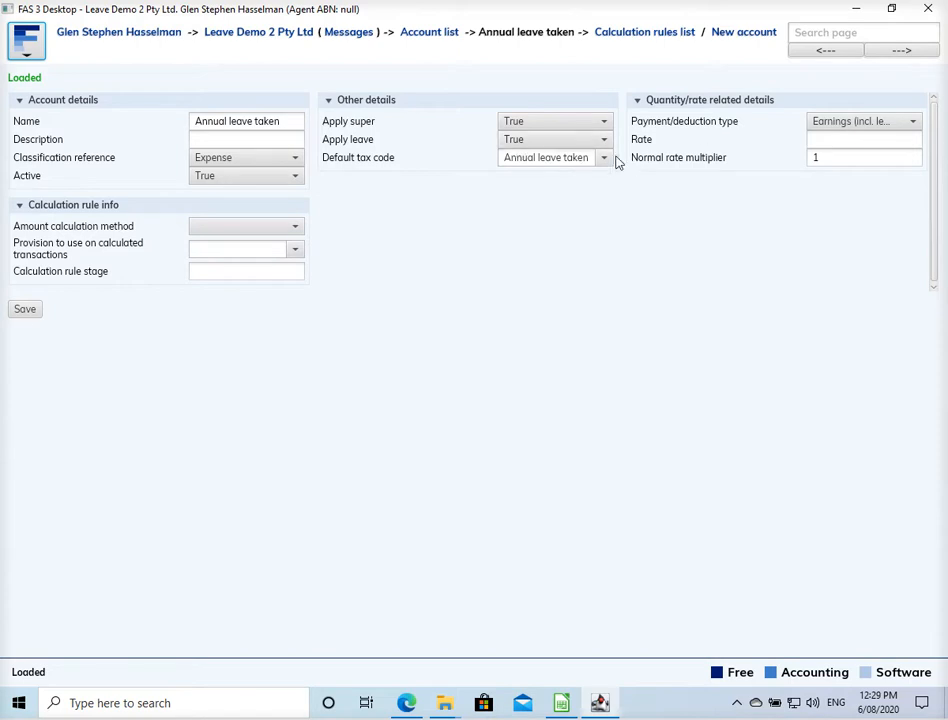
left_click(604, 157)
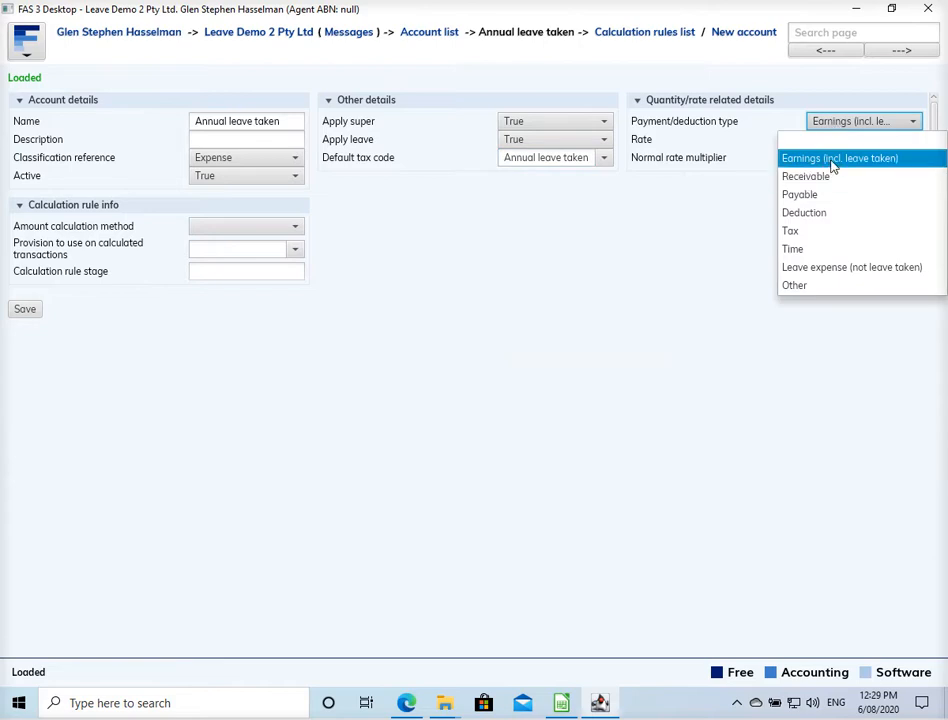
mouse_move(881, 177)
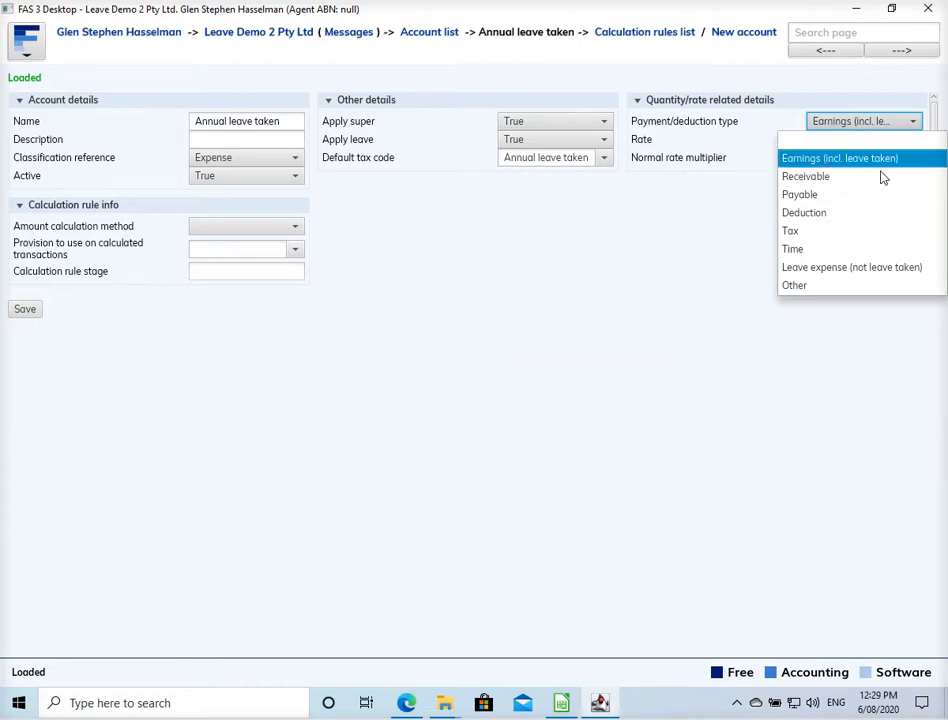
mouse_move(890, 275)
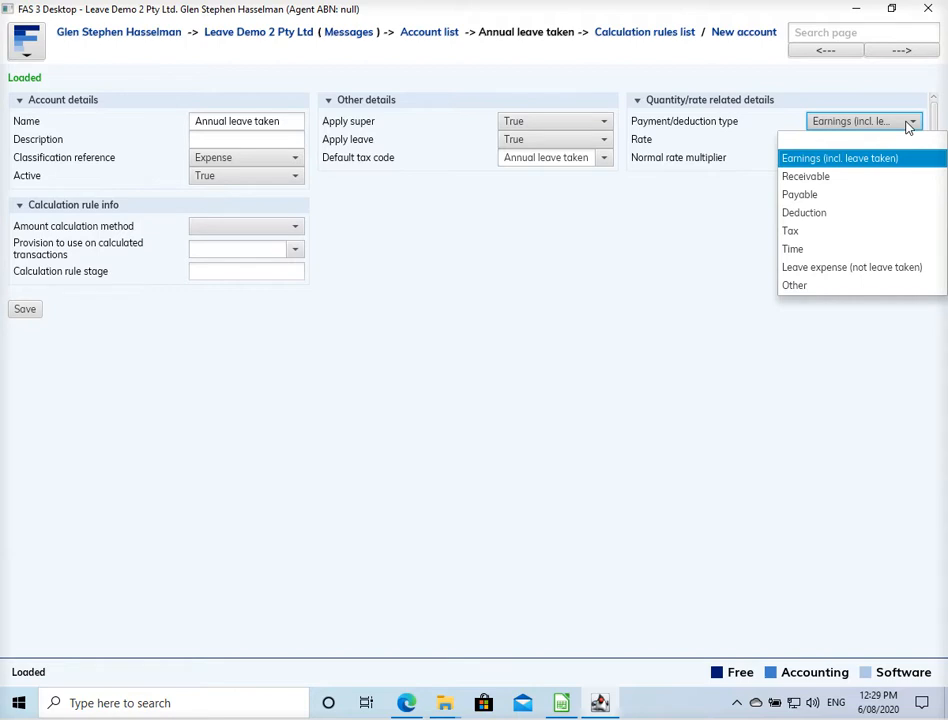
left_click(829, 157)
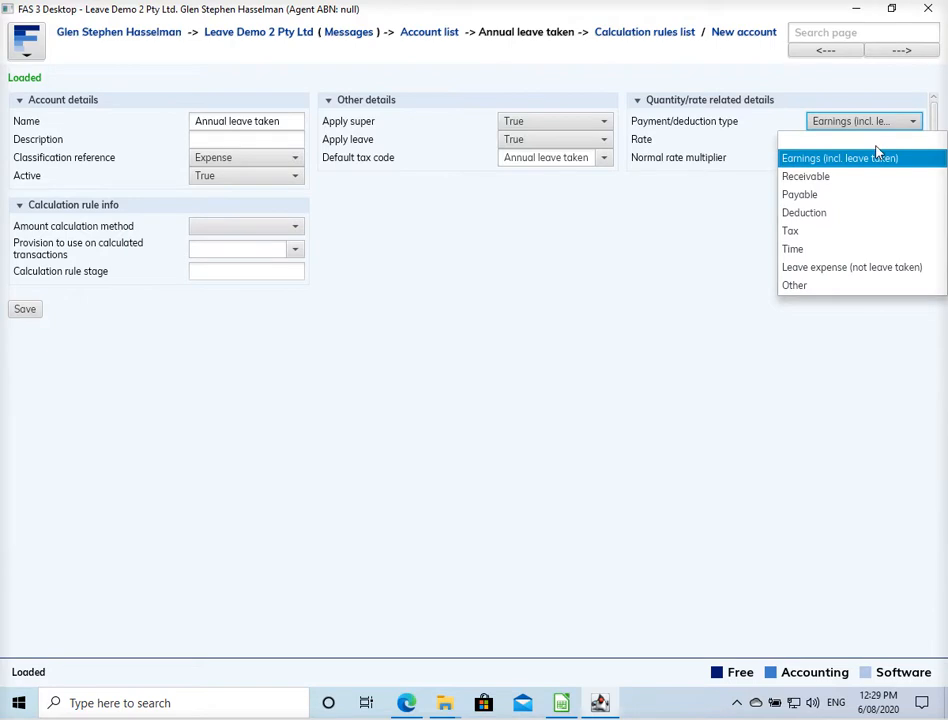
left_click(844, 157)
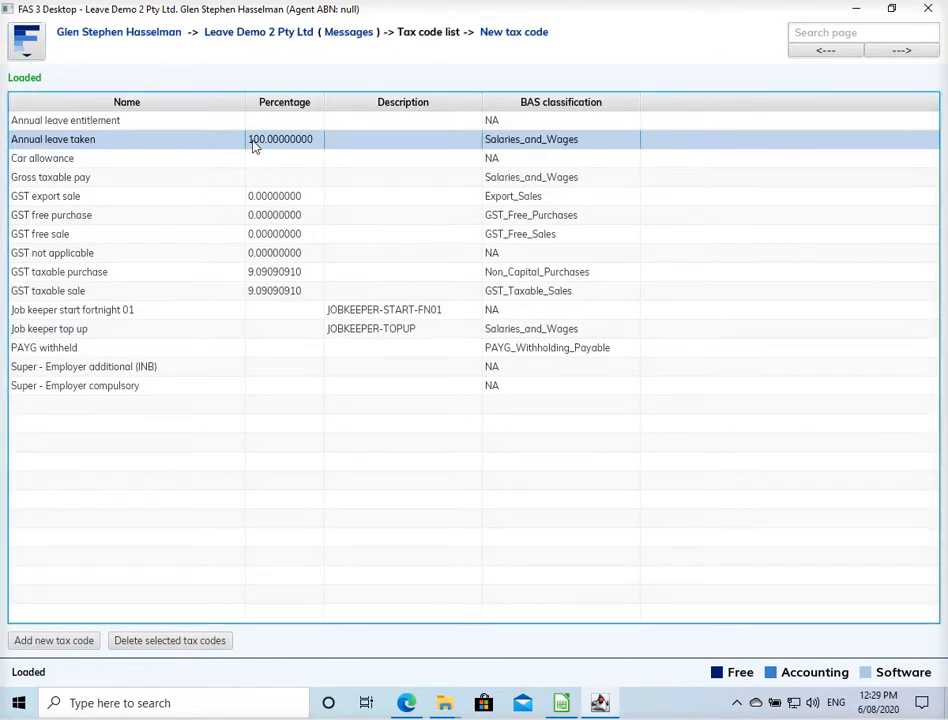
Step: Open the Annual leave taken tax code and keep Annual leave as its leave category
double_click(53, 139)
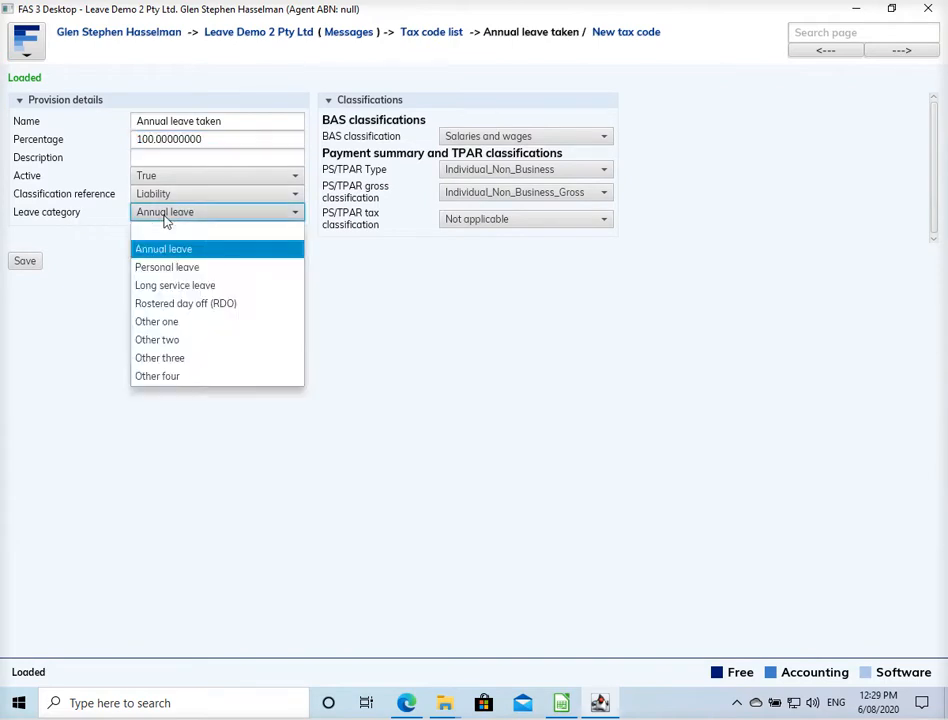
left_click(163, 248)
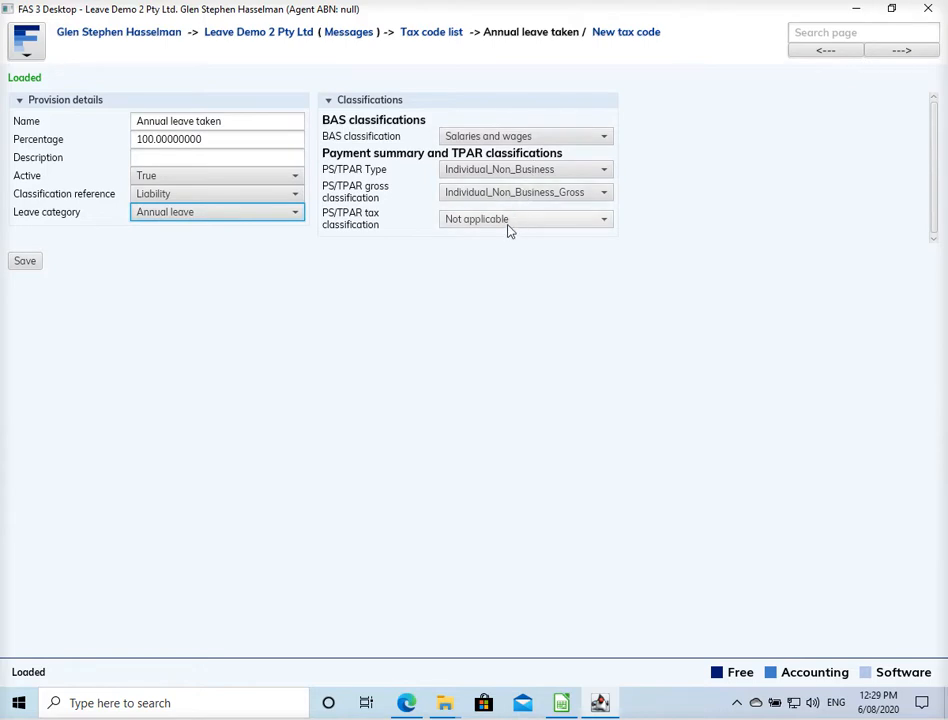
mouse_move(428, 173)
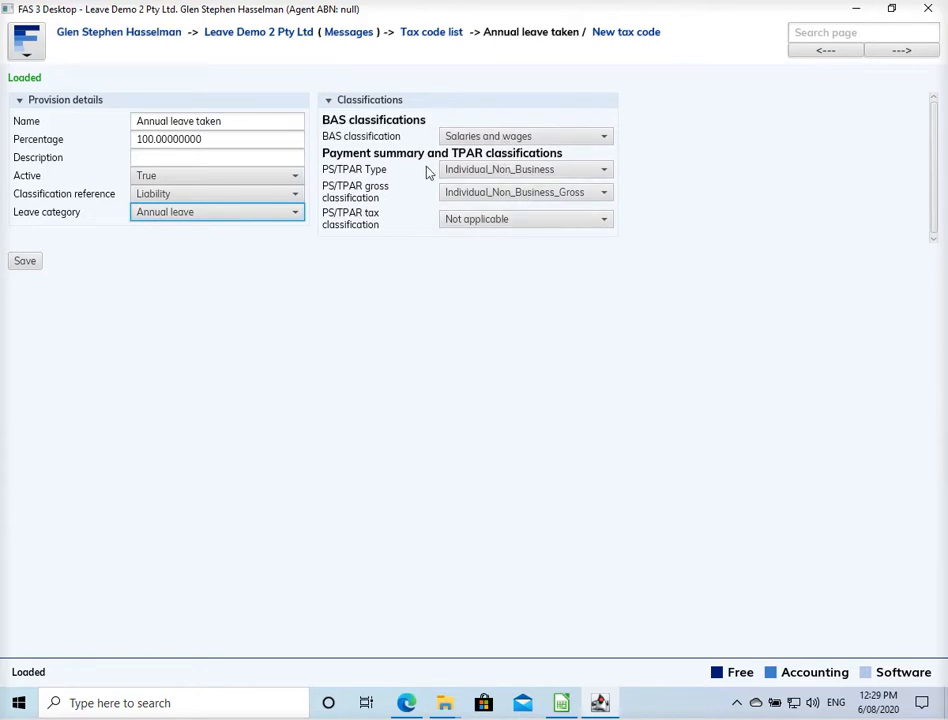
mouse_move(435, 173)
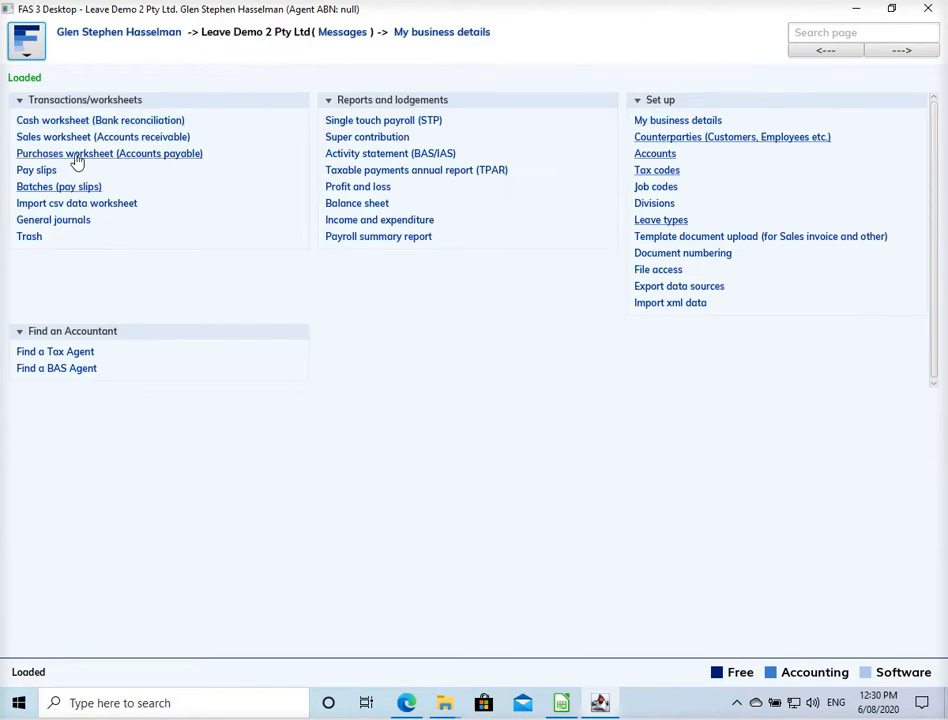
mouse_move(70, 140)
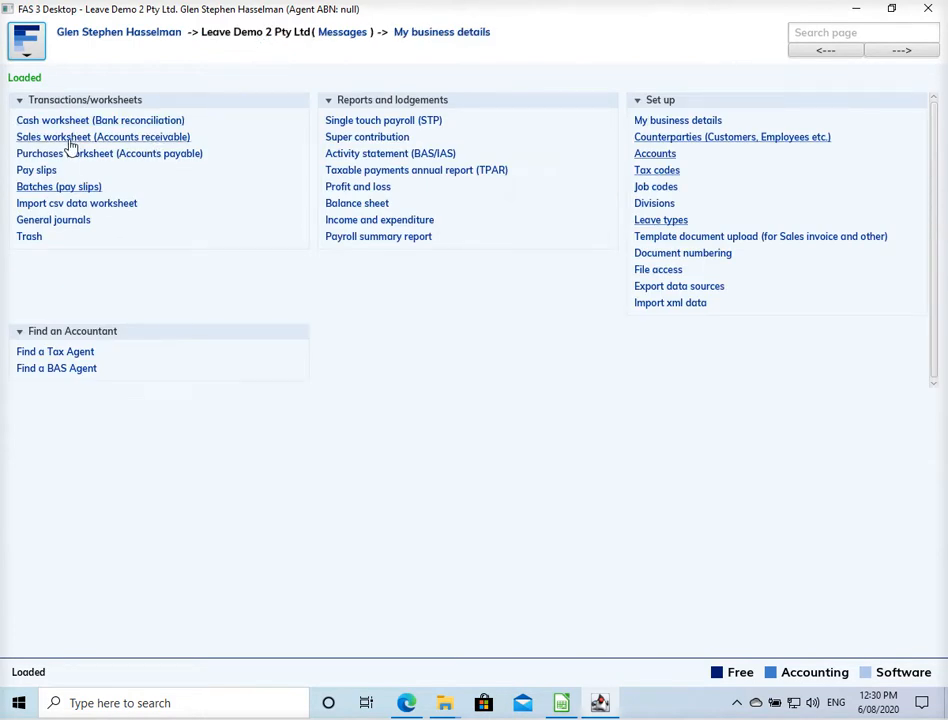
mouse_move(60, 153)
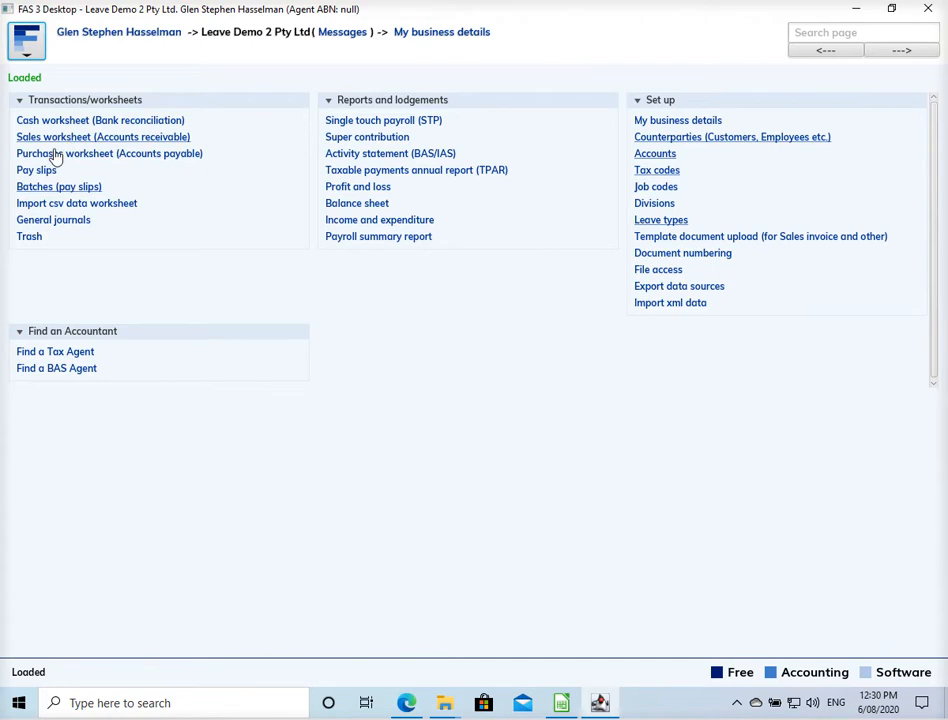
Step: Start a new pay batch paid 21 Apr 2020 covering 13–19 Apr 2020
left_click(59, 186)
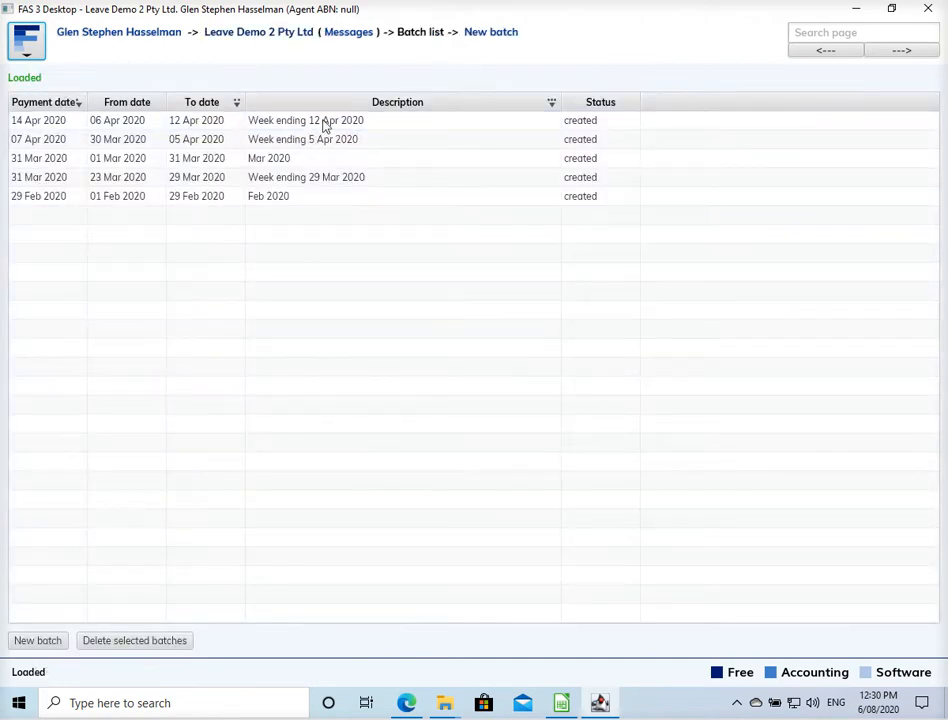
left_click(39, 640)
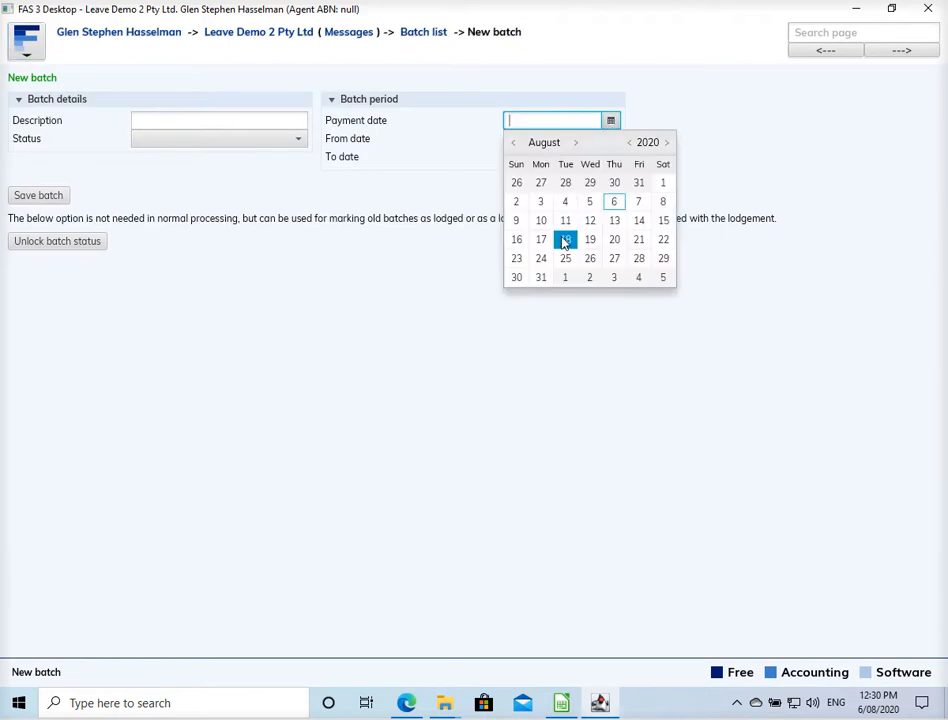
left_click(513, 142)
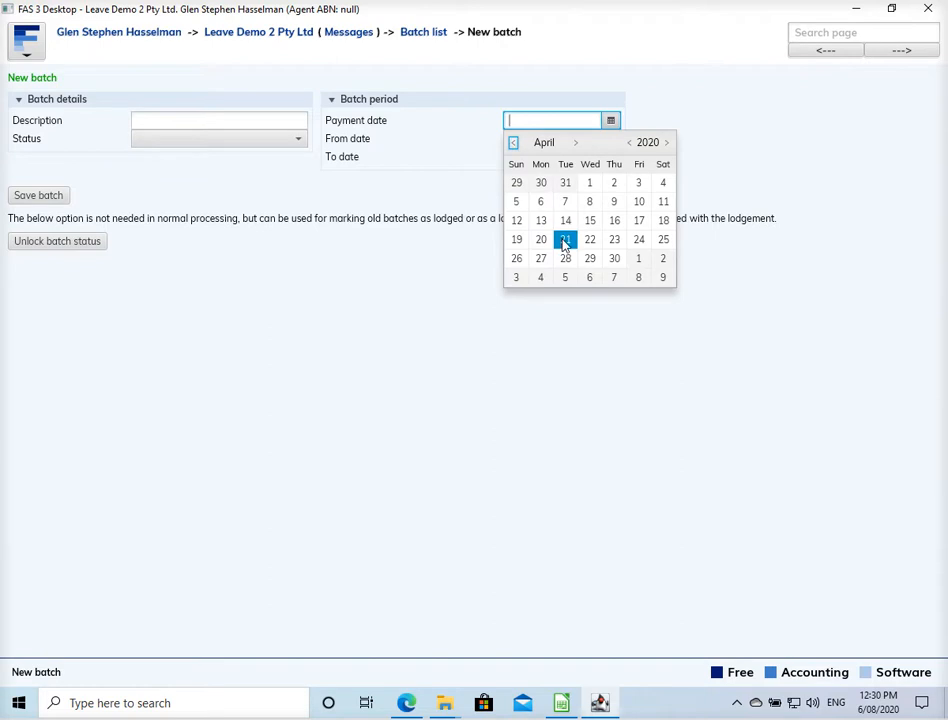
left_click(565, 239)
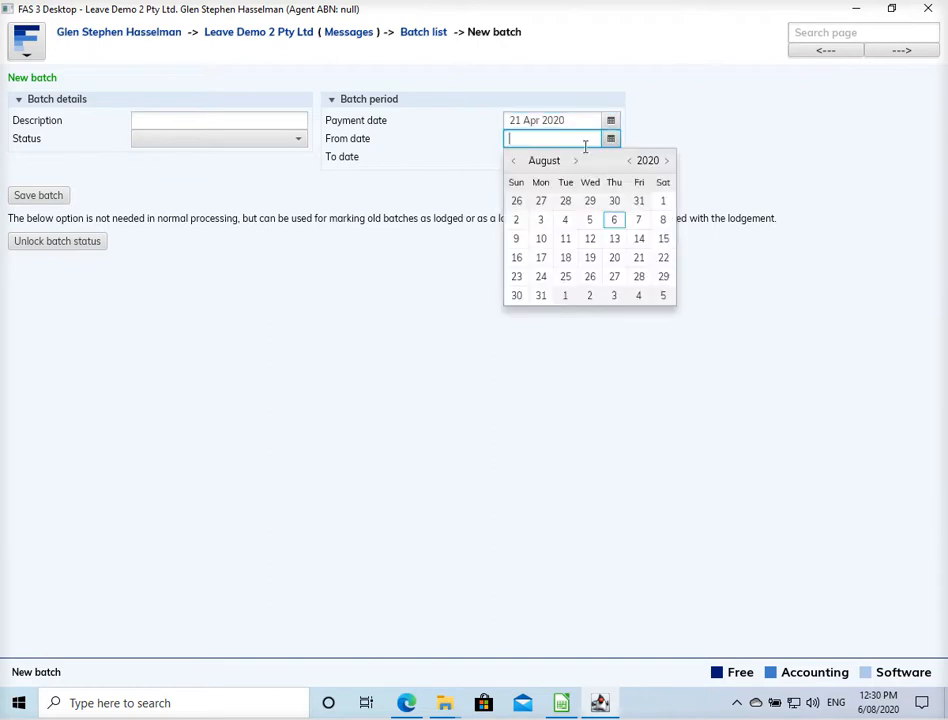
left_click(514, 160)
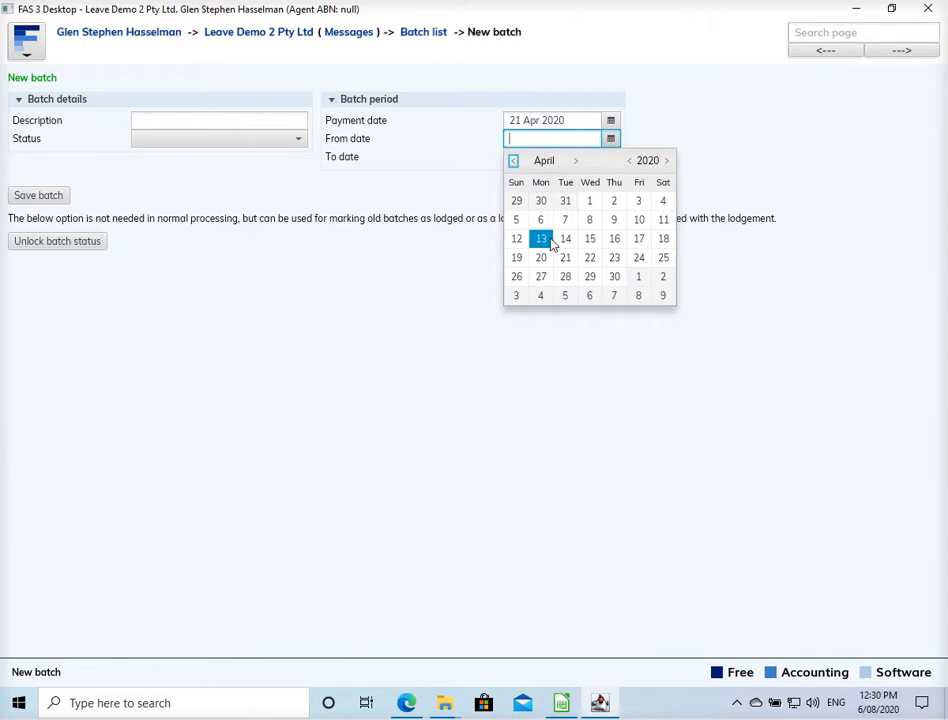
left_click(541, 238)
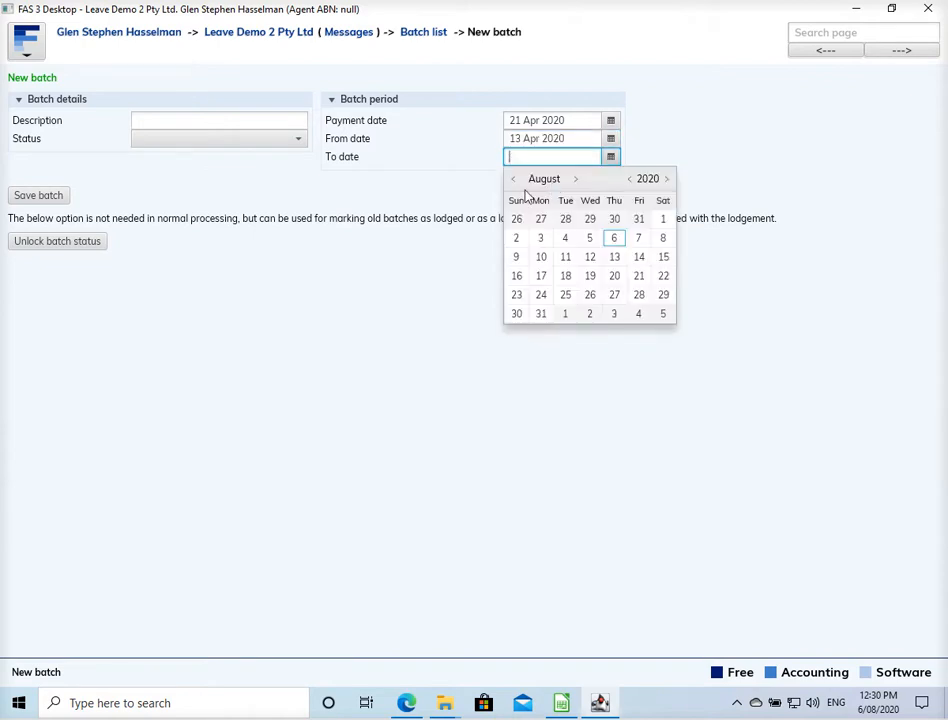
left_click(513, 178)
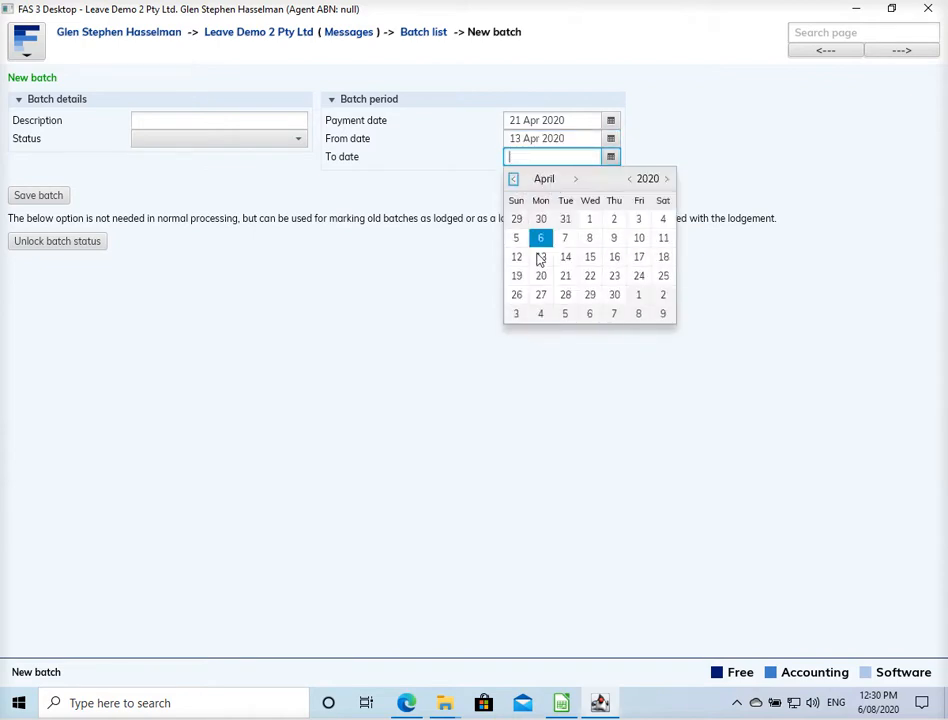
left_click(516, 276)
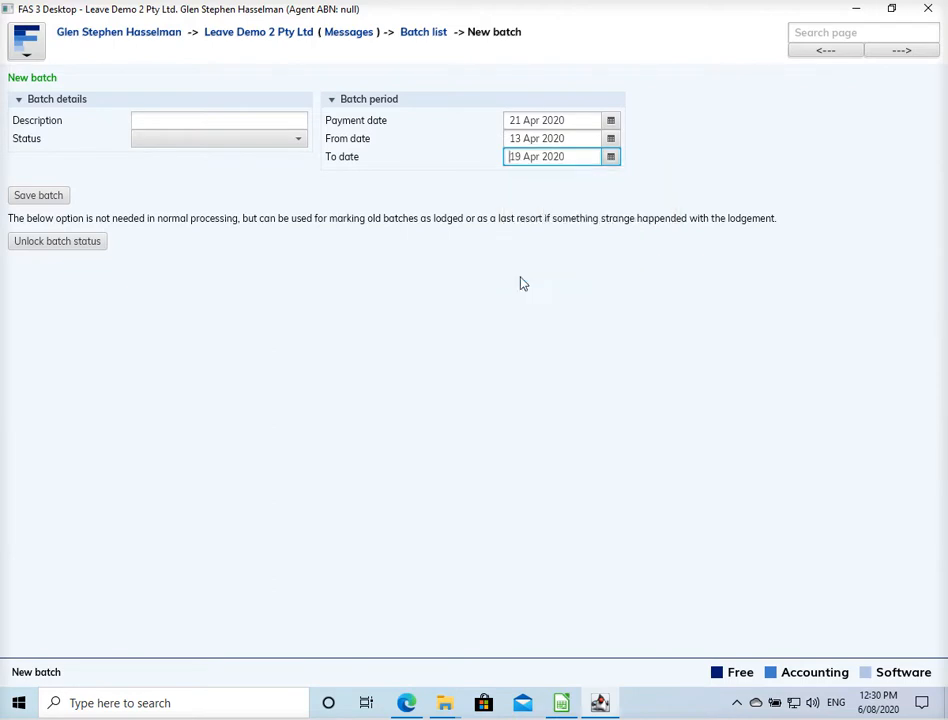
Step: Describe the batch as 'Week ending 19 Apr 2020' and save it
type("W")
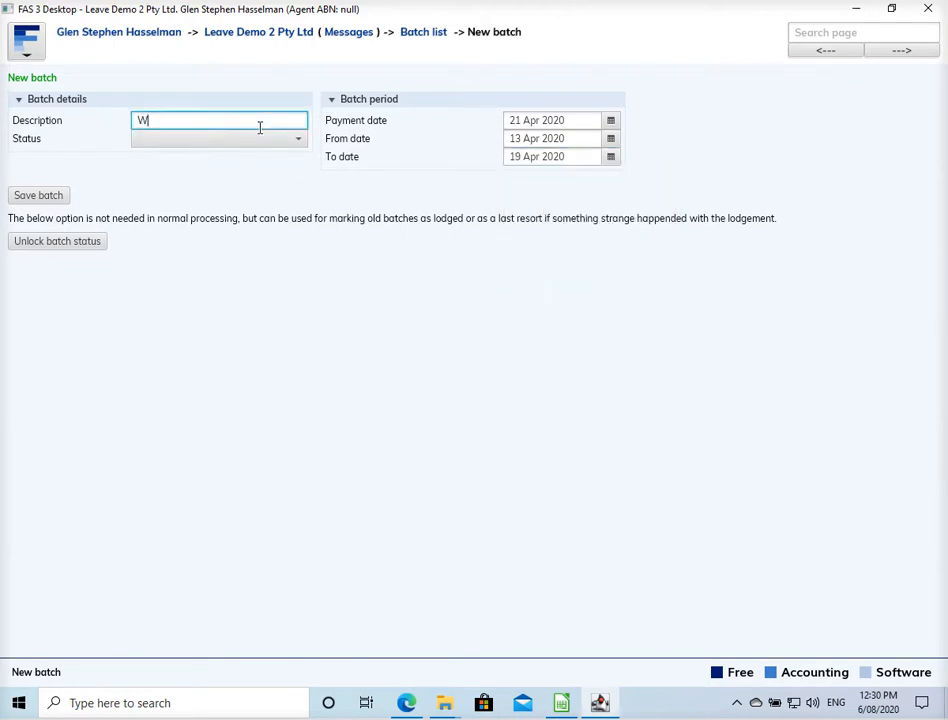
type("eek ending")
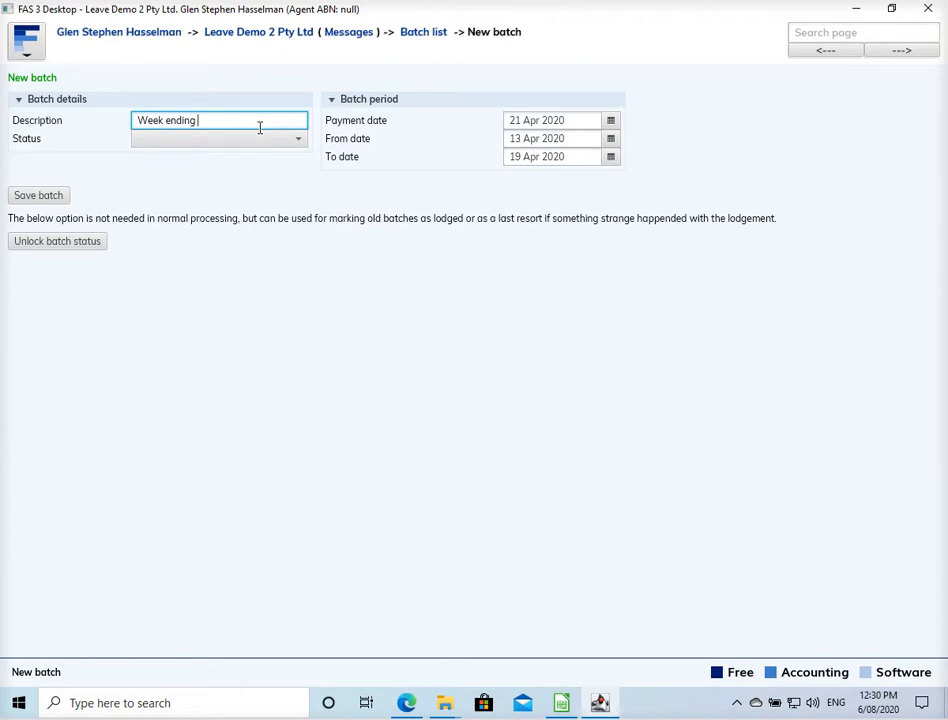
type("19 Ap")
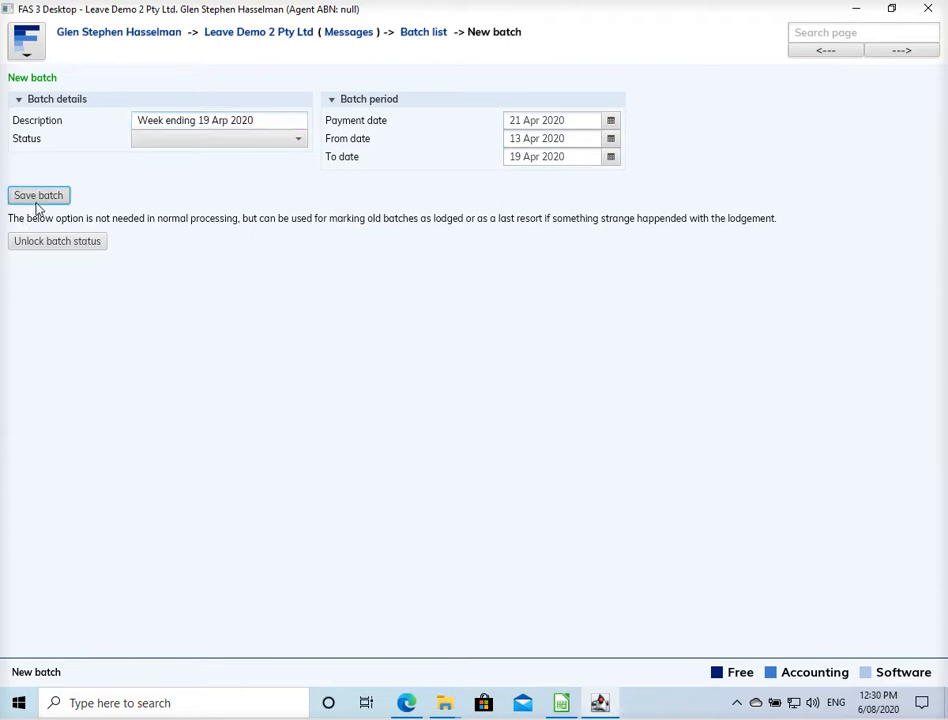
left_click(38, 195)
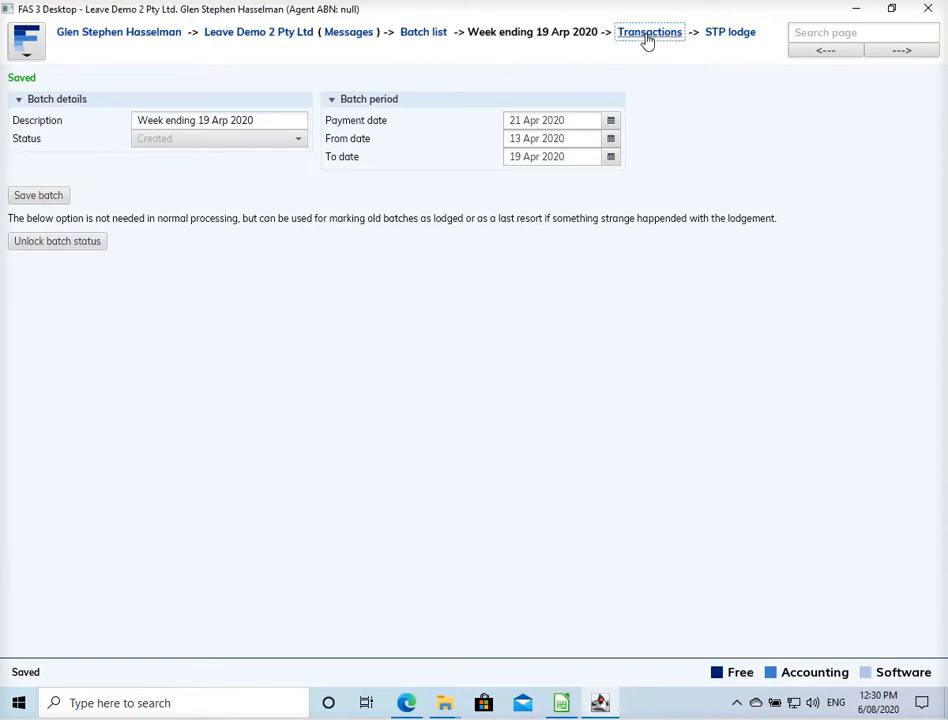
Step: Draft a new pay slip with an Annual leave taken line of 38 hours
left_click(646, 32)
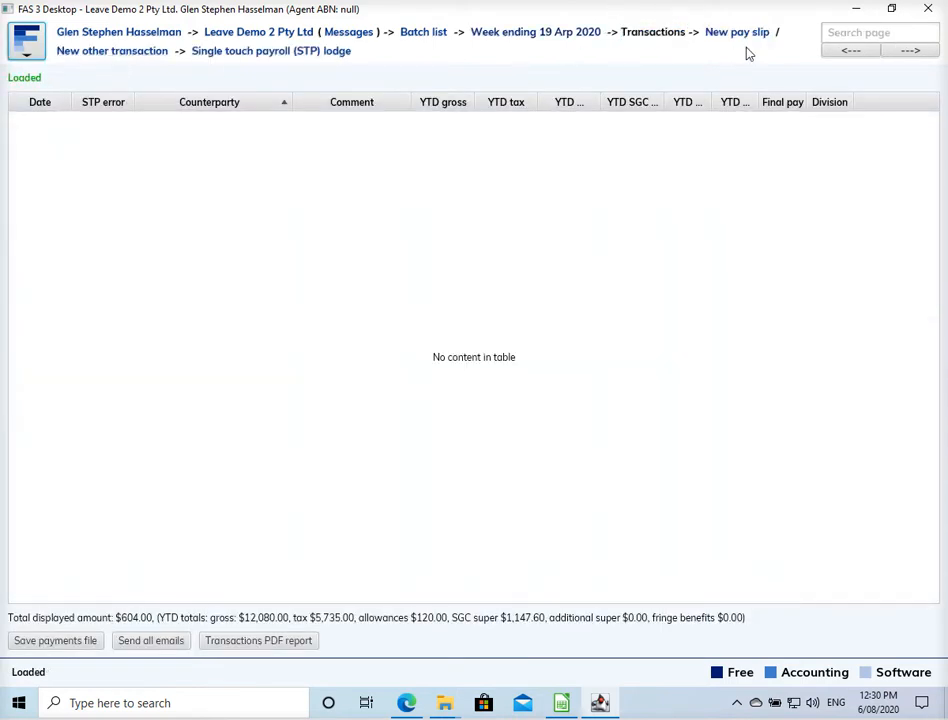
left_click(739, 31)
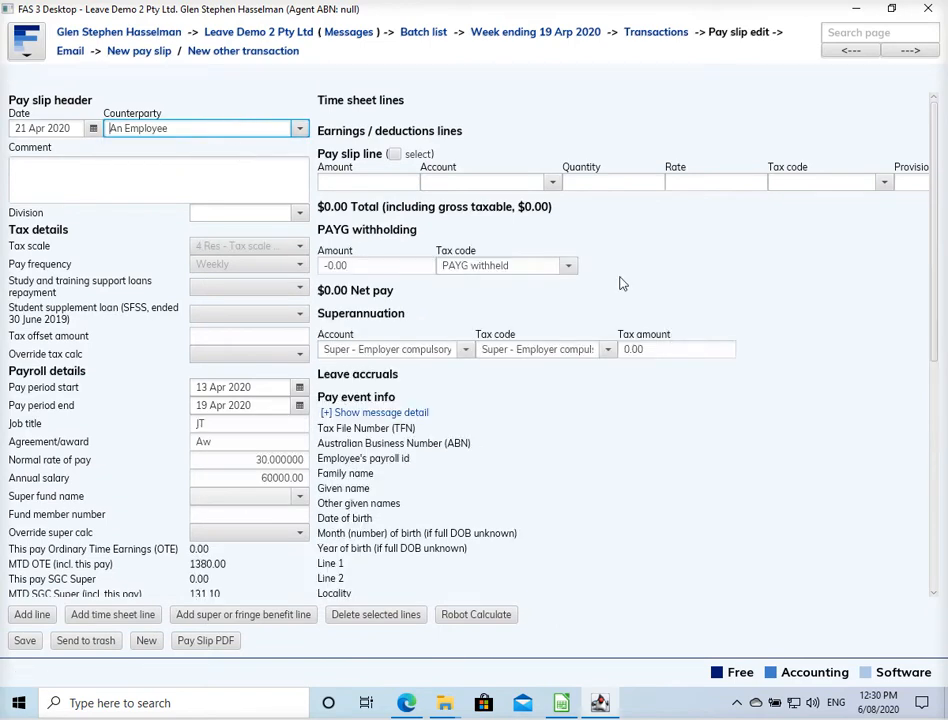
left_click(485, 181)
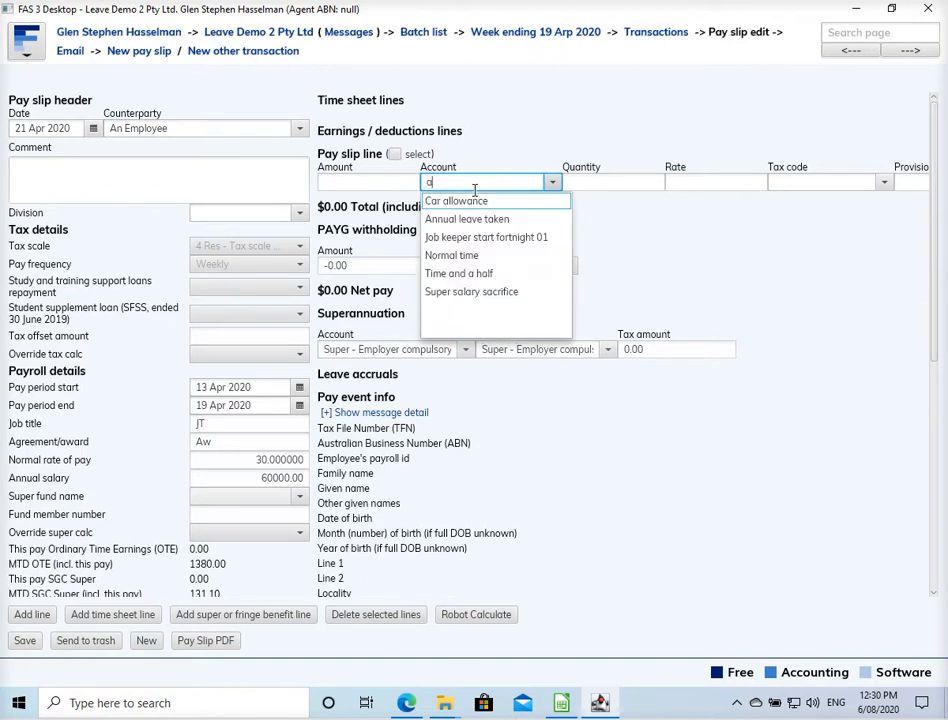
left_click(467, 218)
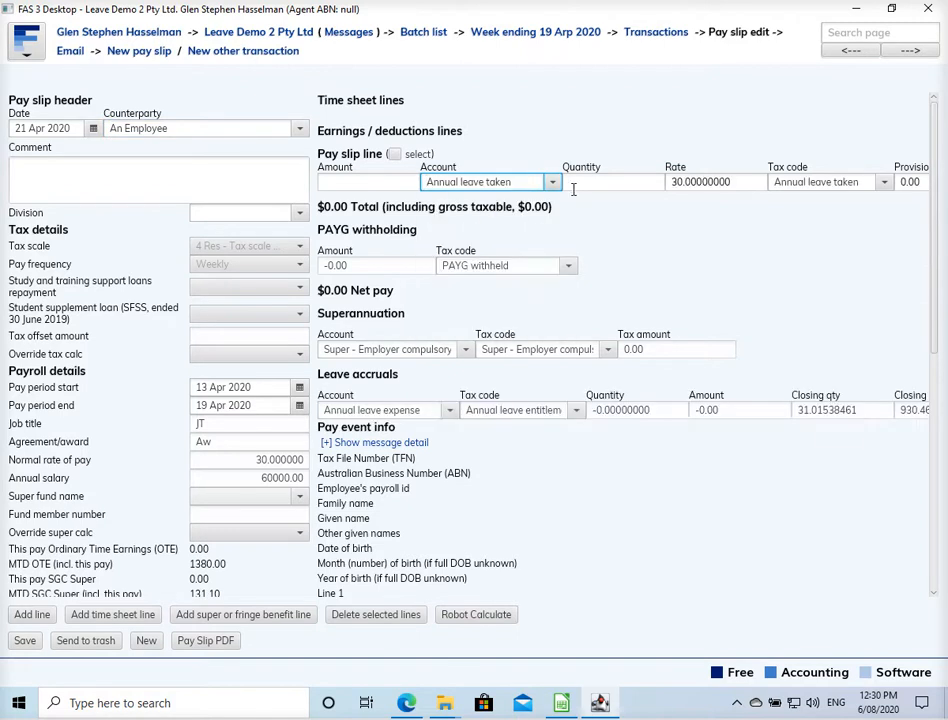
type("3")
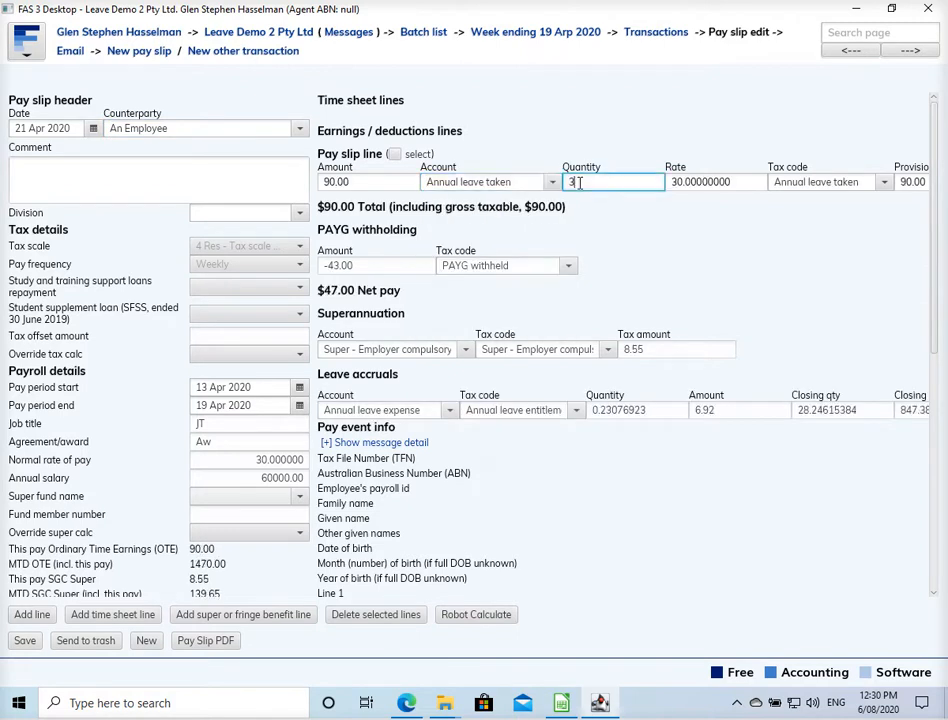
type("8")
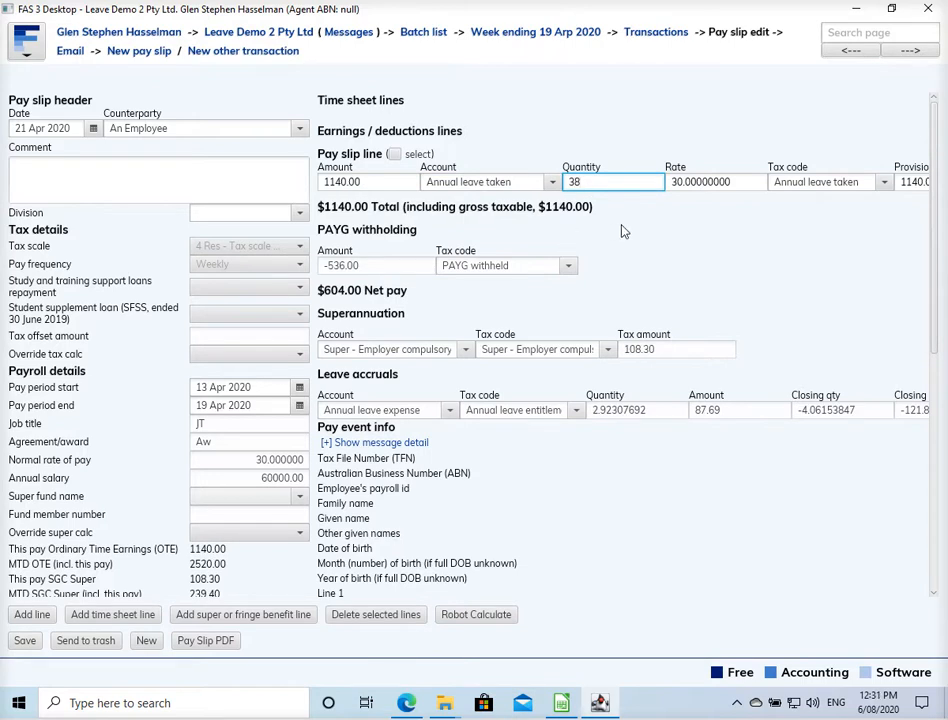
left_click(715, 181)
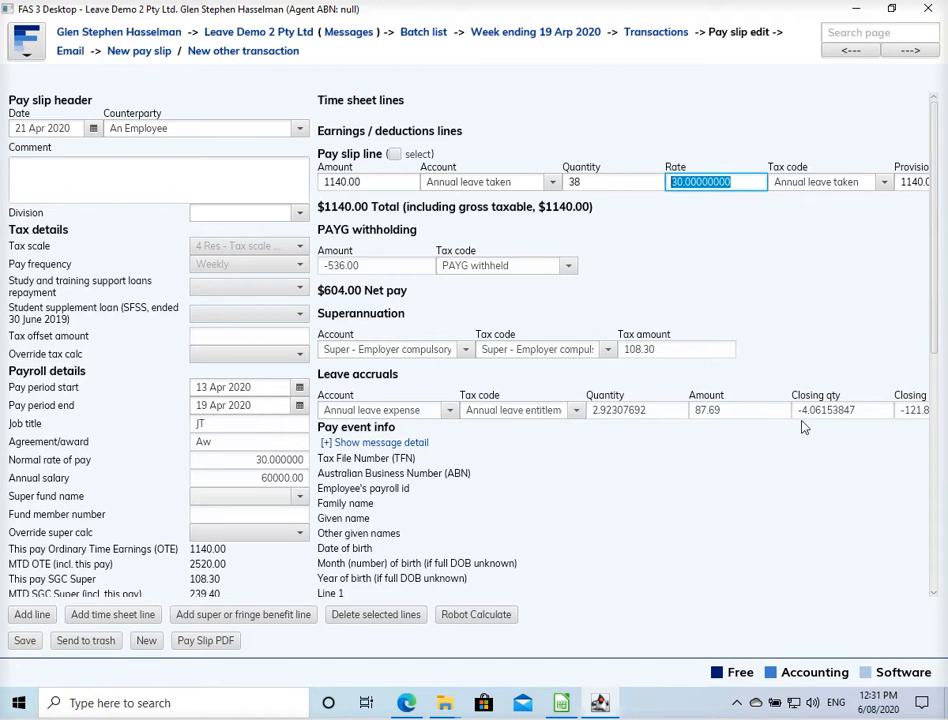
mouse_move(847, 420)
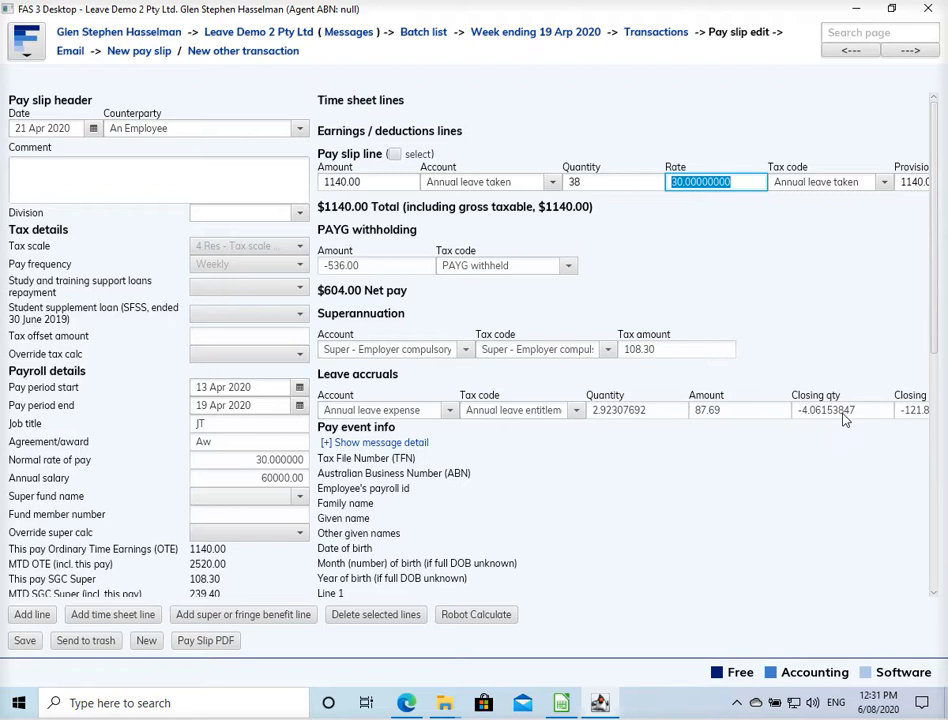
mouse_move(833, 399)
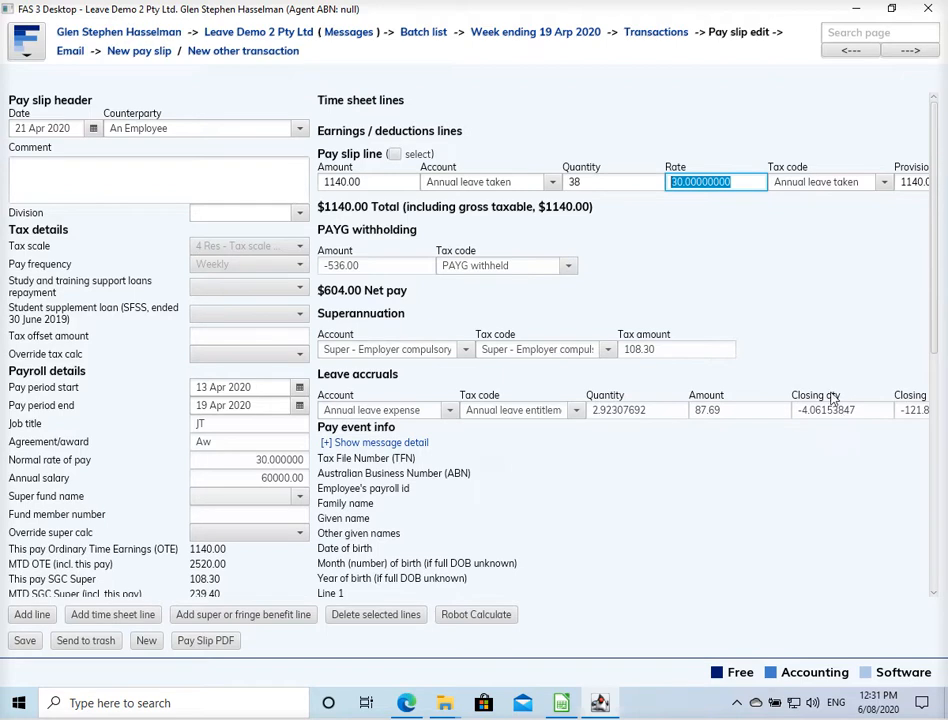
mouse_move(689, 263)
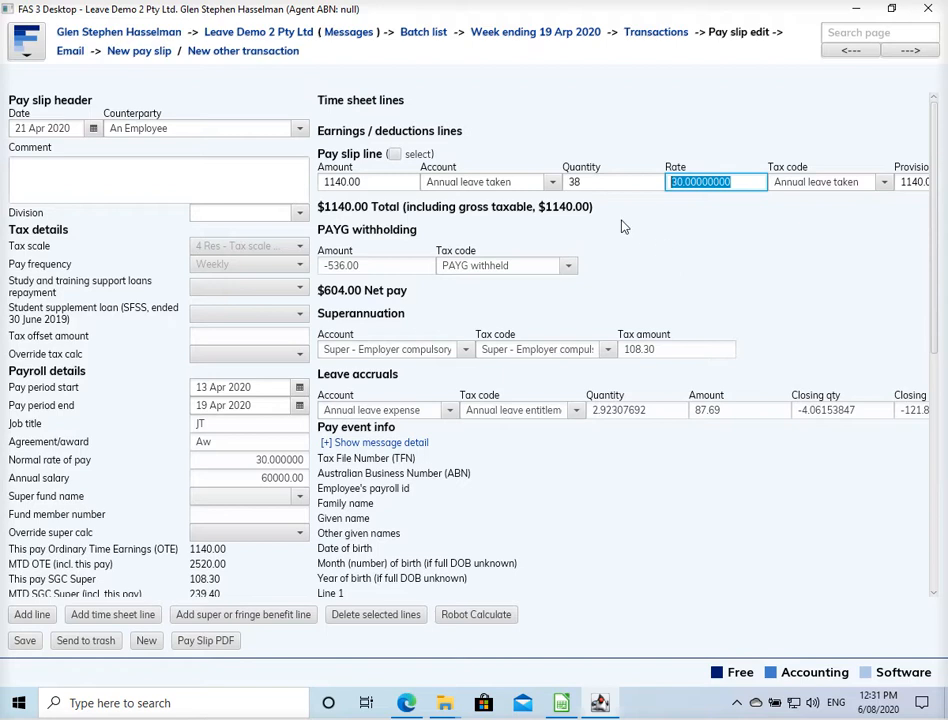
mouse_move(572, 217)
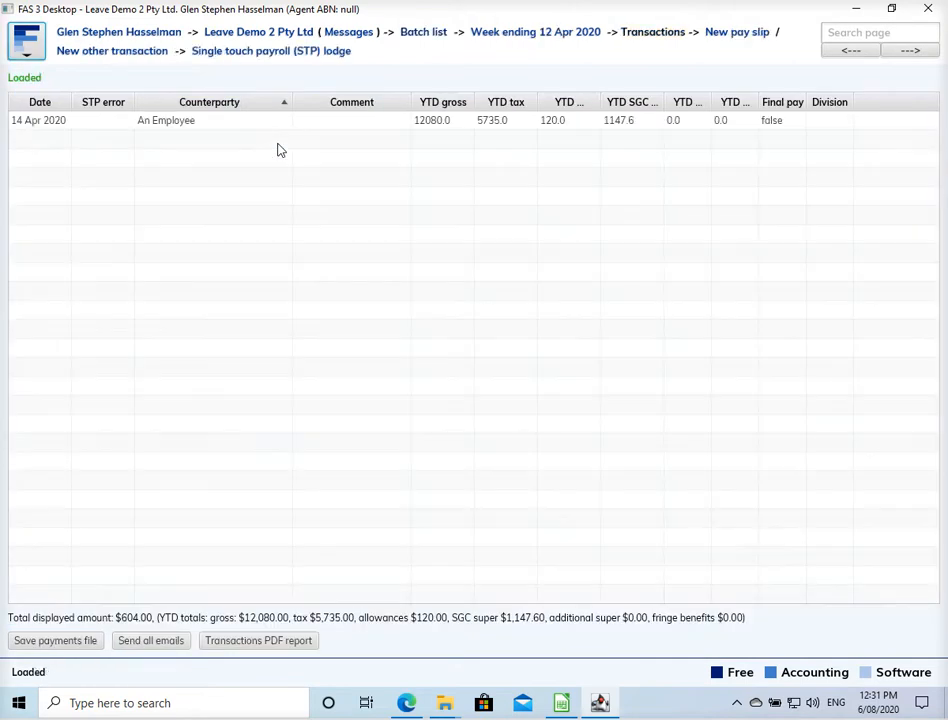
Step: Check the 14 Apr 2020 pay slip's leave accruals, then return to the batch list
double_click(166, 120)
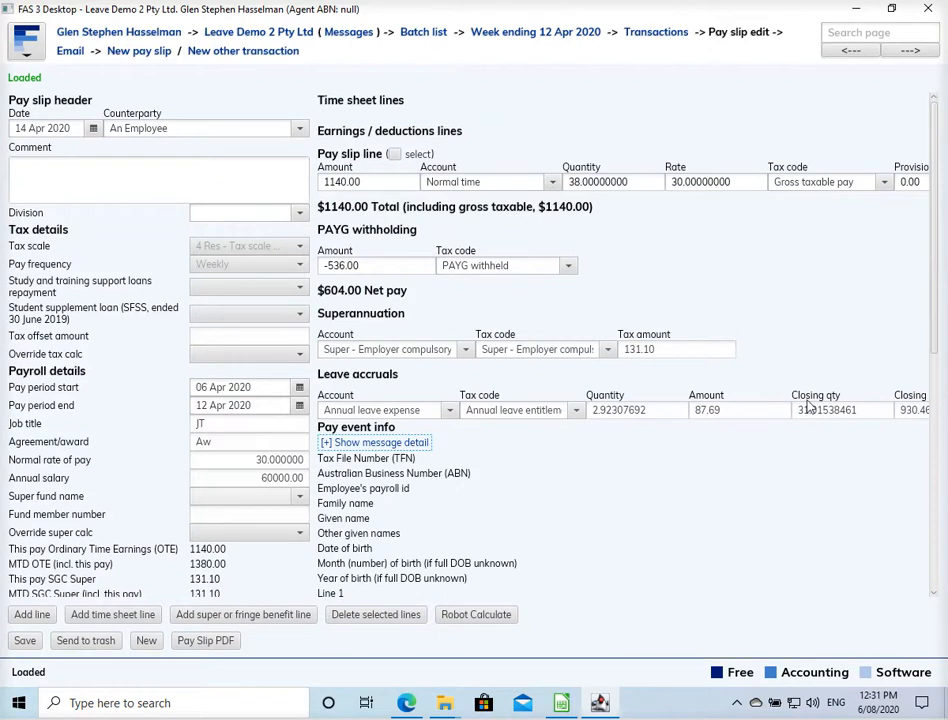
mouse_move(873, 409)
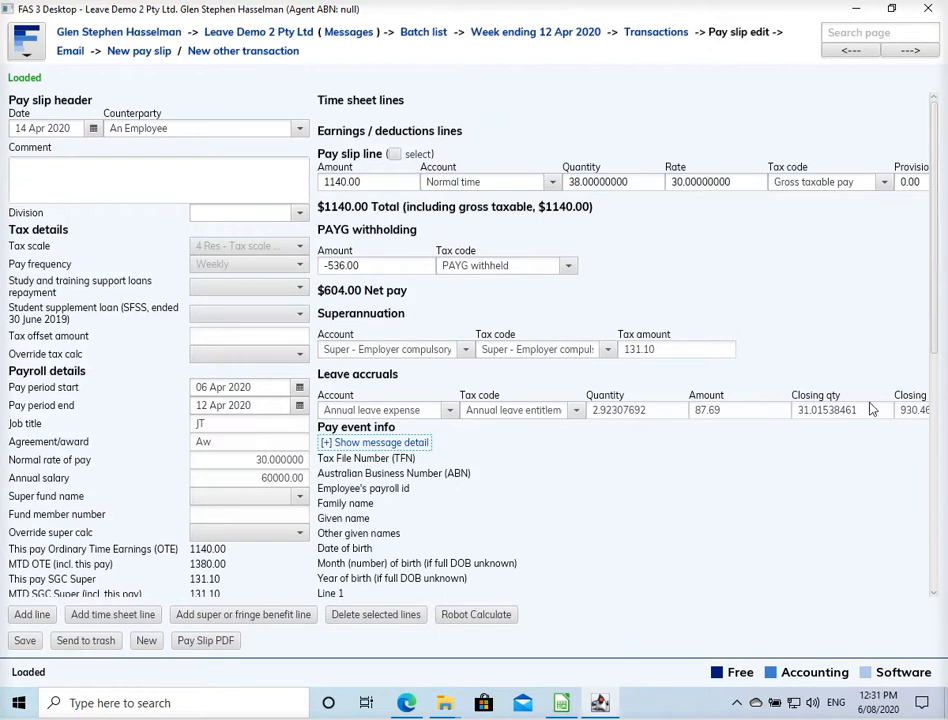
mouse_move(836, 438)
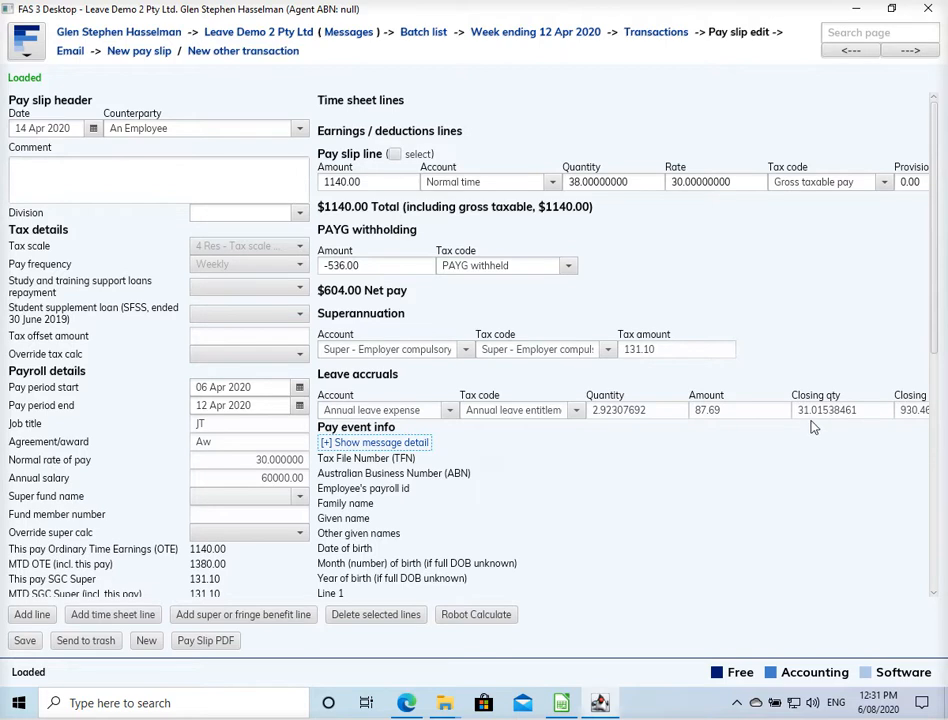
mouse_move(455, 57)
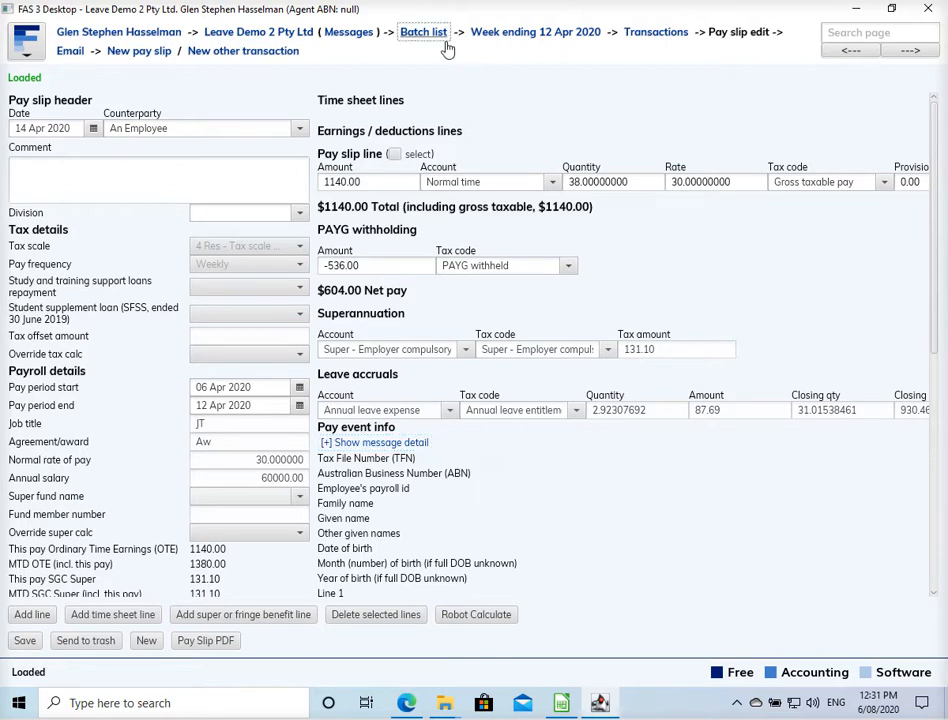
left_click(424, 32)
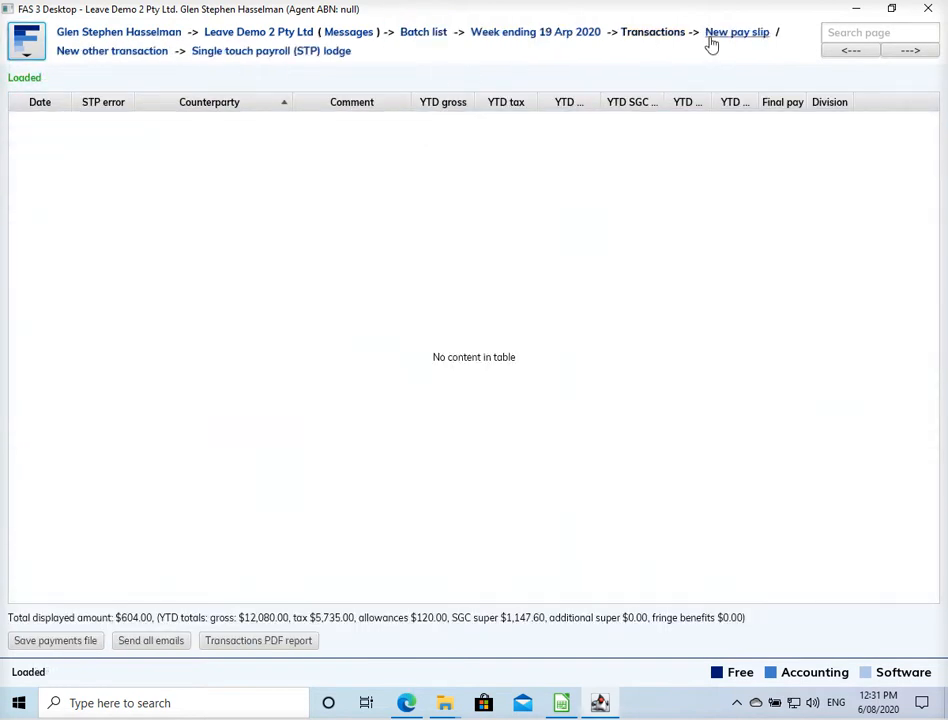
Step: Create a pay slip for An Employee with 30 hours of normal time at $30 ($900)
left_click(740, 31)
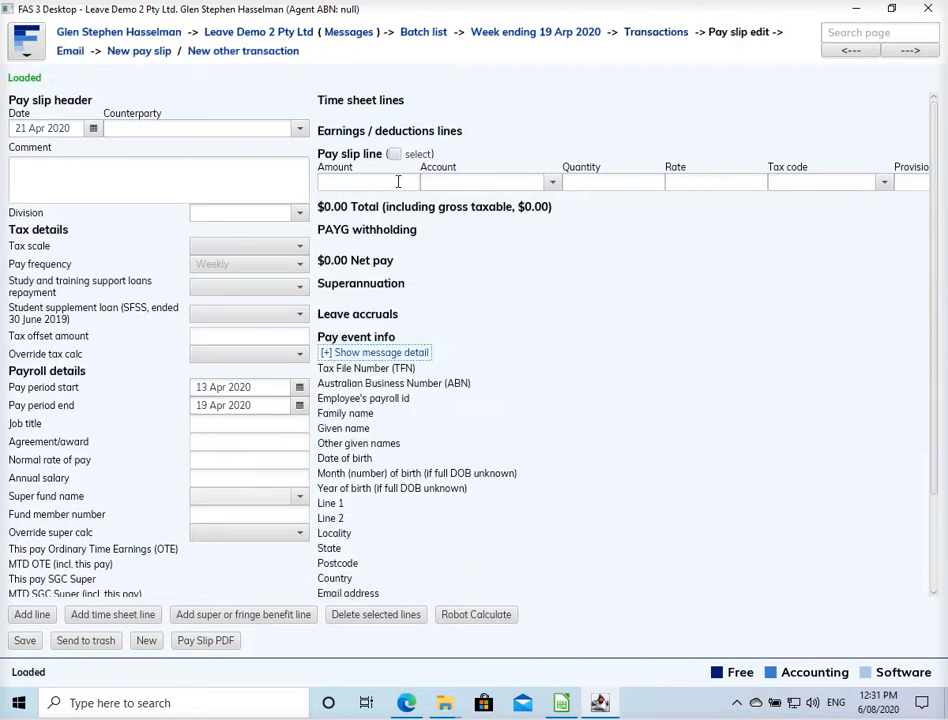
left_click(485, 182)
type("Normal time")
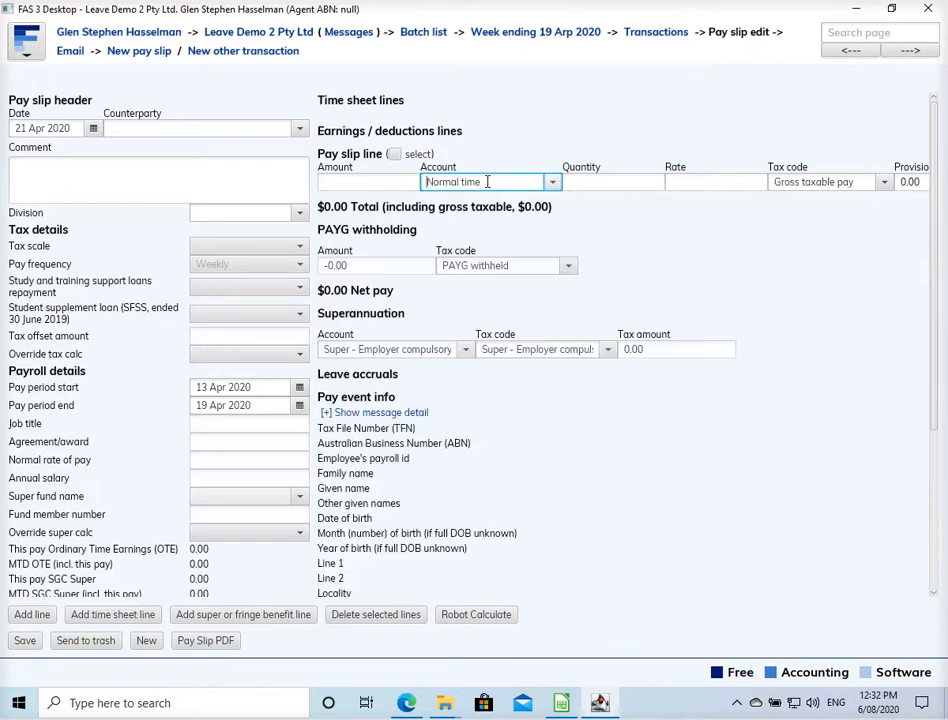
left_click(190, 128)
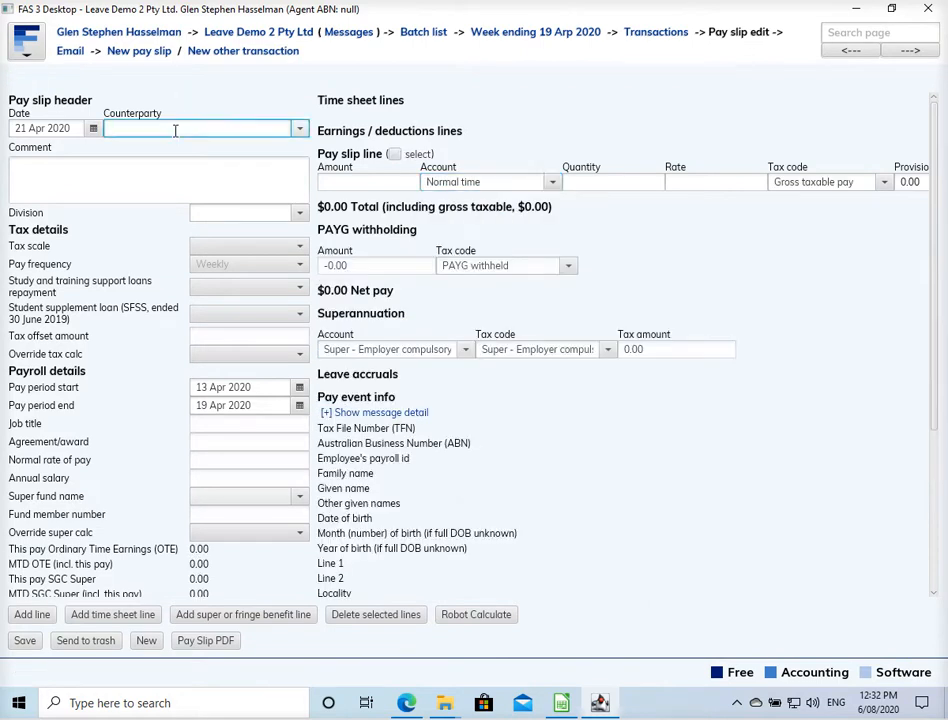
type("an")
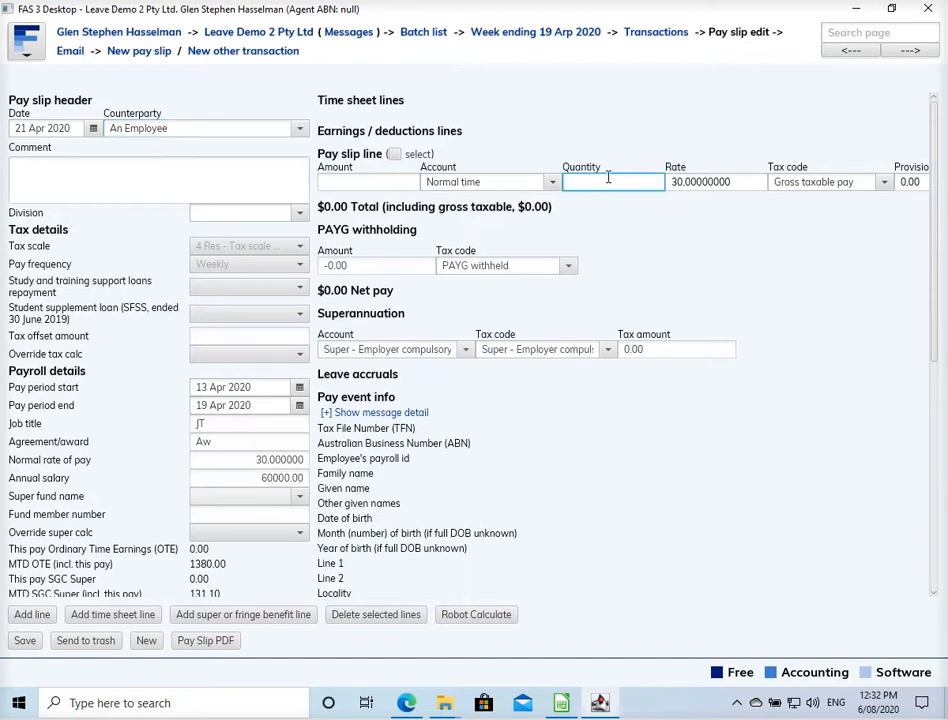
type("30")
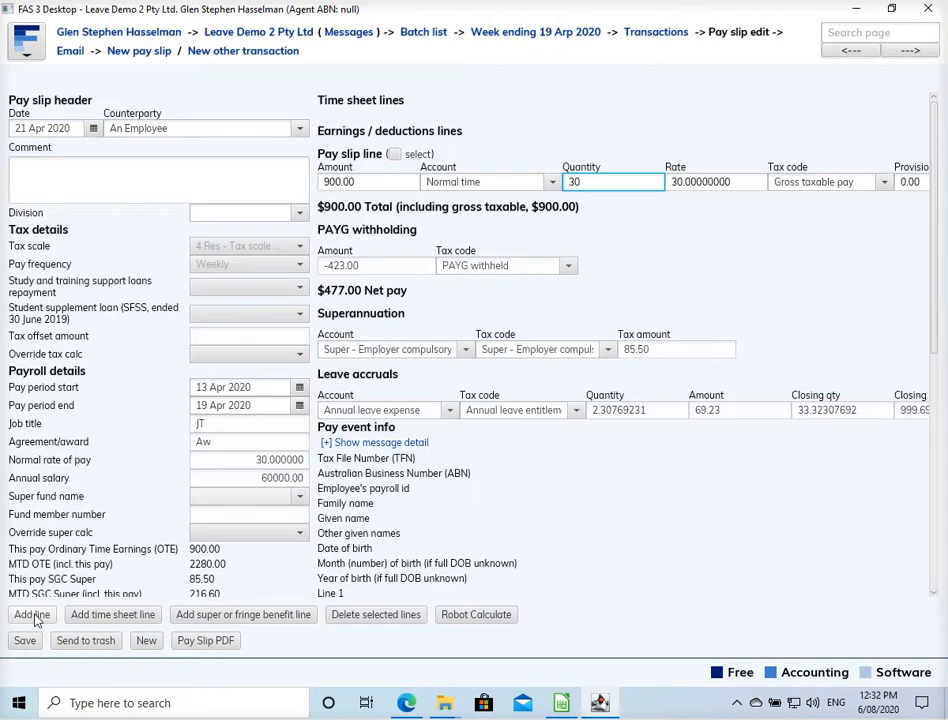
Step: Add an 8-hour Annual leave taken line, bringing gross pay to $1,140
left_click(31, 615)
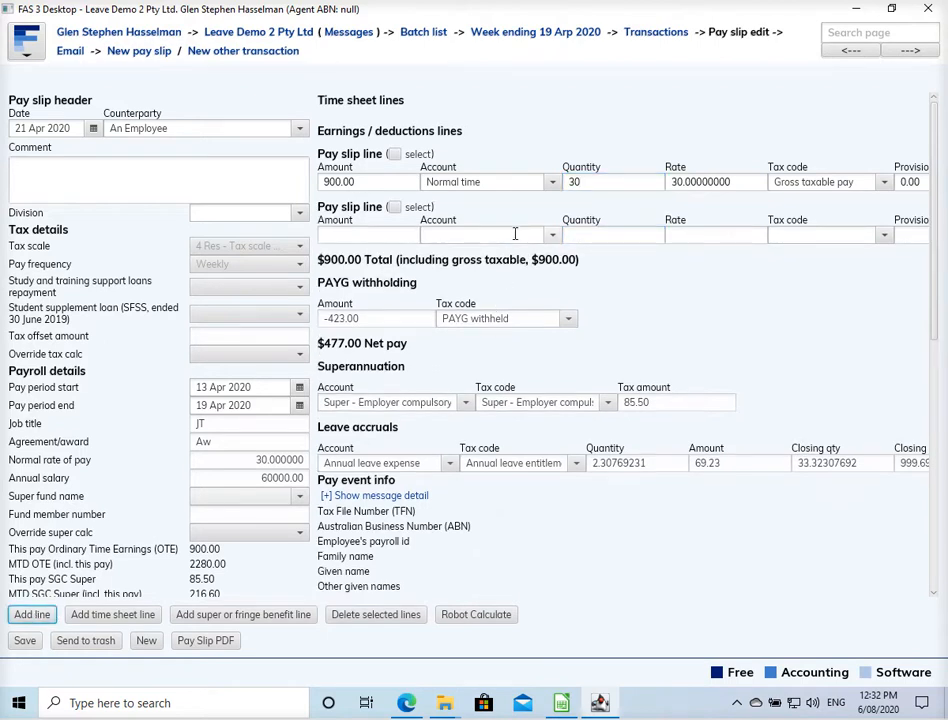
mouse_move(580, 218)
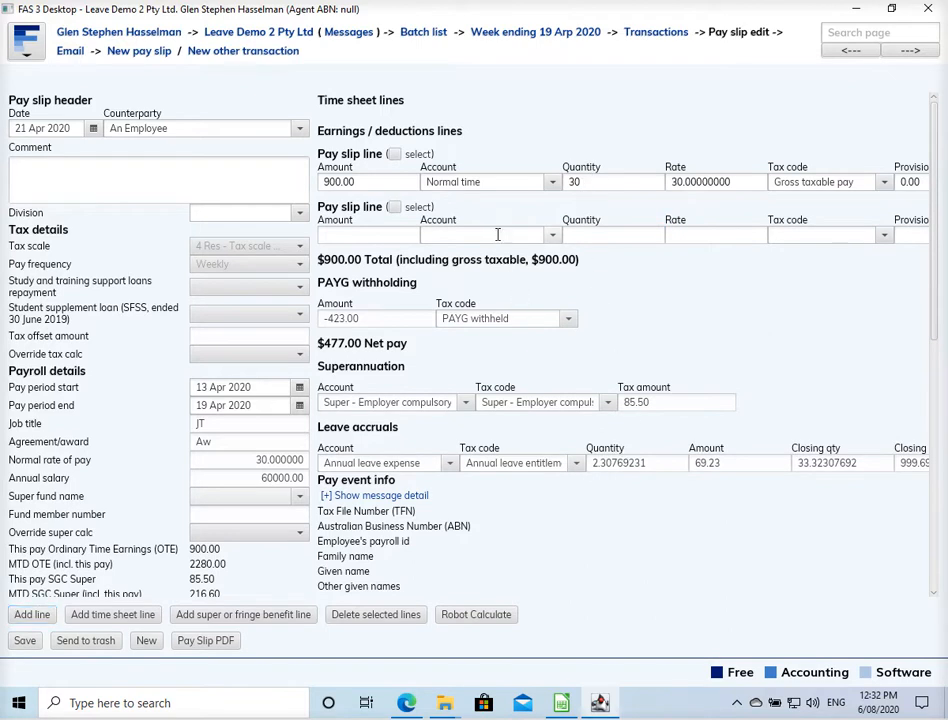
left_click(480, 235)
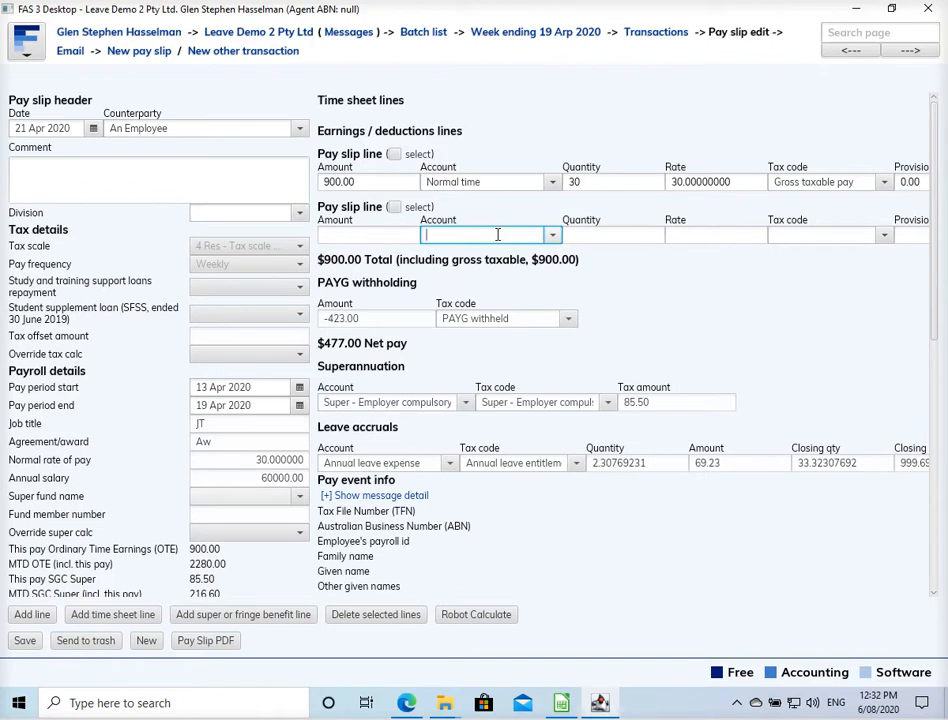
type("ann")
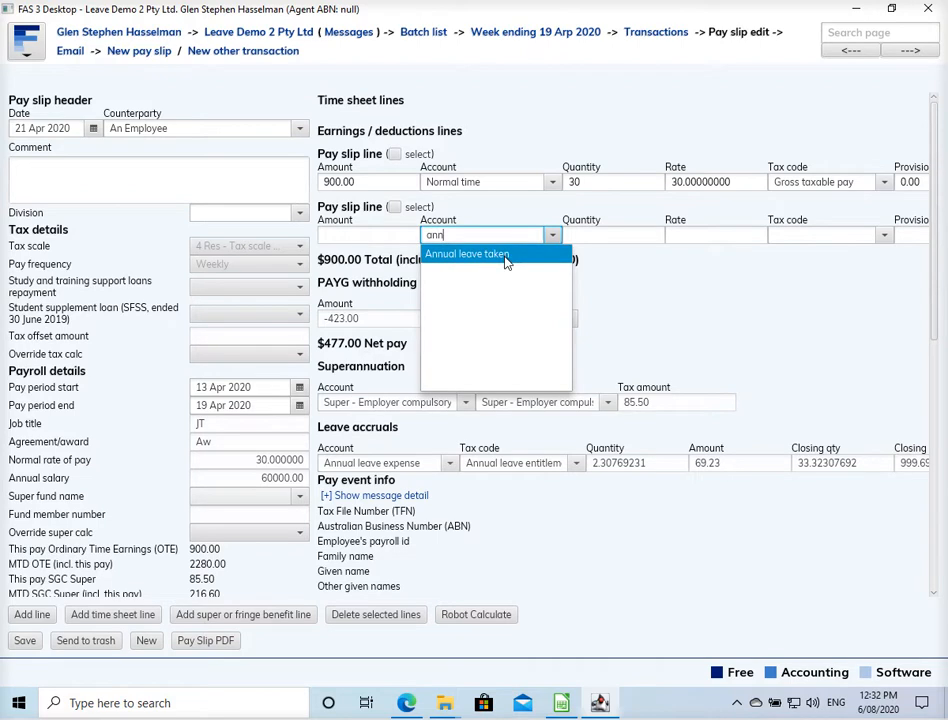
left_click(467, 253)
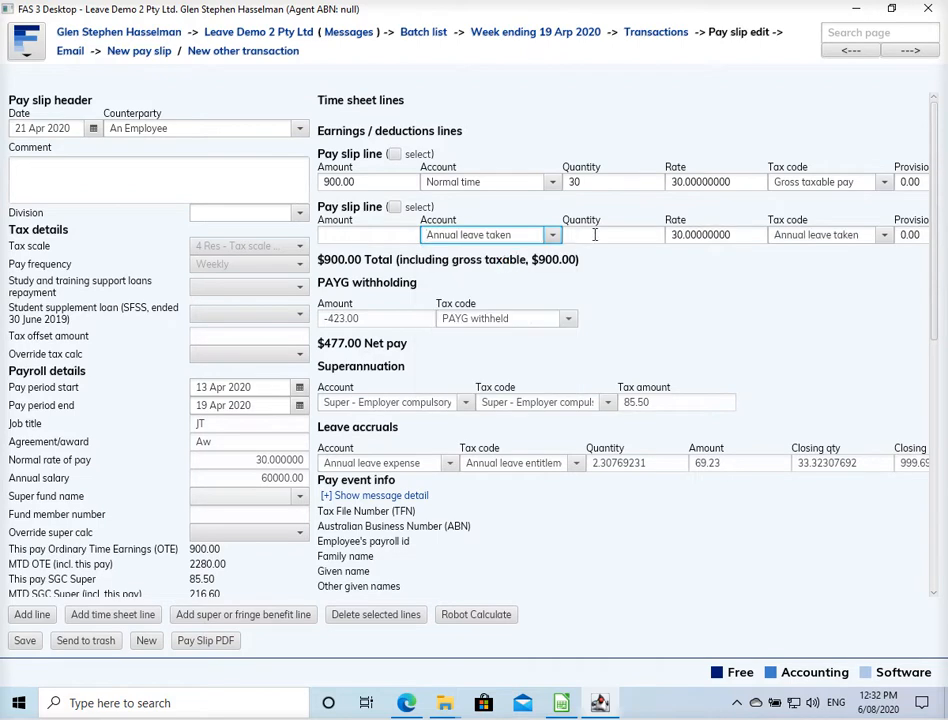
type("8")
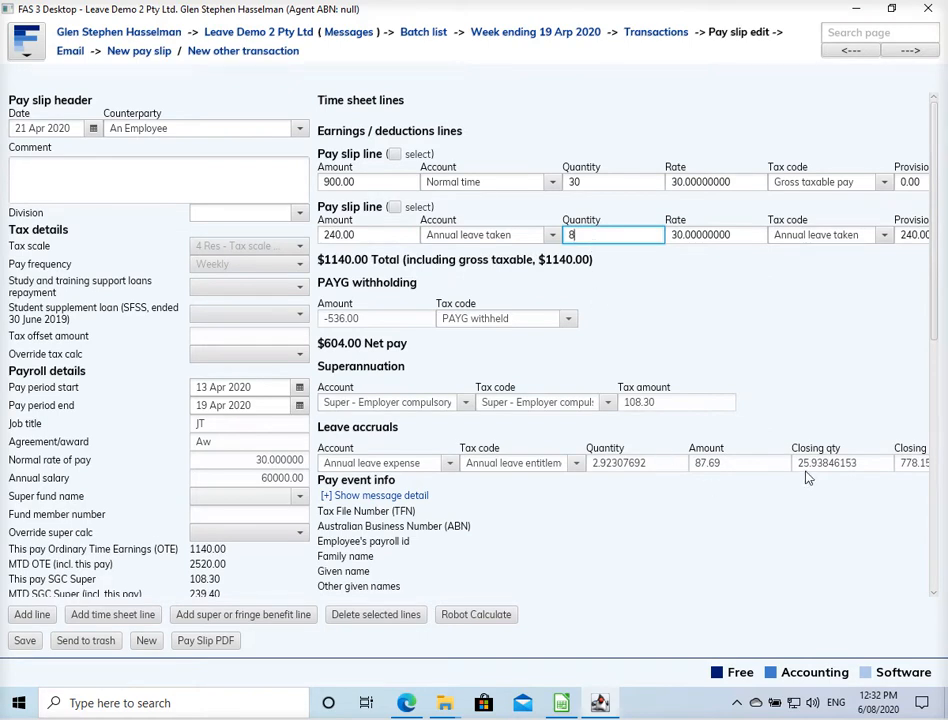
mouse_move(813, 476)
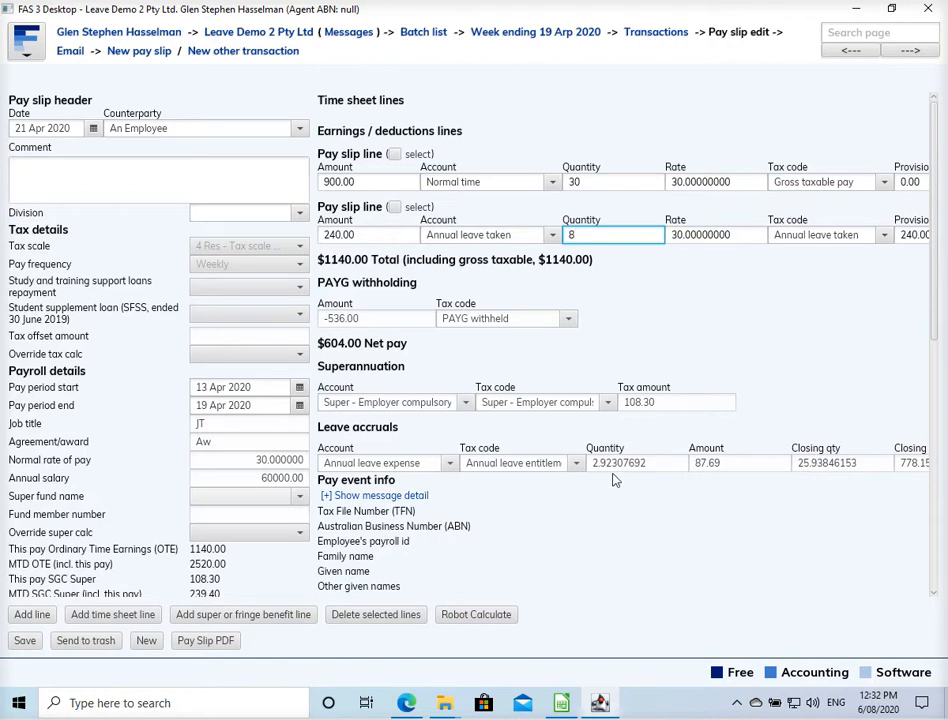
mouse_move(610, 476)
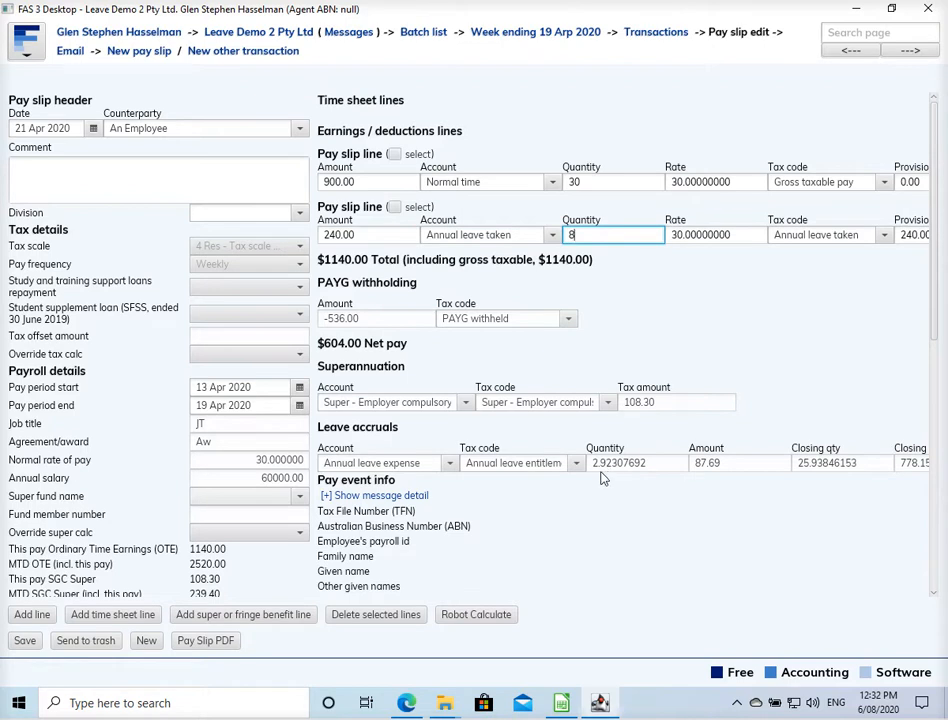
mouse_move(621, 478)
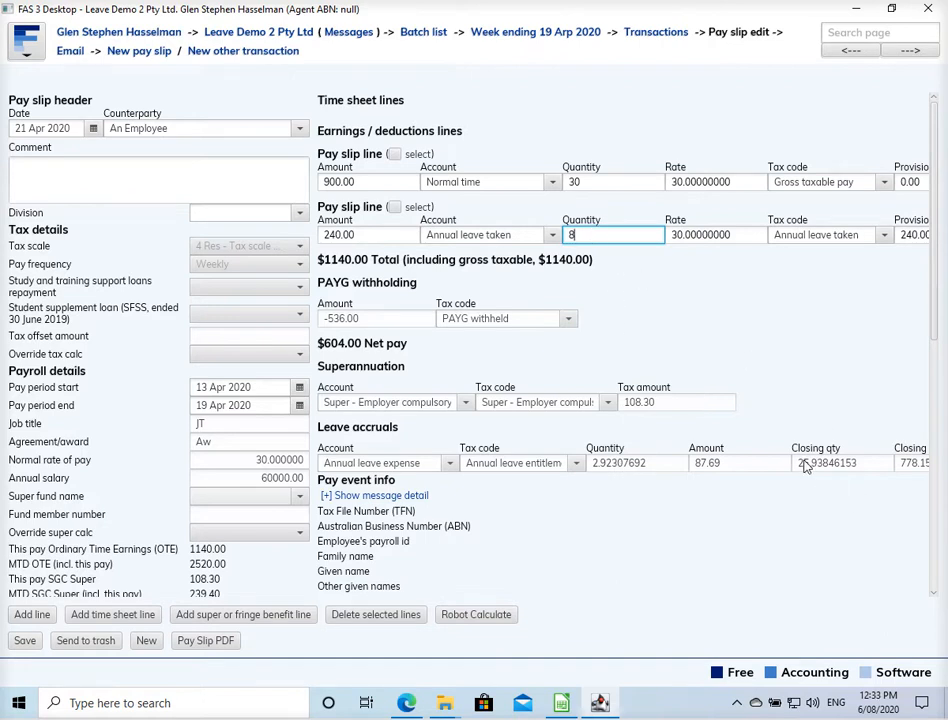
mouse_move(823, 474)
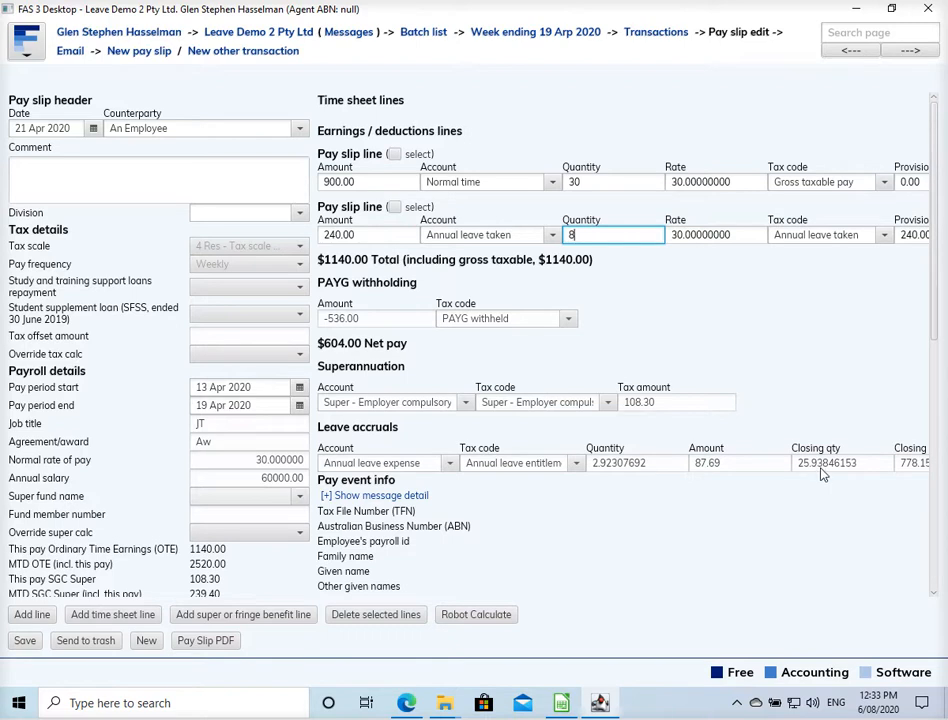
mouse_move(855, 470)
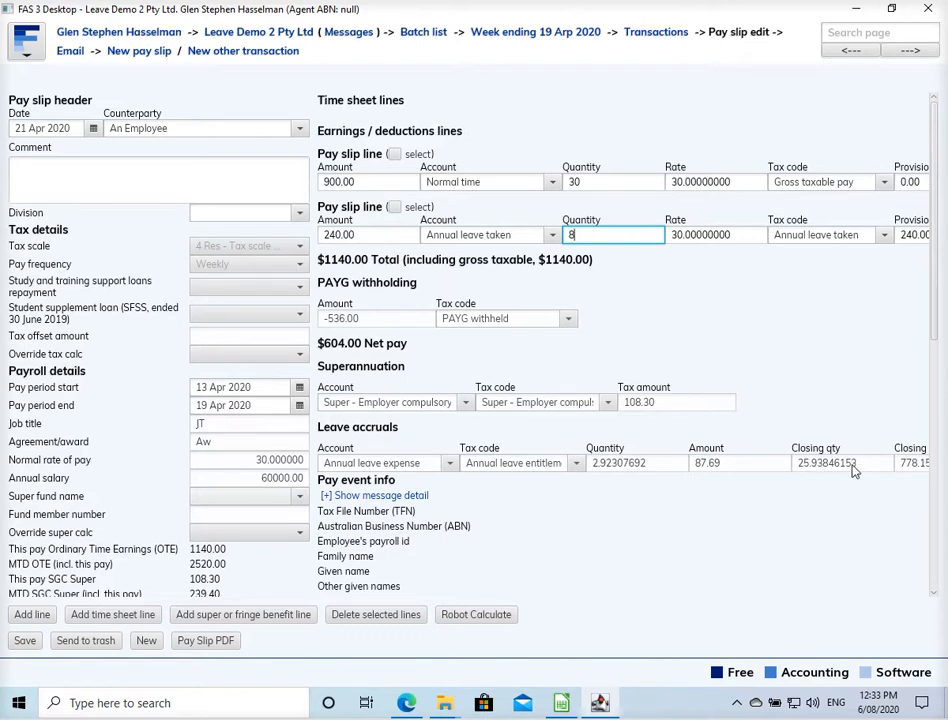
mouse_move(811, 465)
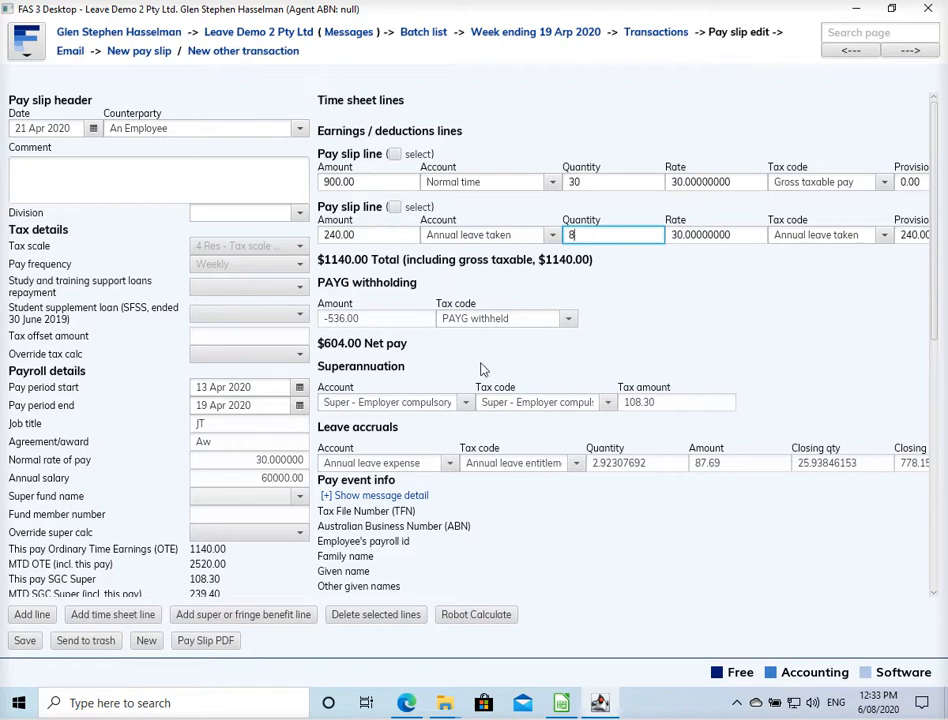
mouse_move(612, 541)
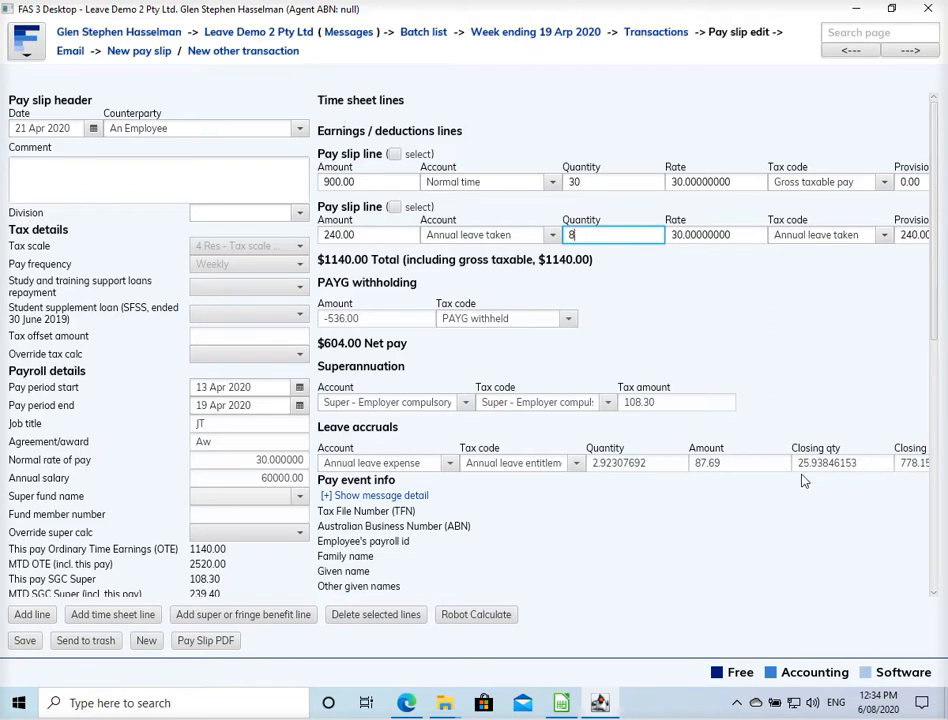
mouse_move(730, 494)
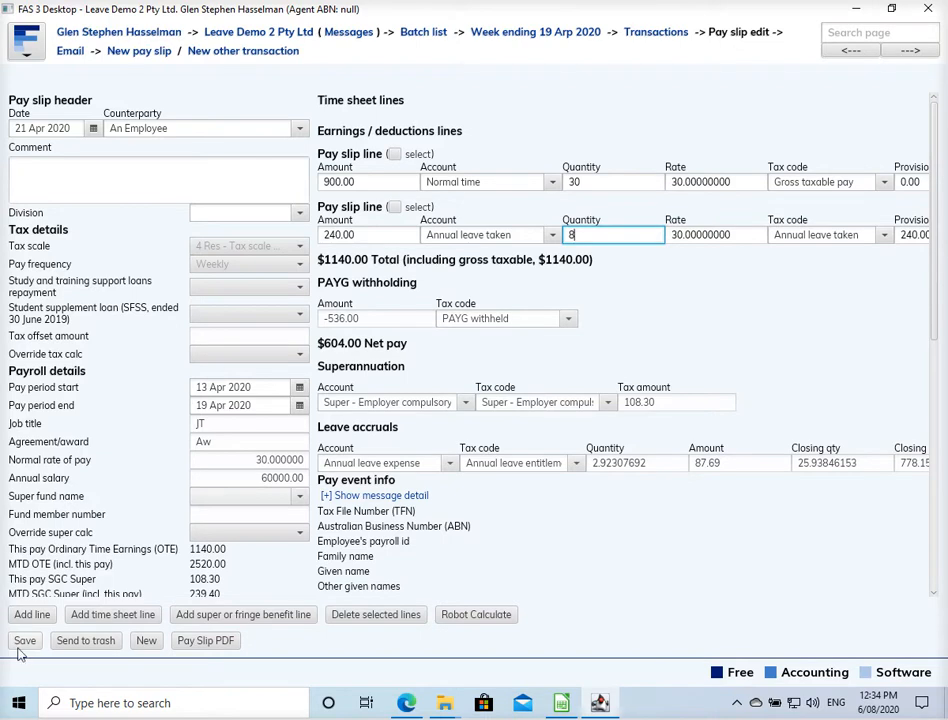
Step: Save the 21 Apr 2020 pay slip and export it as a PDF to the Desktop
left_click(23, 642)
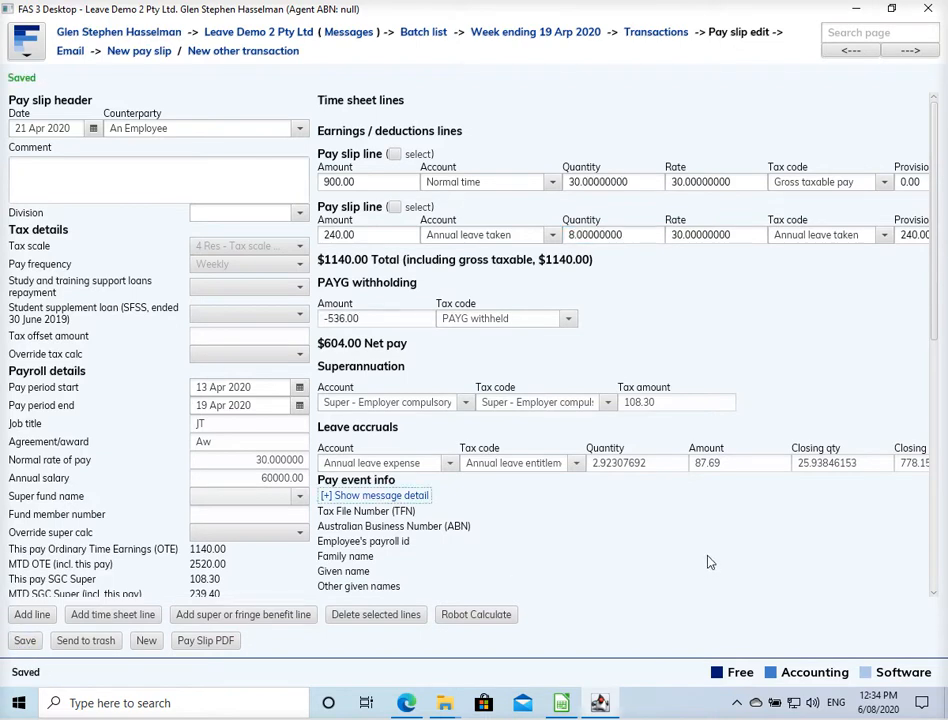
mouse_move(690, 554)
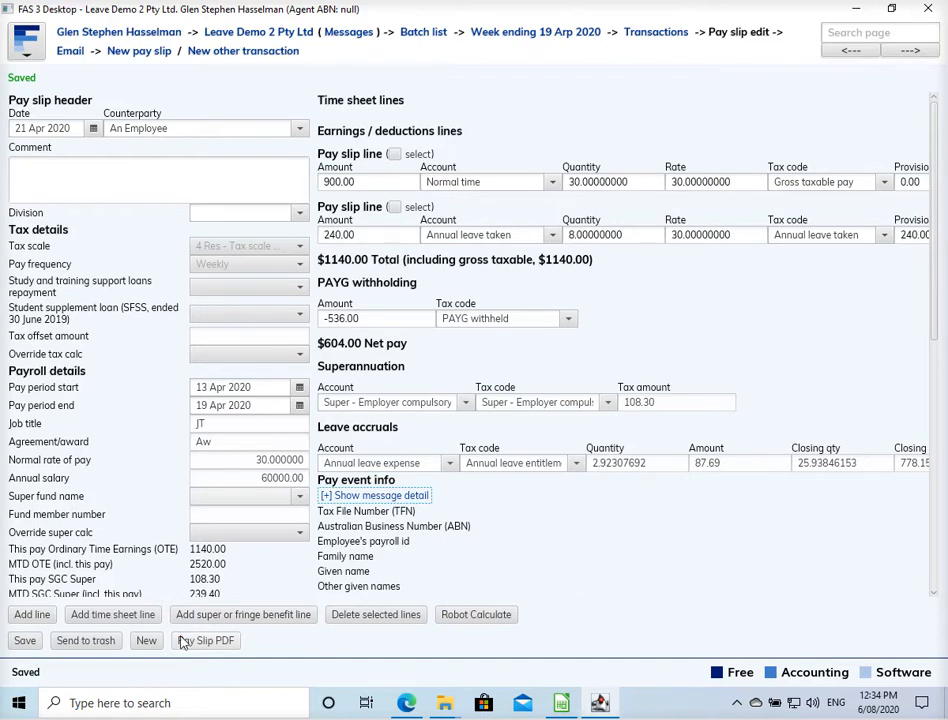
left_click(205, 640)
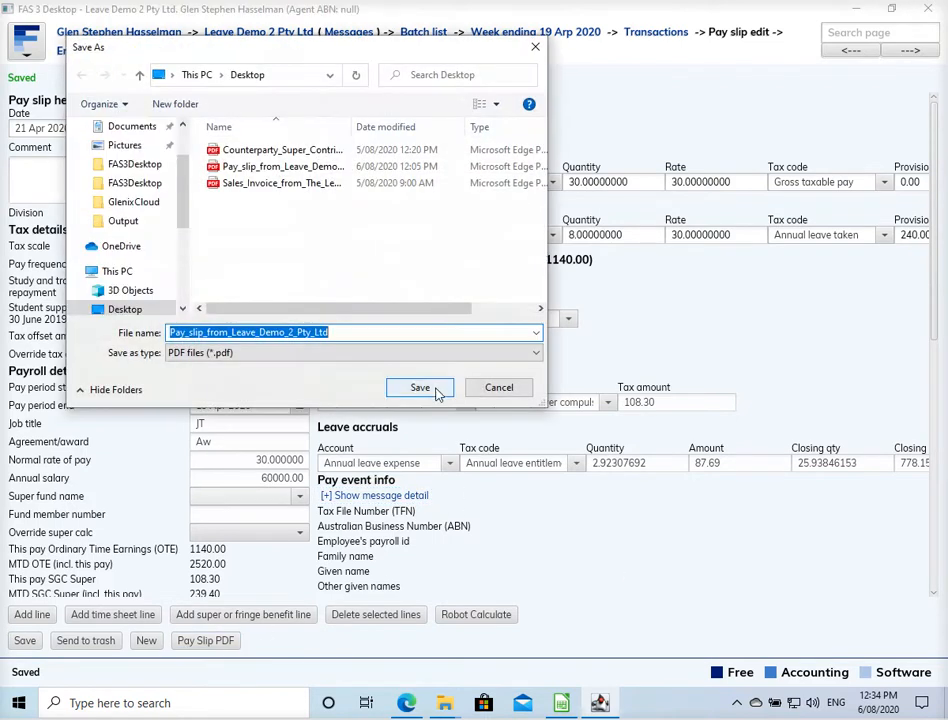
left_click(419, 387)
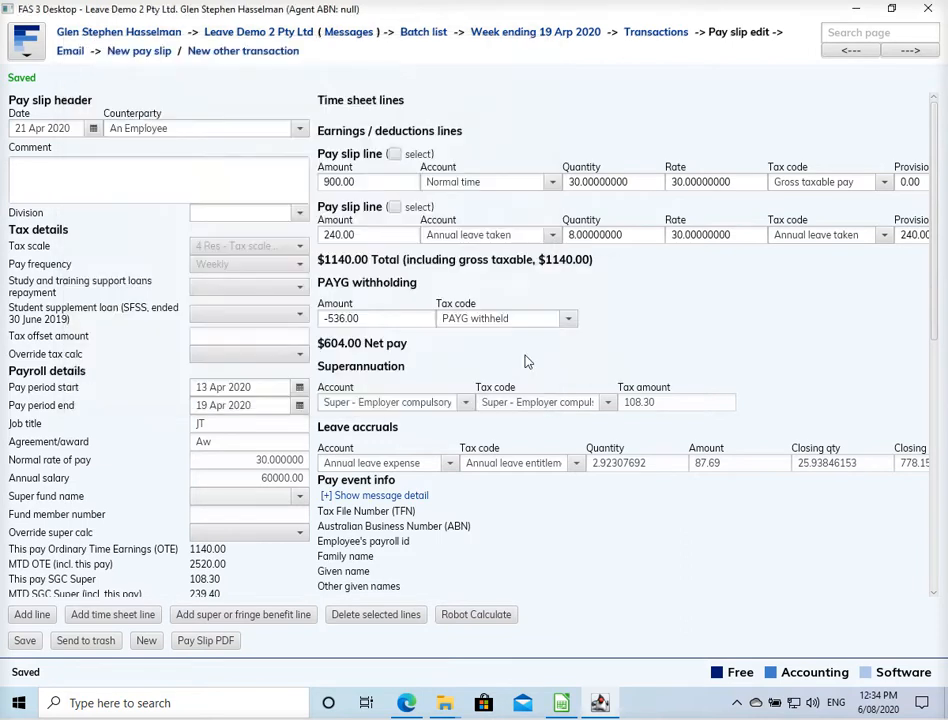
left_click(204, 642)
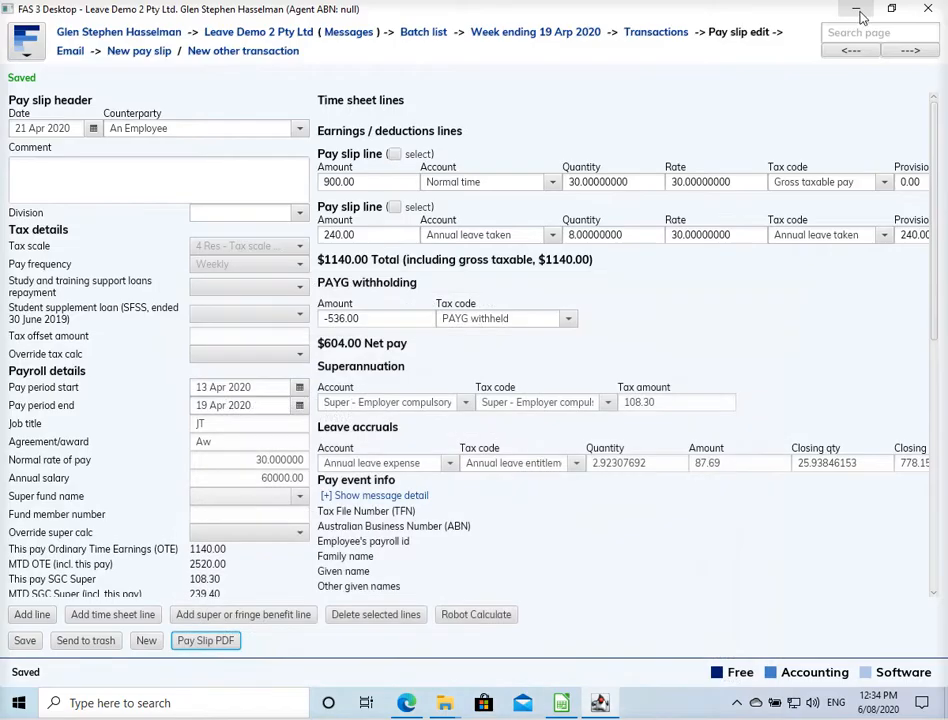
mouse_move(799, 112)
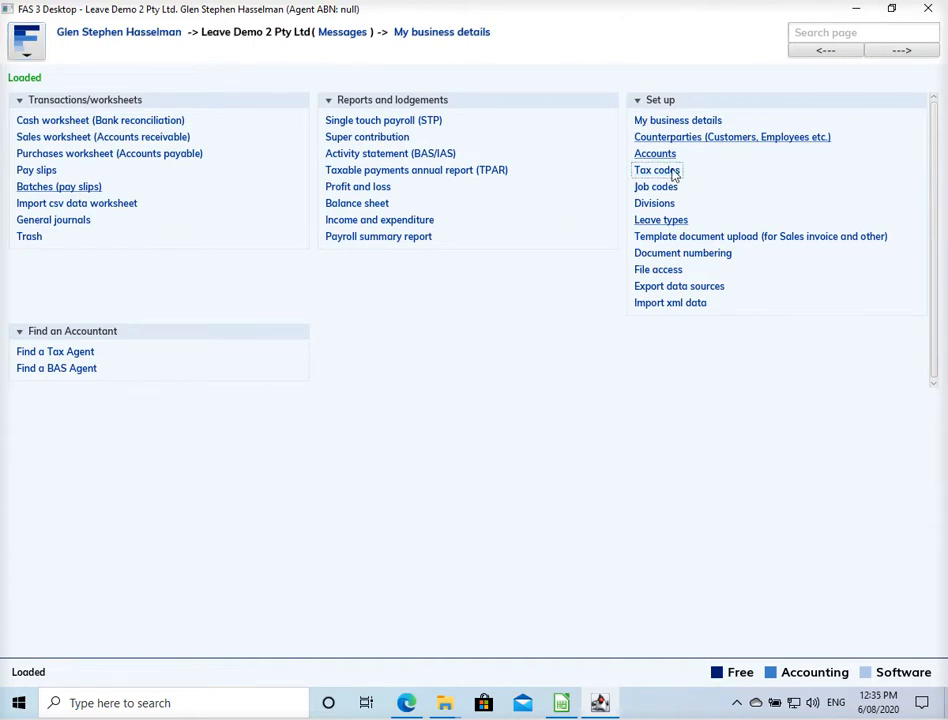
Step: Open Leave Demo 2 Pty Ltd's tax code list again
left_click(655, 169)
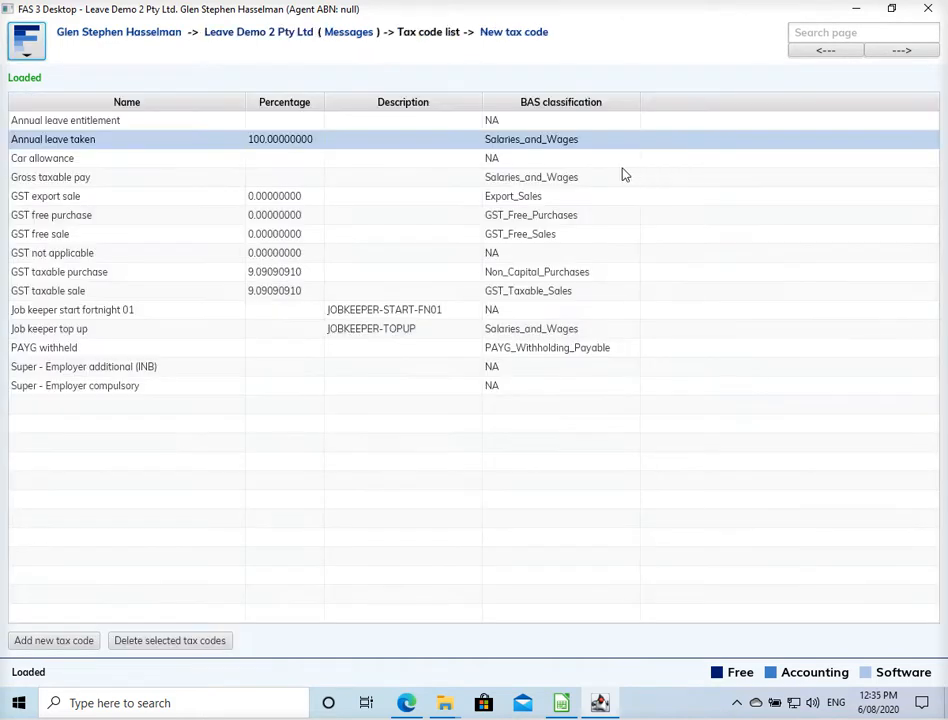
mouse_move(237, 156)
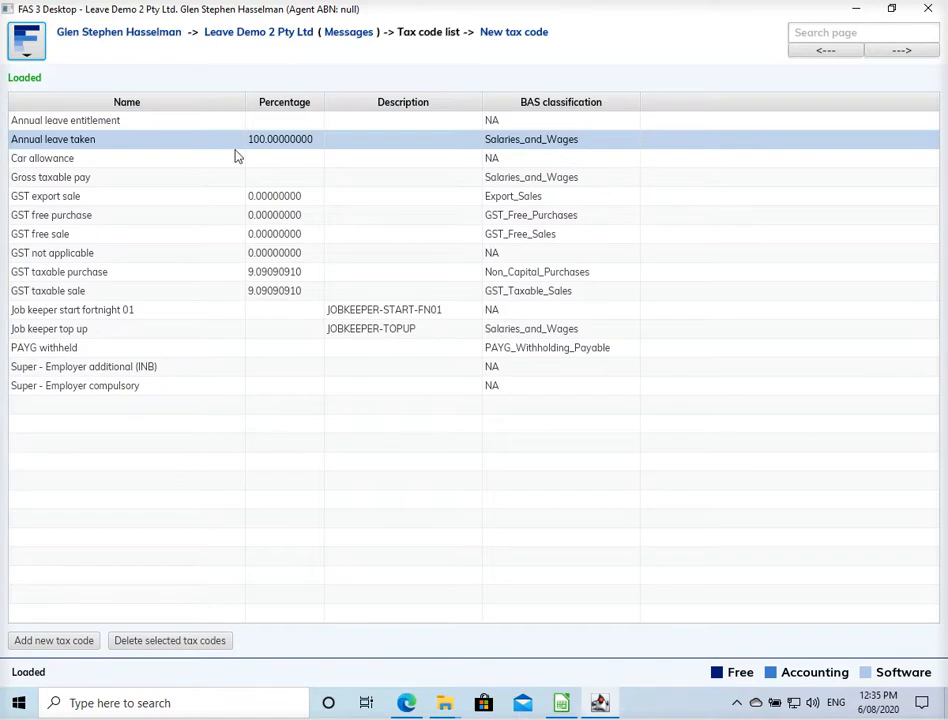
mouse_move(459, 62)
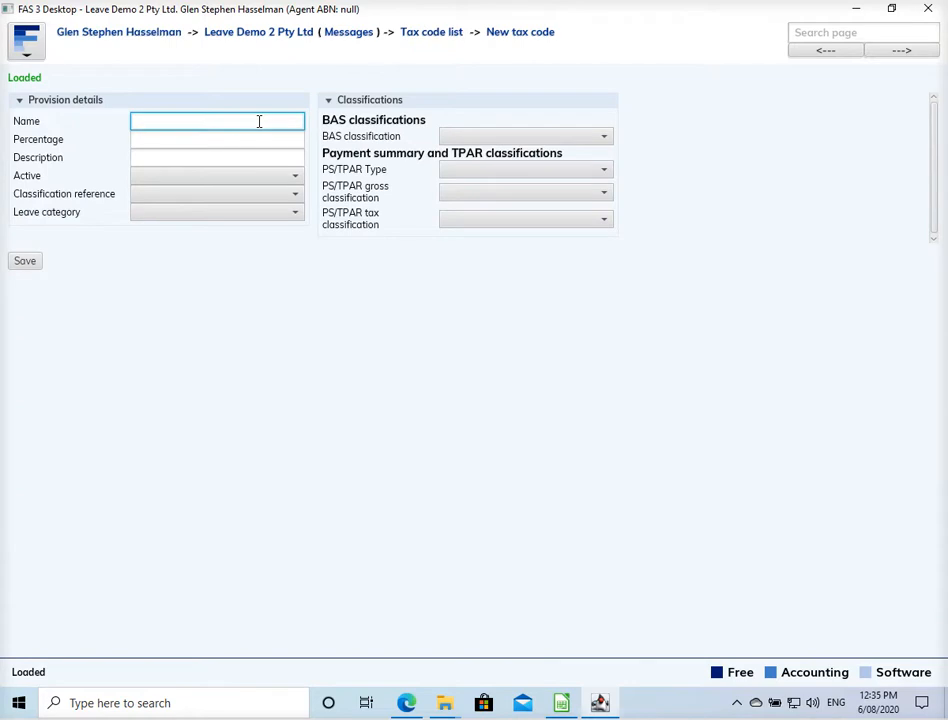
Step: Create tax code 'Annual leave on termination': 100%, active, Liability, Annual leave, Salaries and wages BAS
type("Annual le")
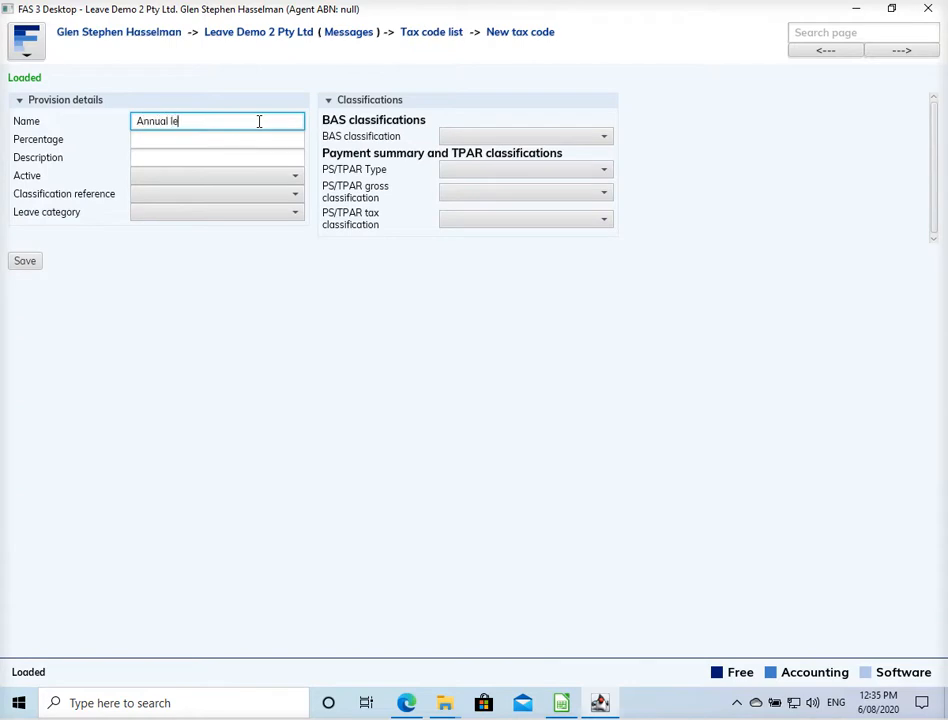
type("ave on termination")
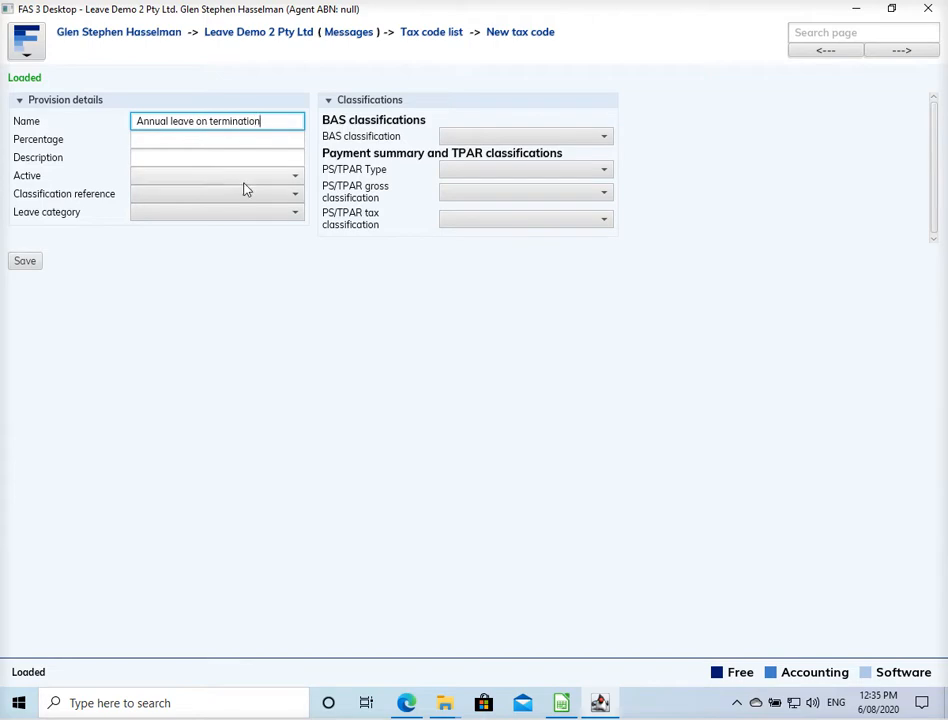
left_click(216, 175)
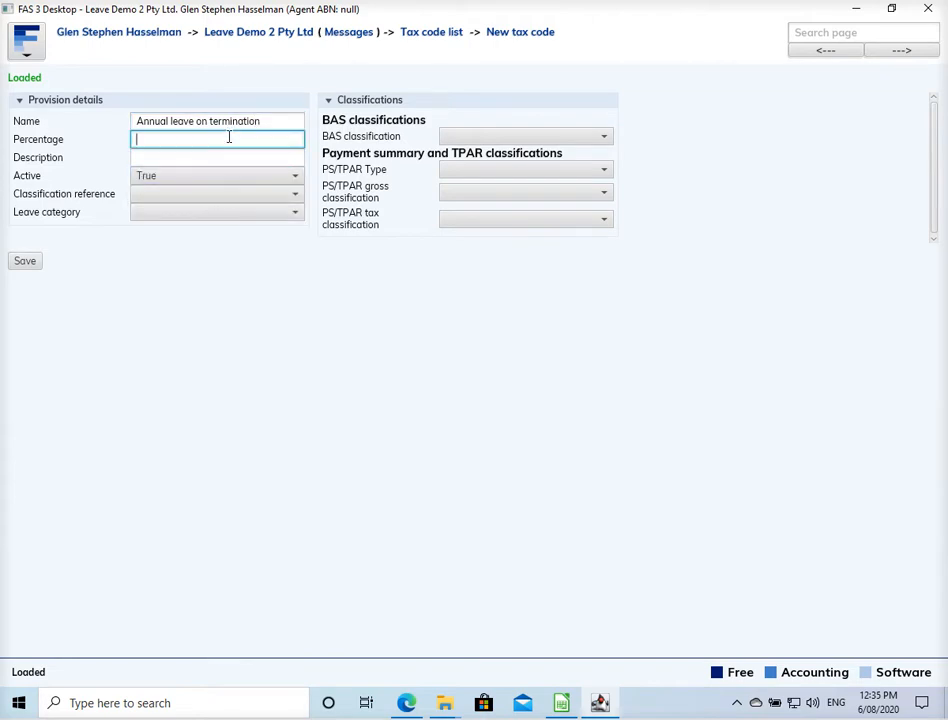
type("100")
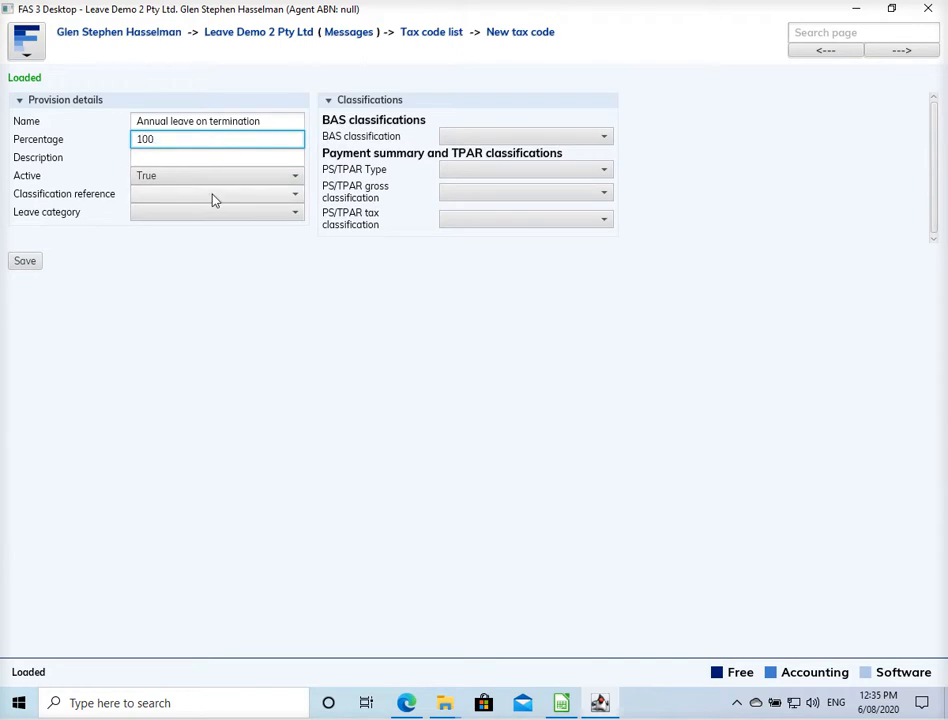
left_click(215, 193)
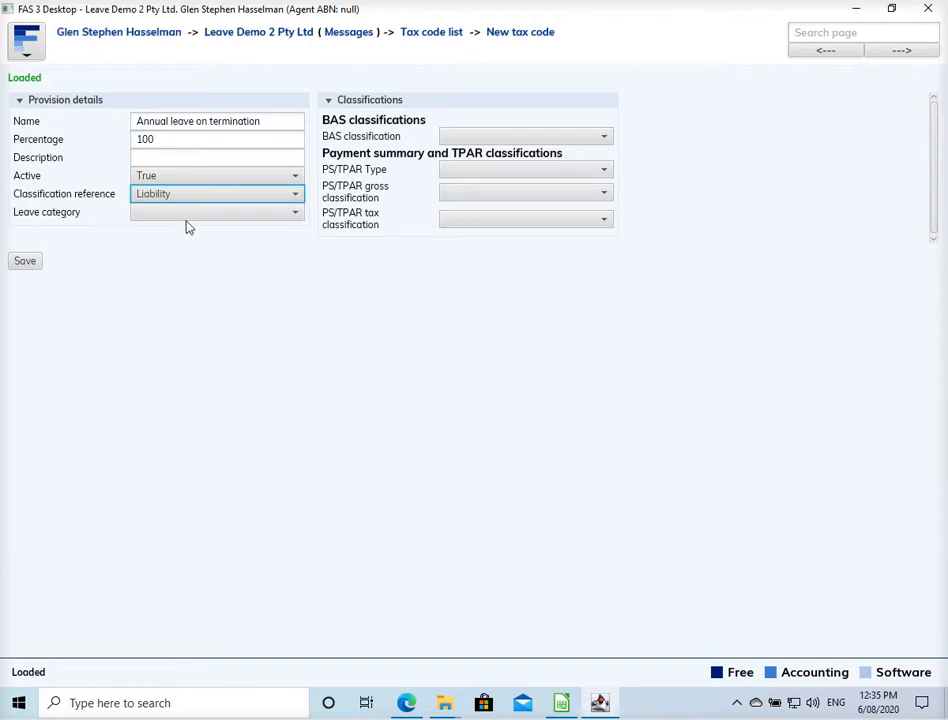
left_click(217, 211)
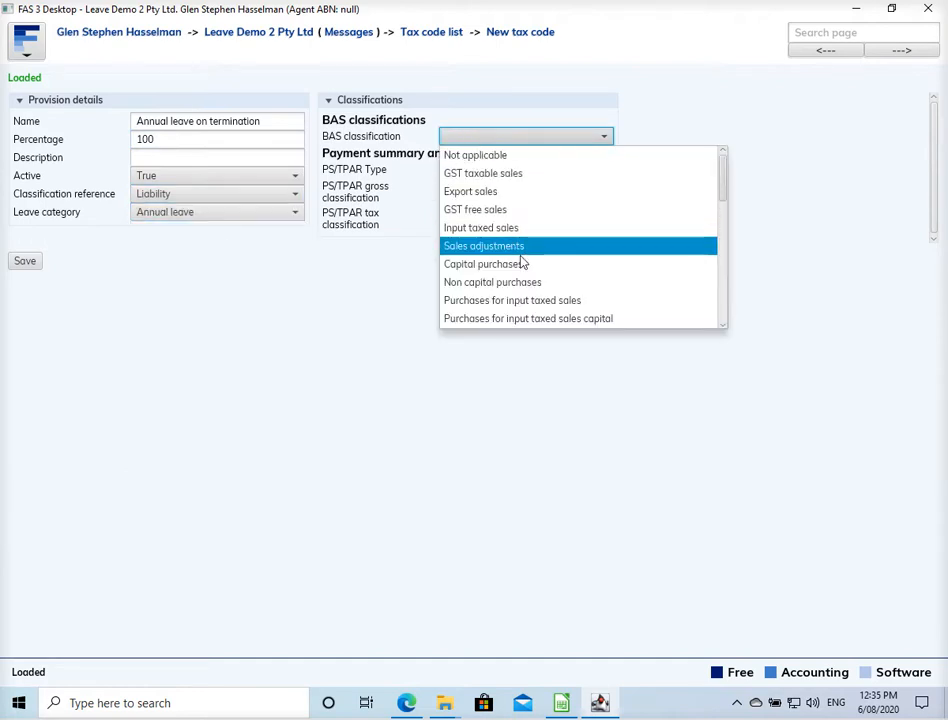
scroll("down", 3)
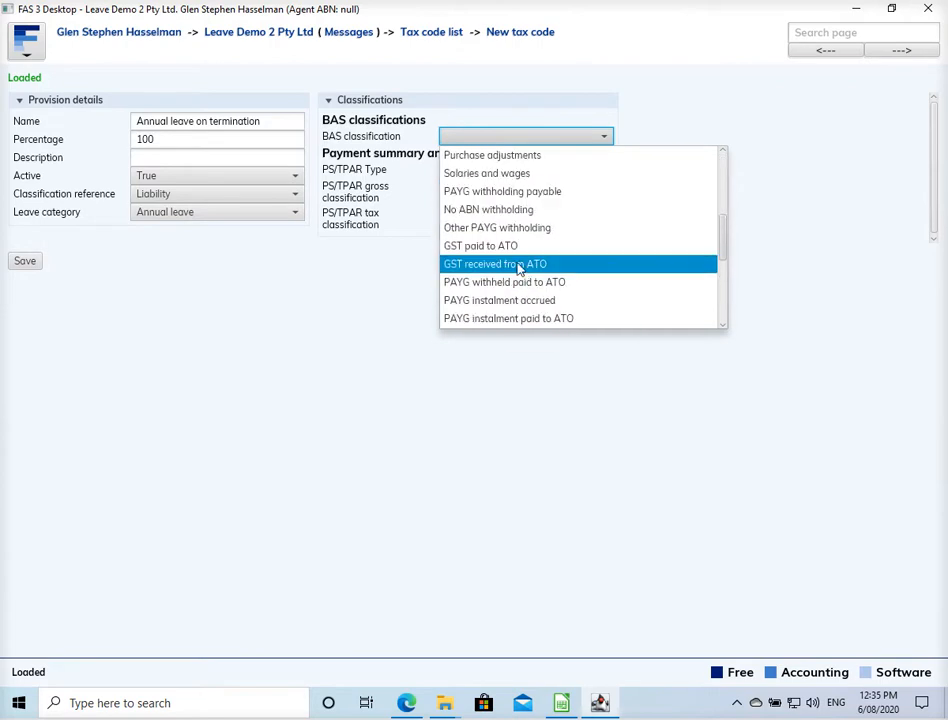
left_click(487, 173)
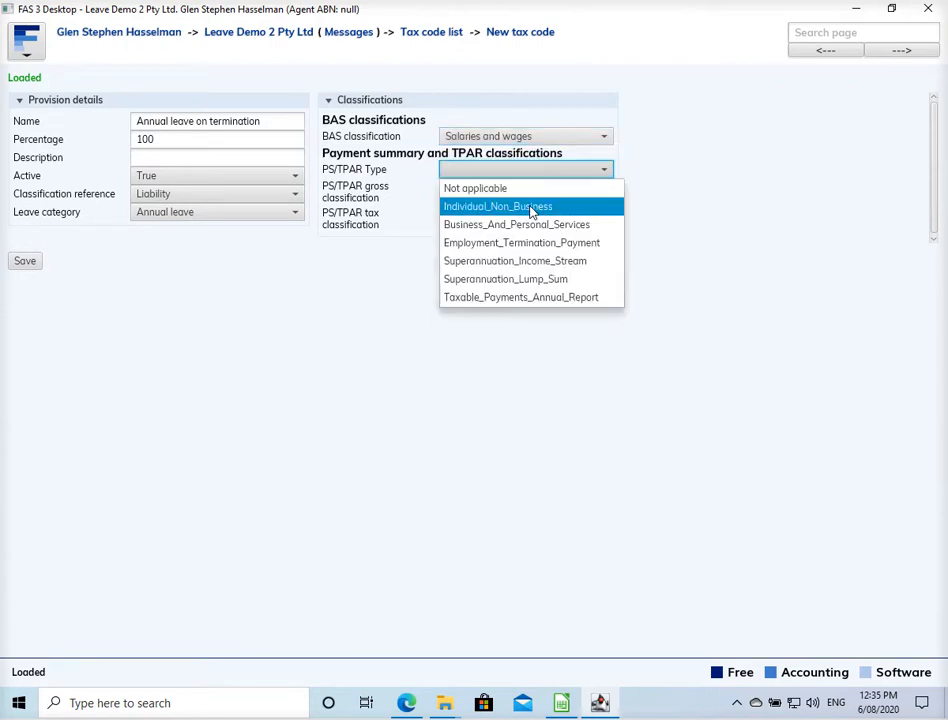
Step: Set PS/TPAR type to Individual_Non_Business and gross classification to Individual_Non_Business_Gross
left_click(496, 206)
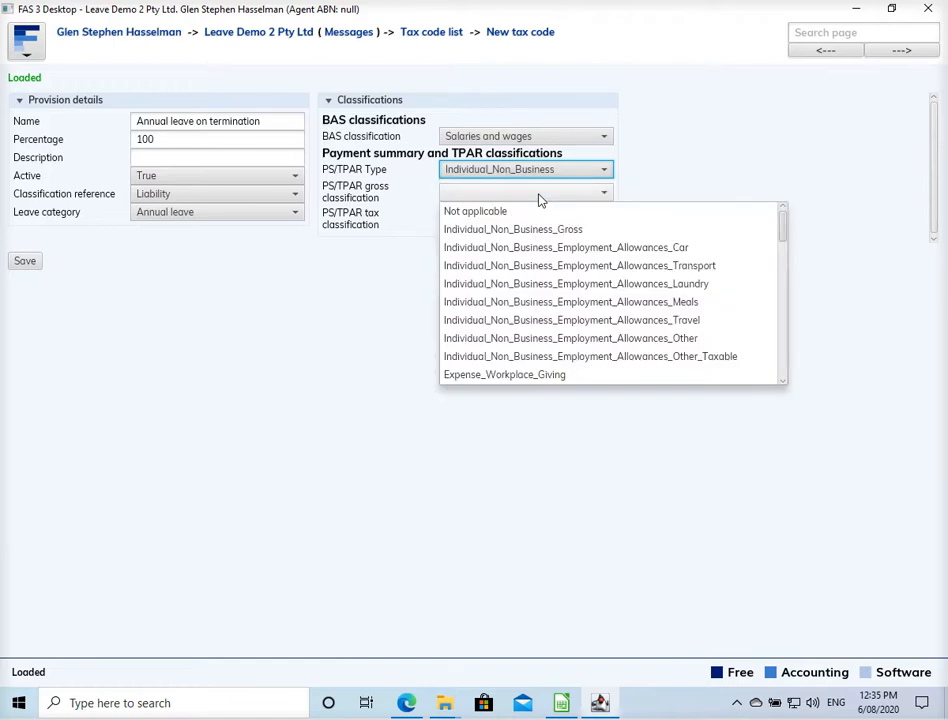
mouse_move(585, 338)
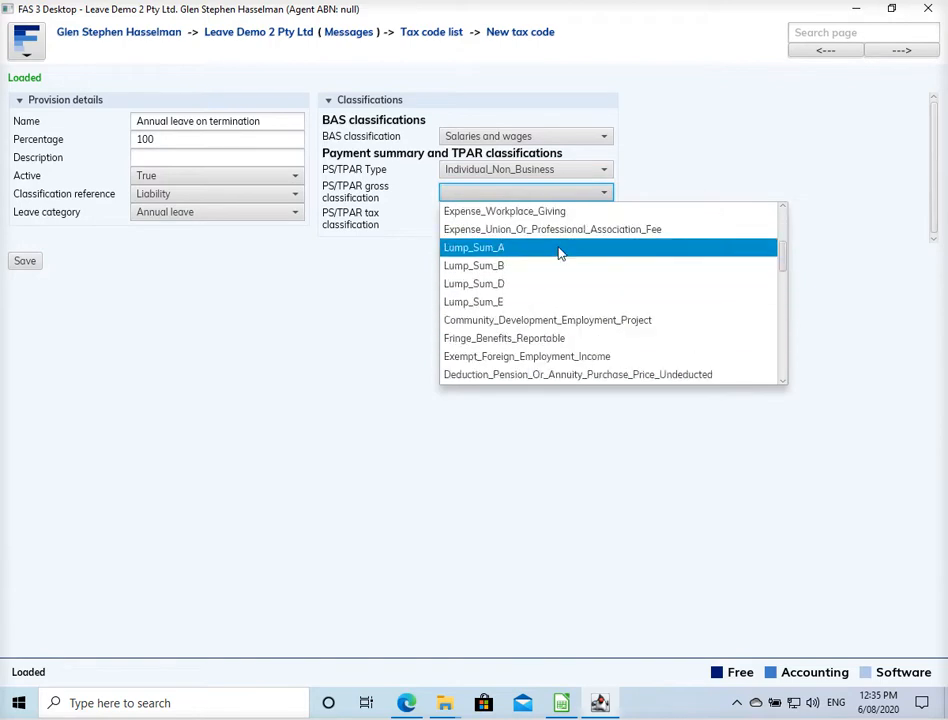
mouse_move(562, 256)
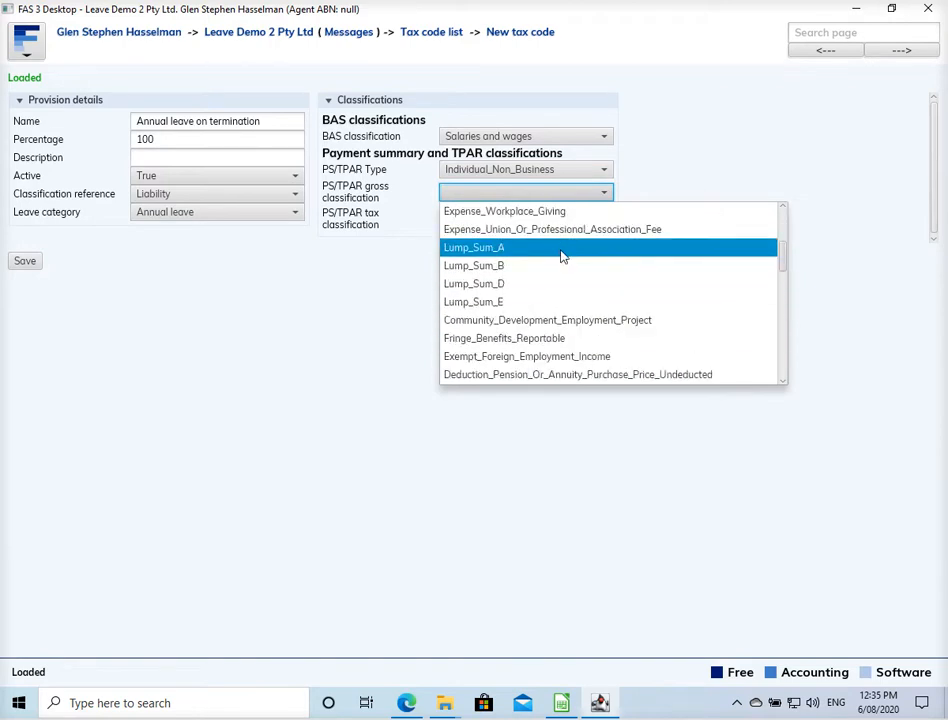
mouse_move(569, 273)
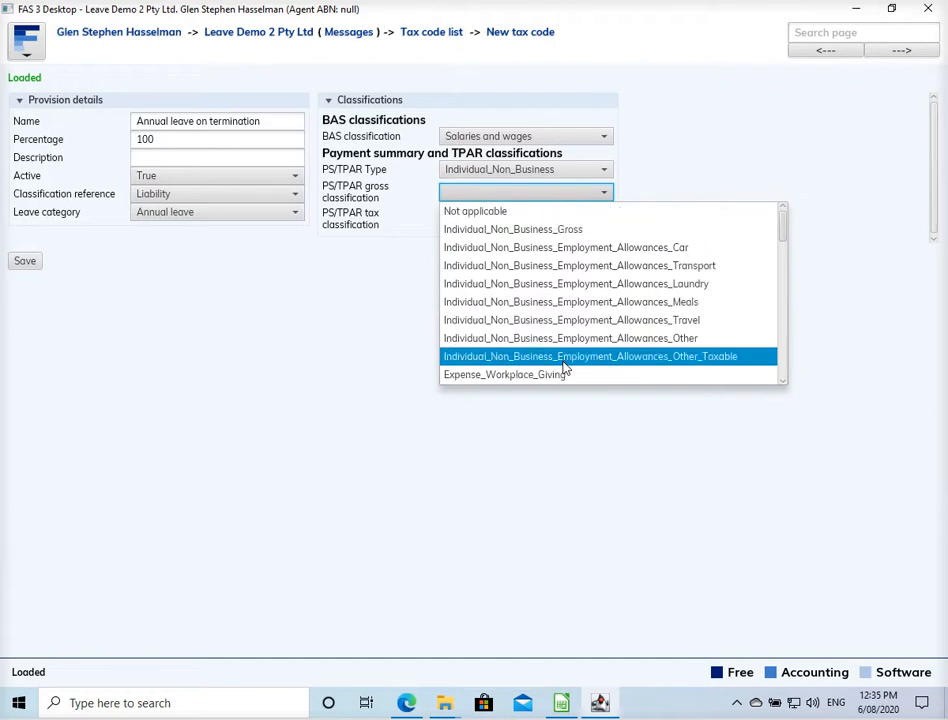
mouse_move(566, 229)
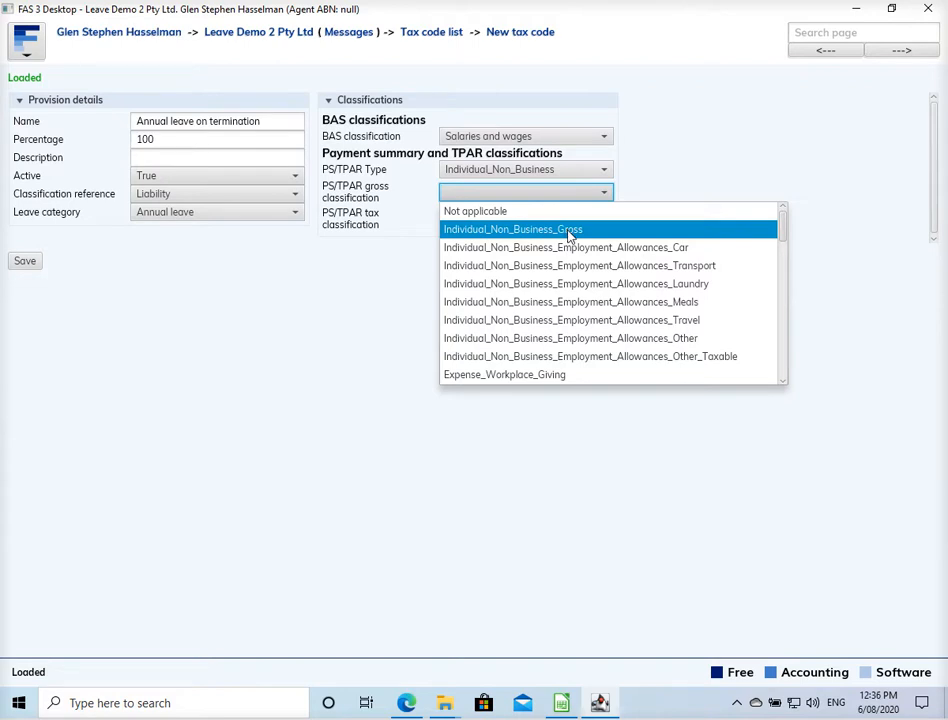
scroll("down", 3)
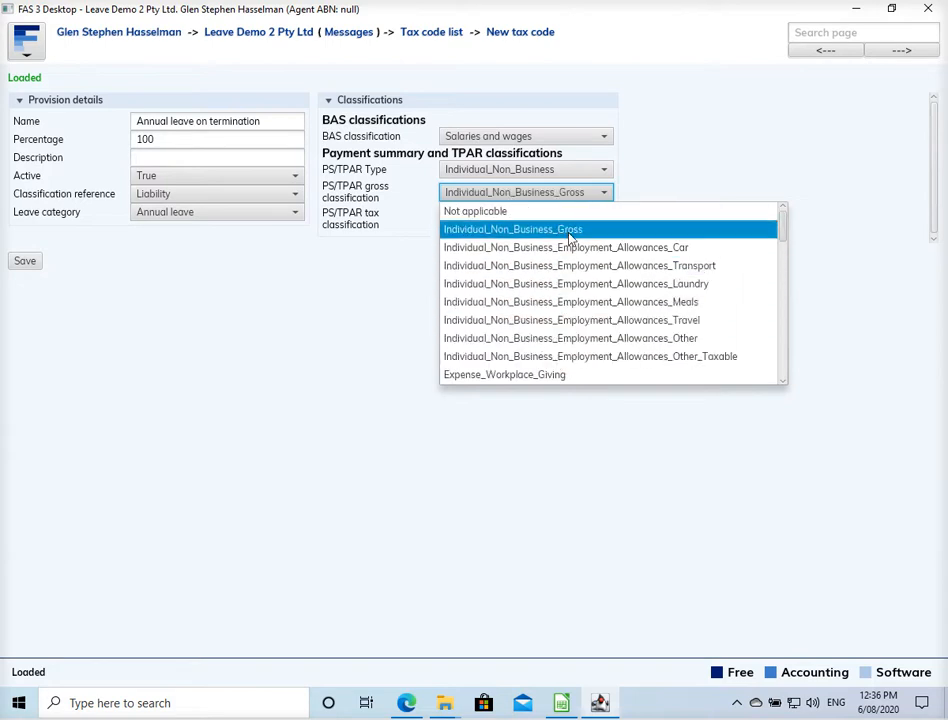
left_click(511, 229)
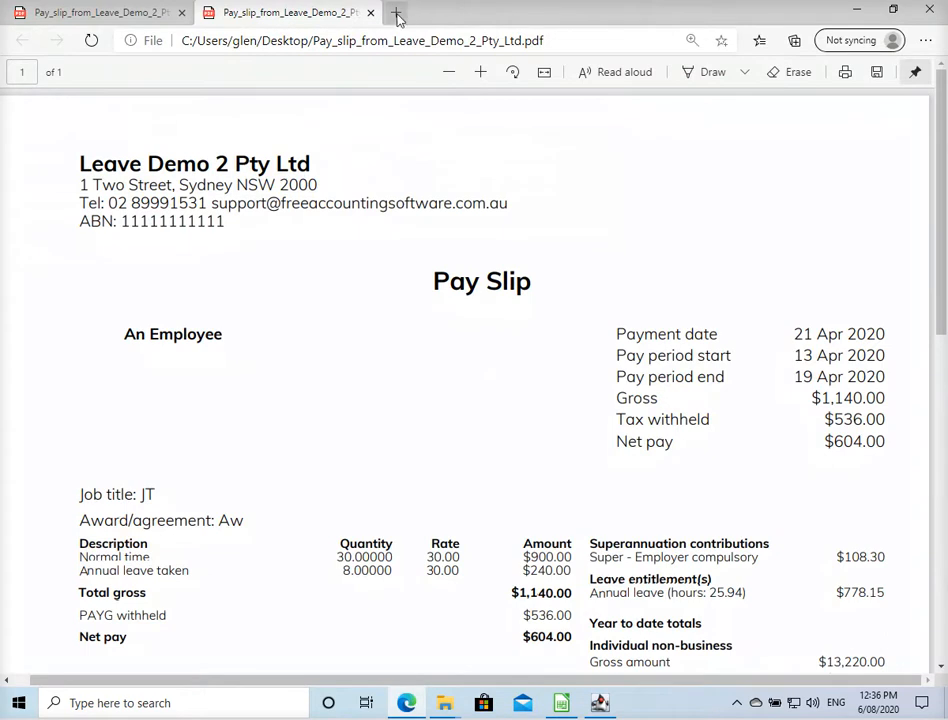
Step: Search in a new Edge tab for 'annual leave on termination lump sum a or gross'
left_click(397, 12)
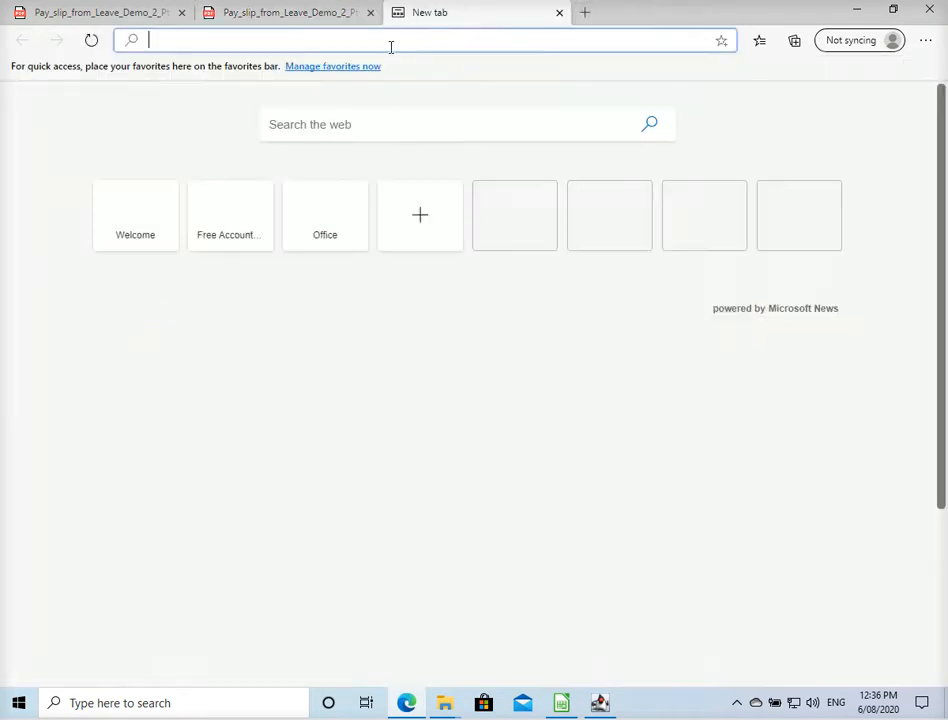
type("lum")
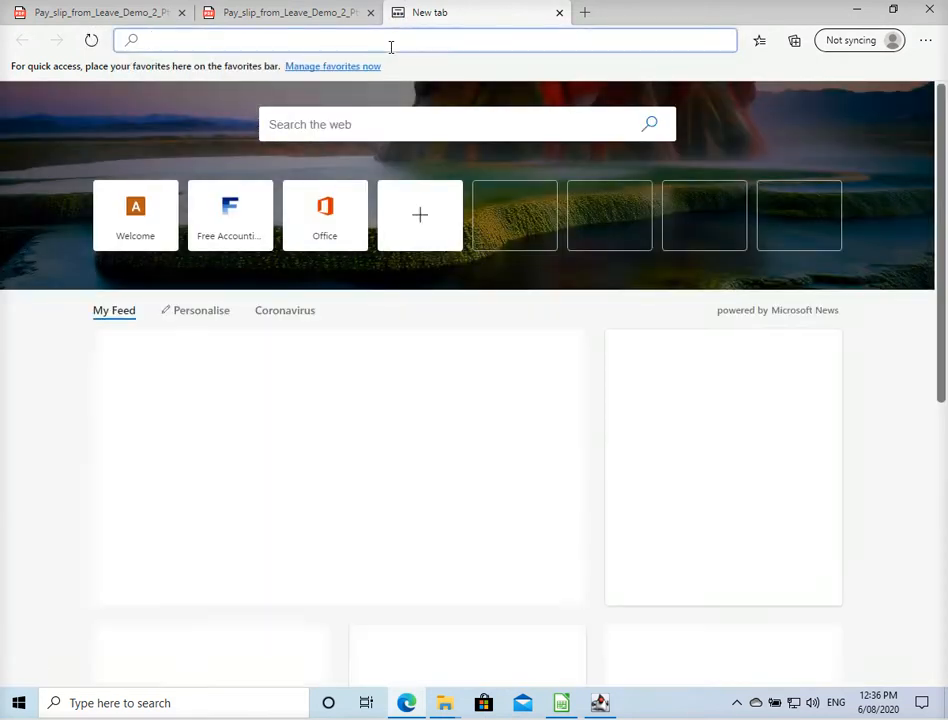
type("annual leave")
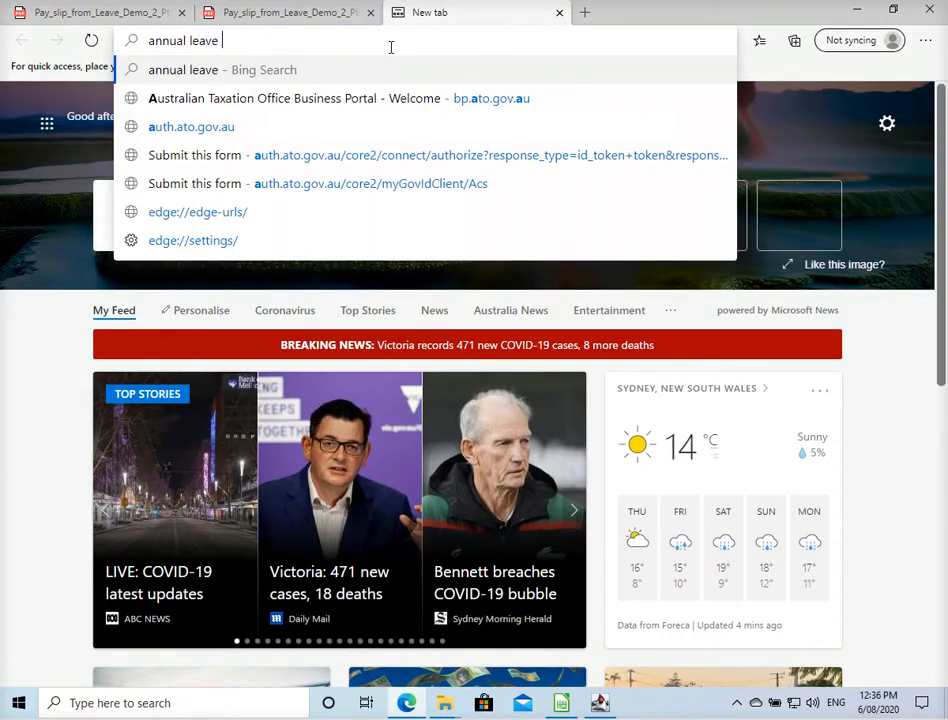
type("on termination lump sum a or gross")
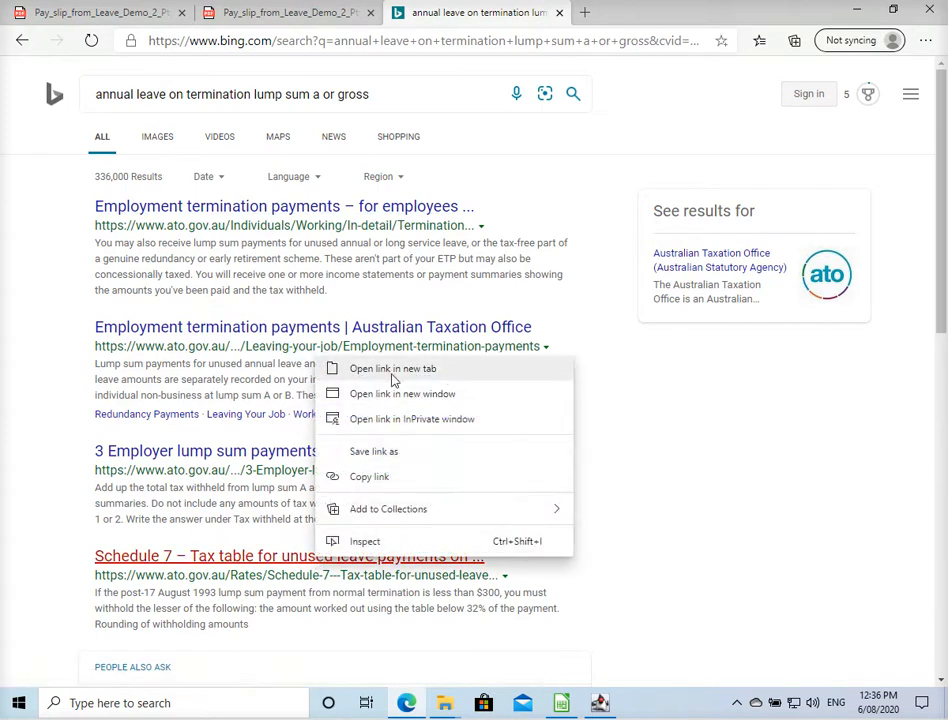
left_click(392, 368)
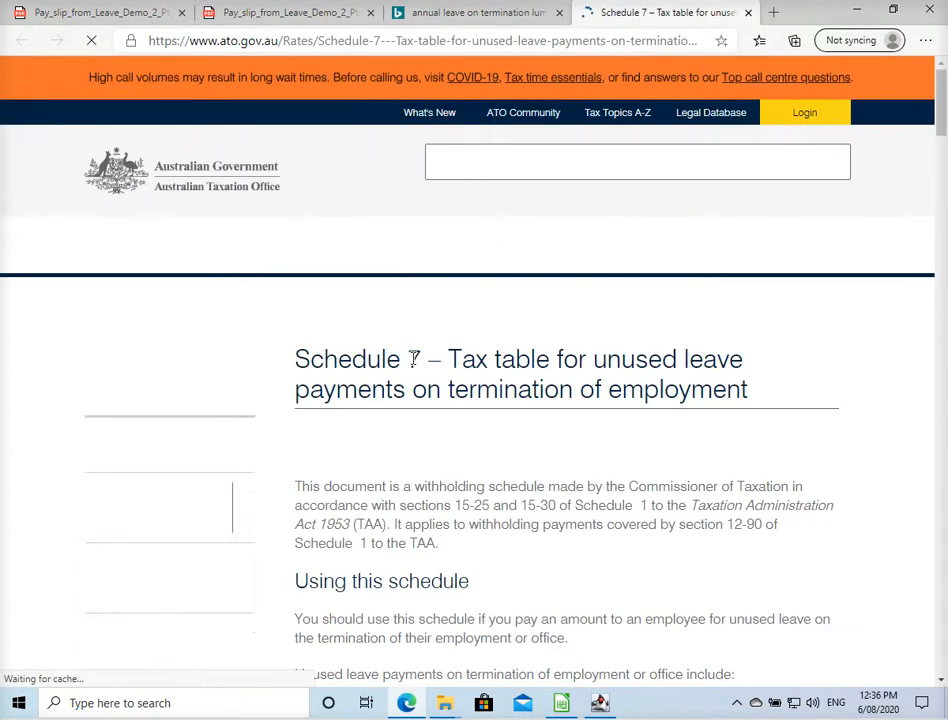
scroll("down", 3)
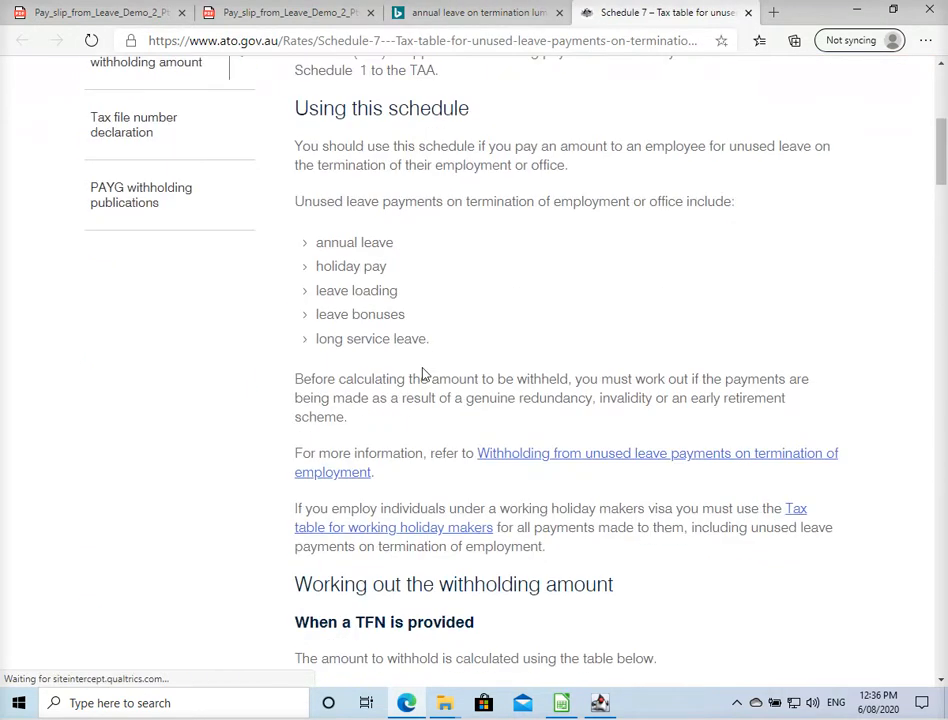
scroll("down", 3)
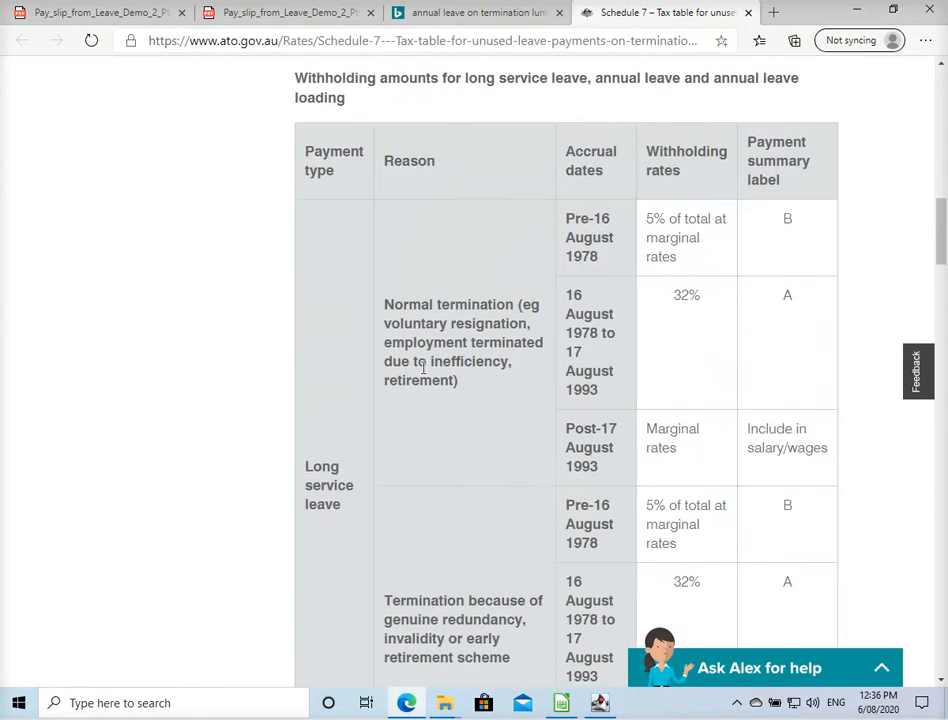
scroll("down", 3)
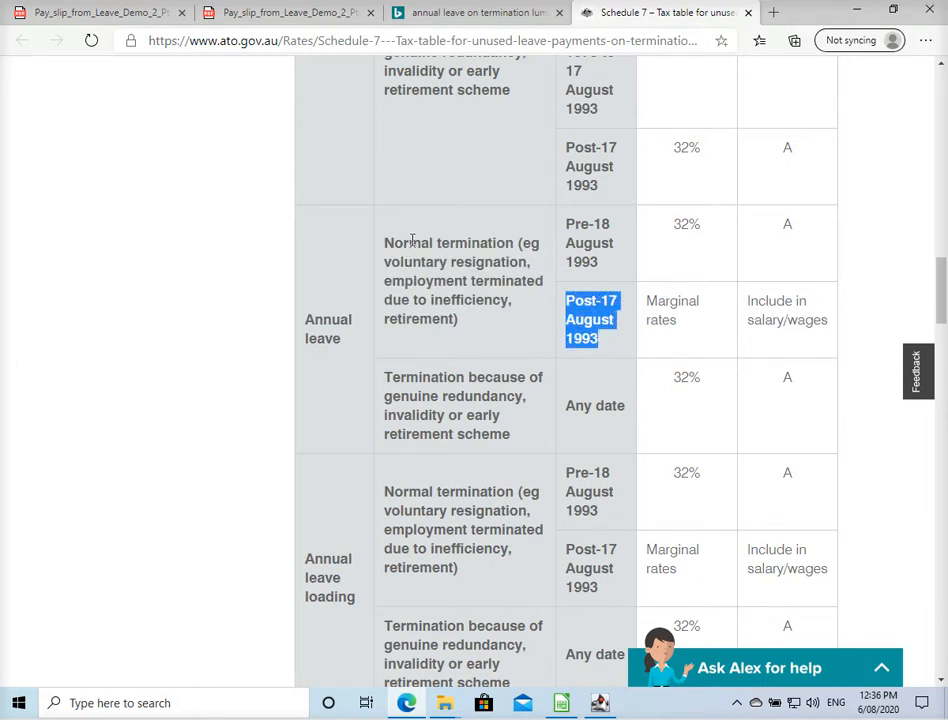
left_click_drag(410, 243, 465, 319)
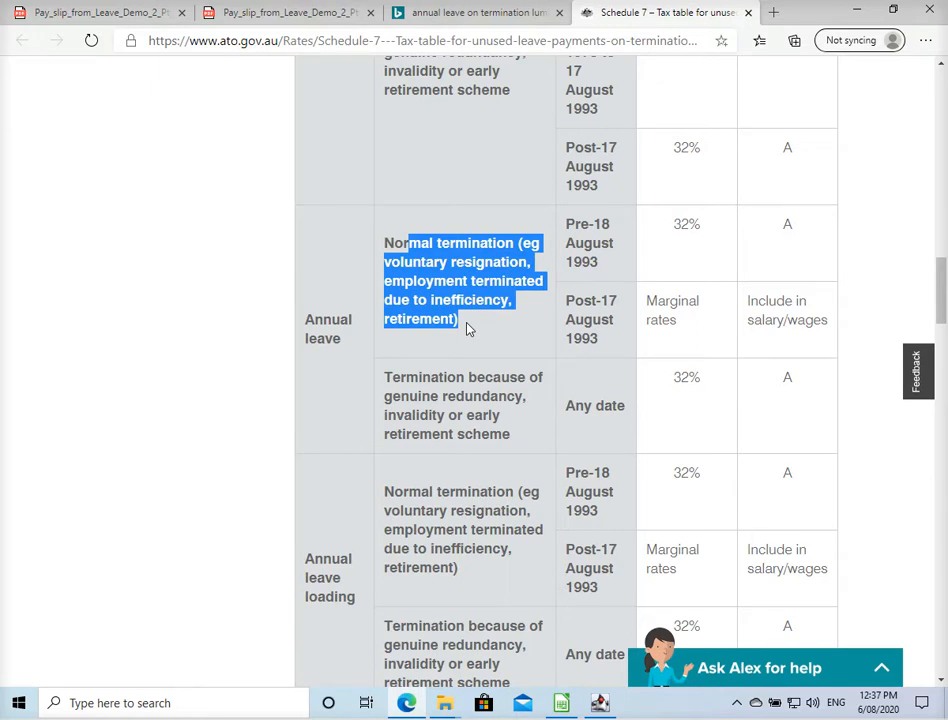
left_click(469, 329)
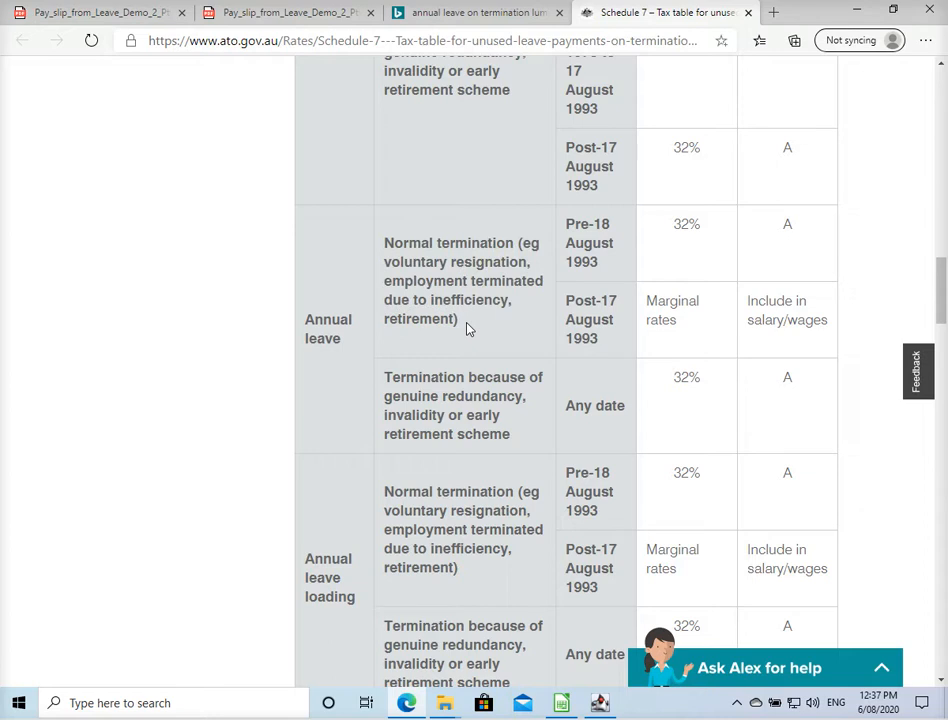
left_click_drag(437, 242, 459, 318)
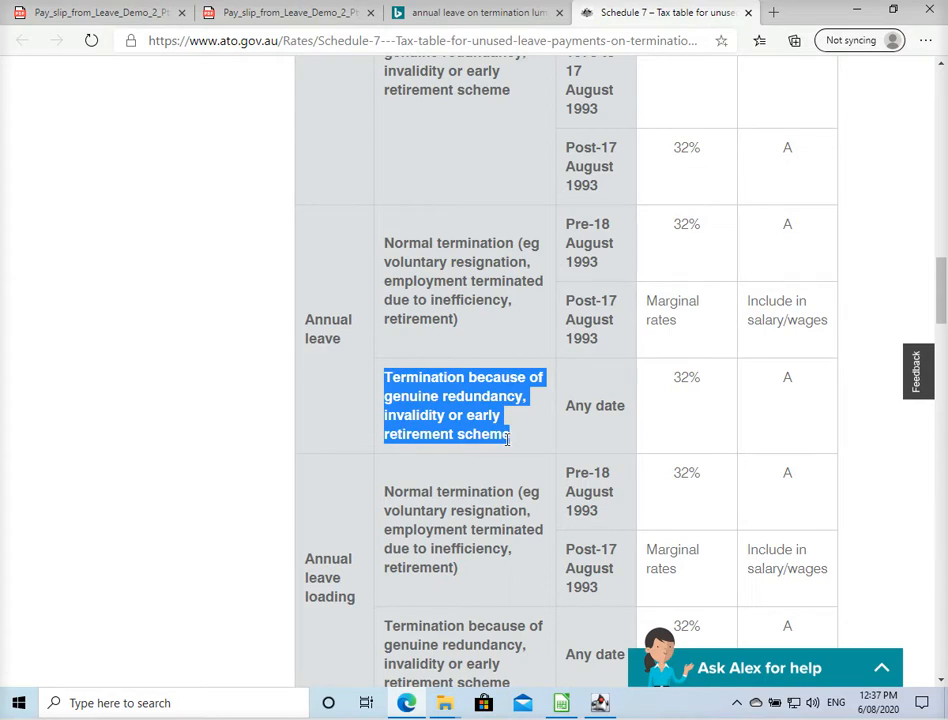
left_click(776, 387)
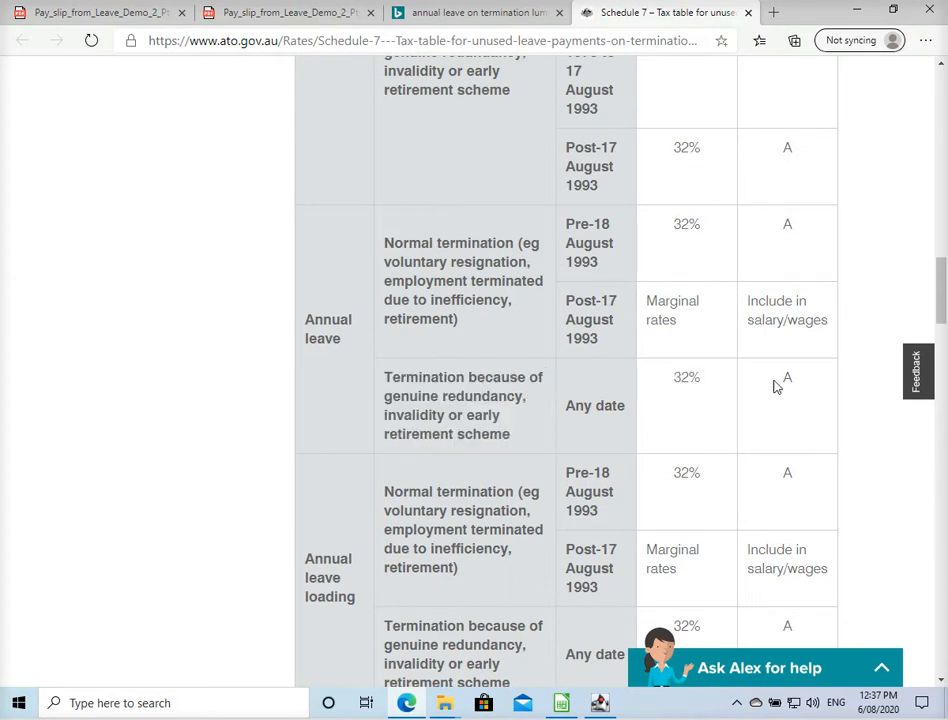
double_click(787, 378)
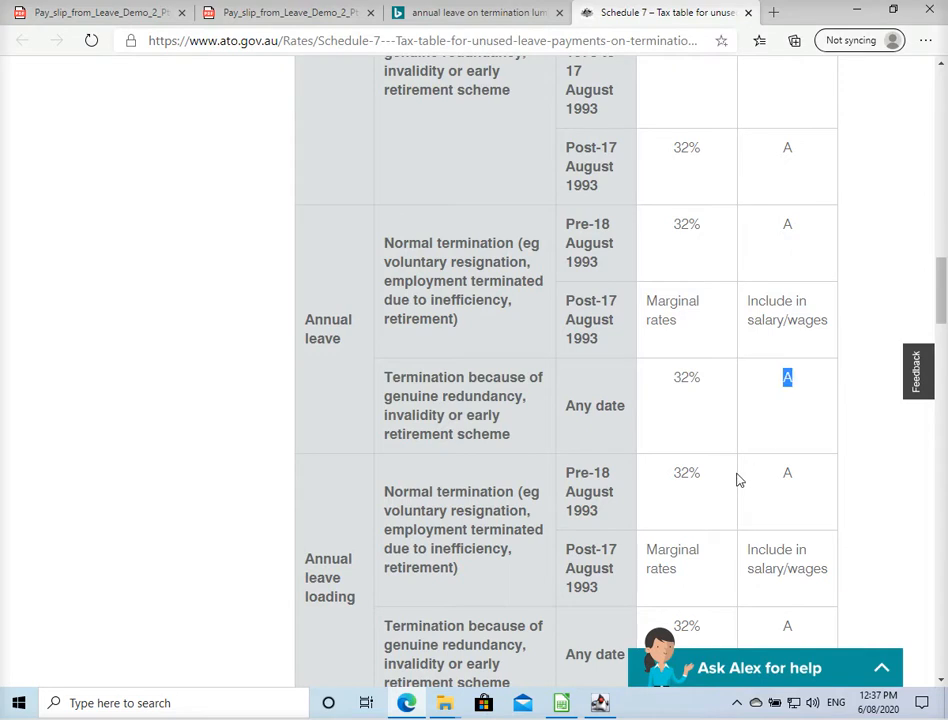
mouse_move(734, 467)
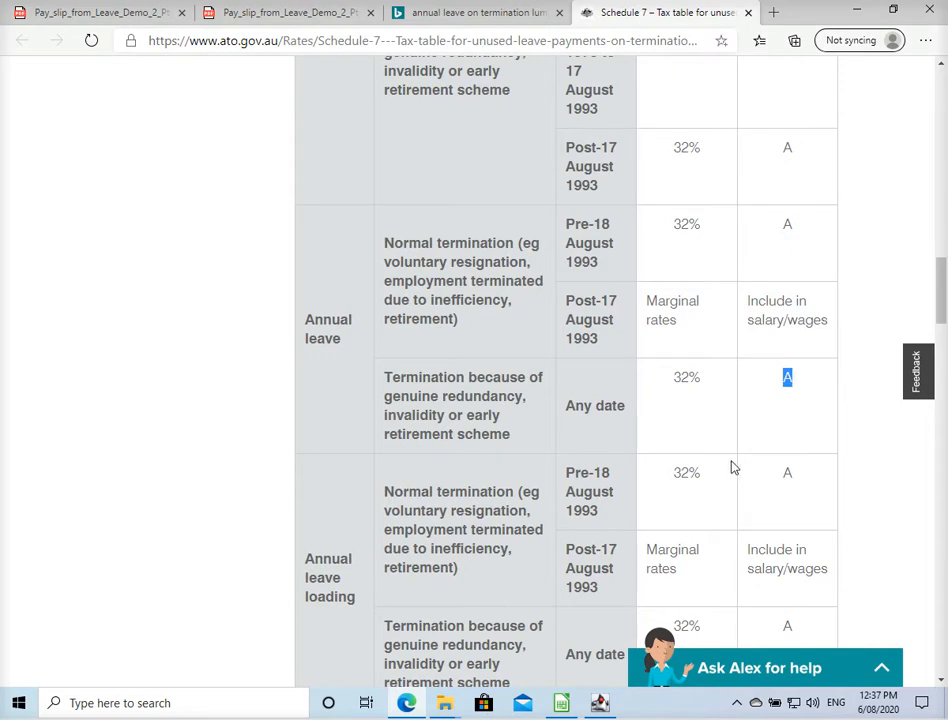
mouse_move(741, 452)
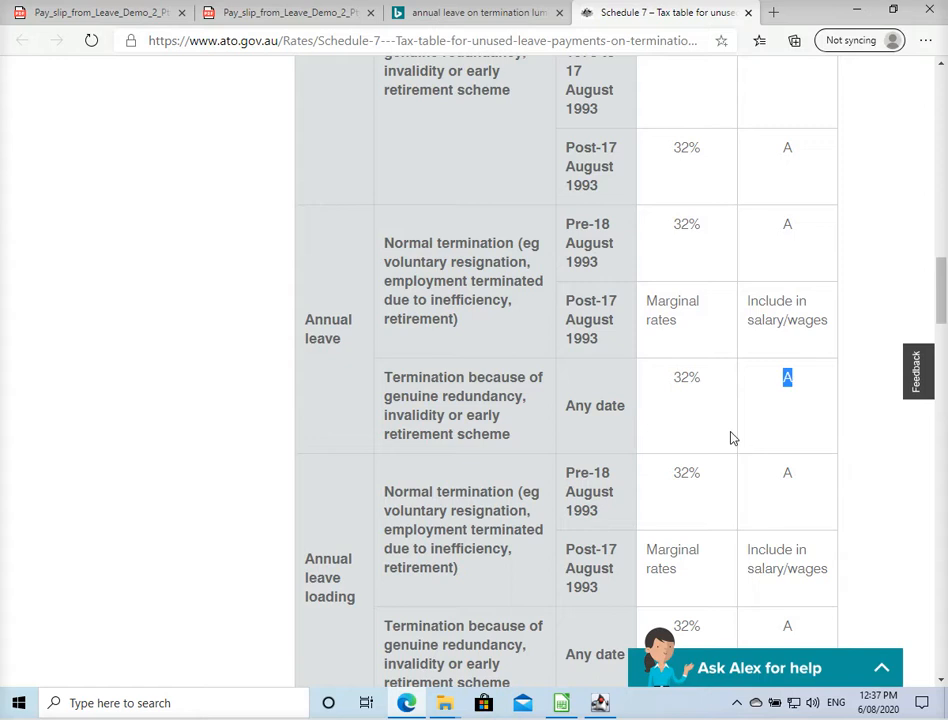
mouse_move(628, 335)
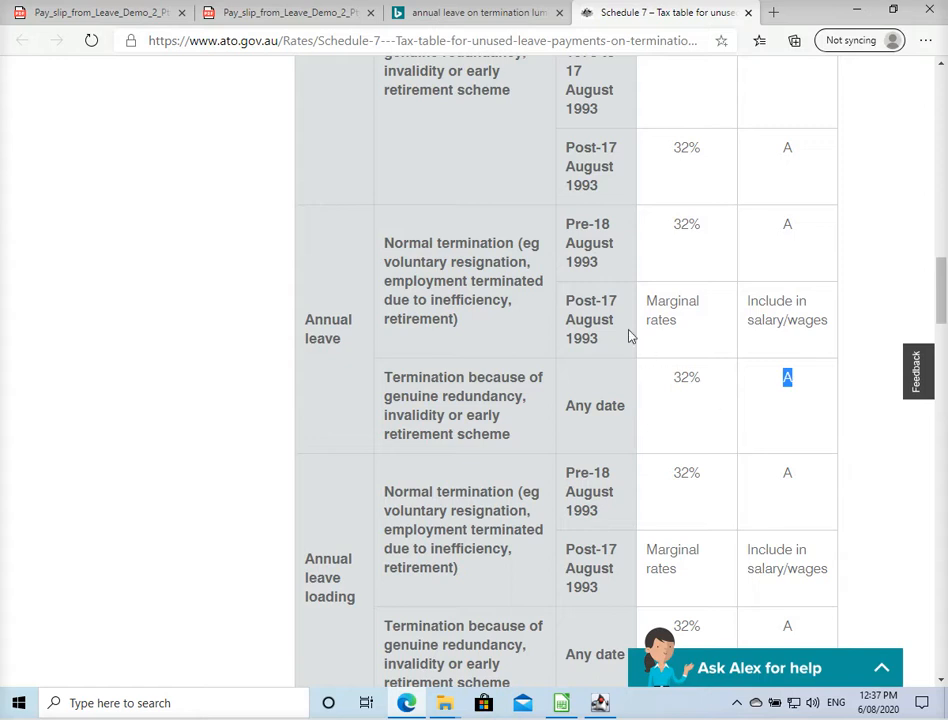
mouse_move(857, 15)
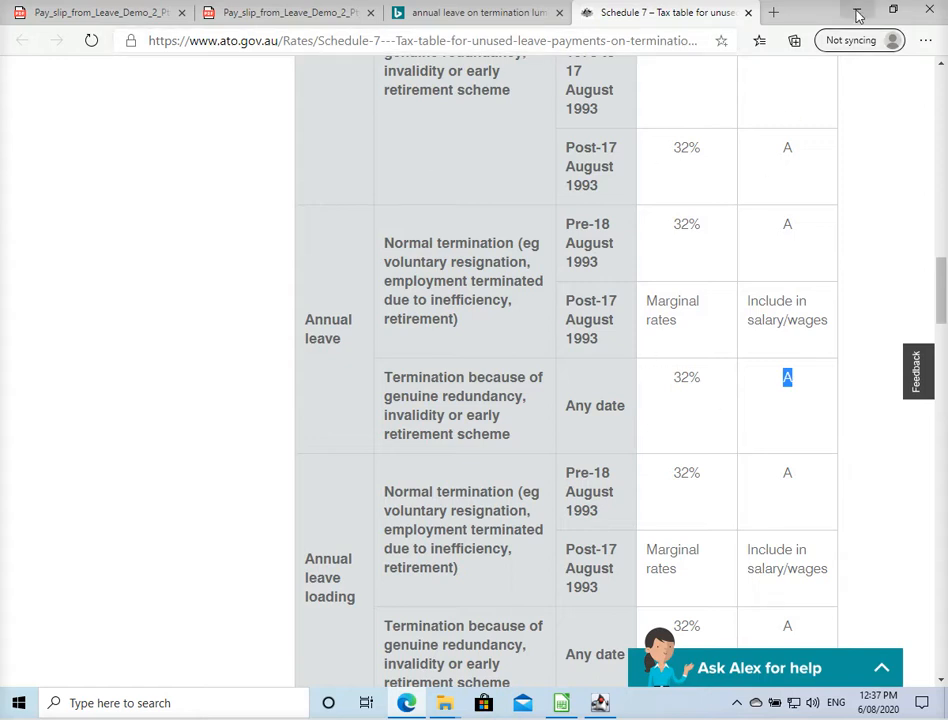
mouse_move(415, 238)
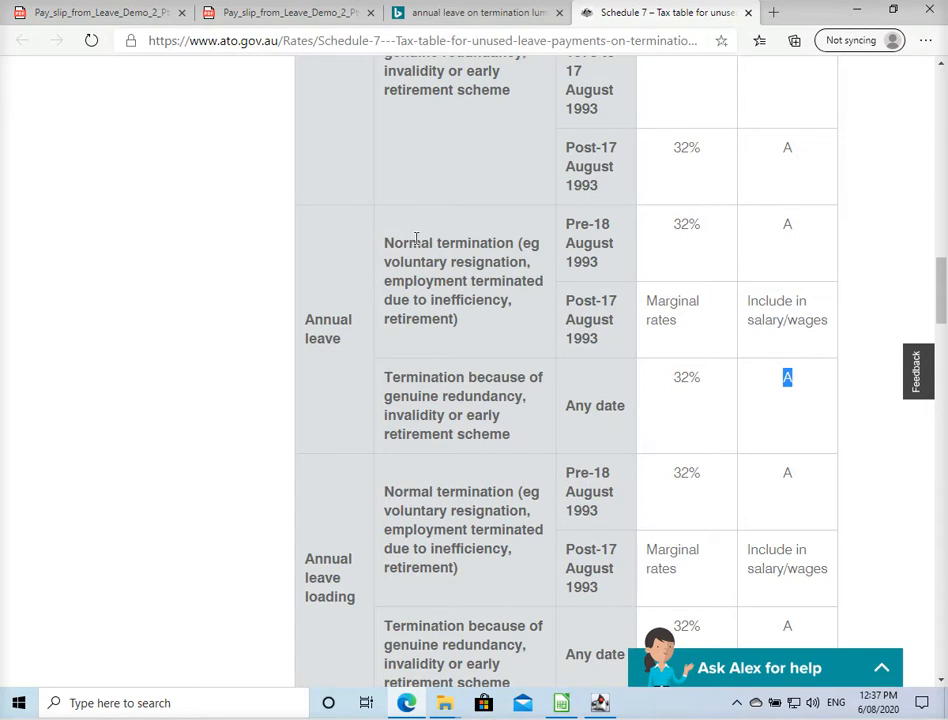
double_click(446, 242)
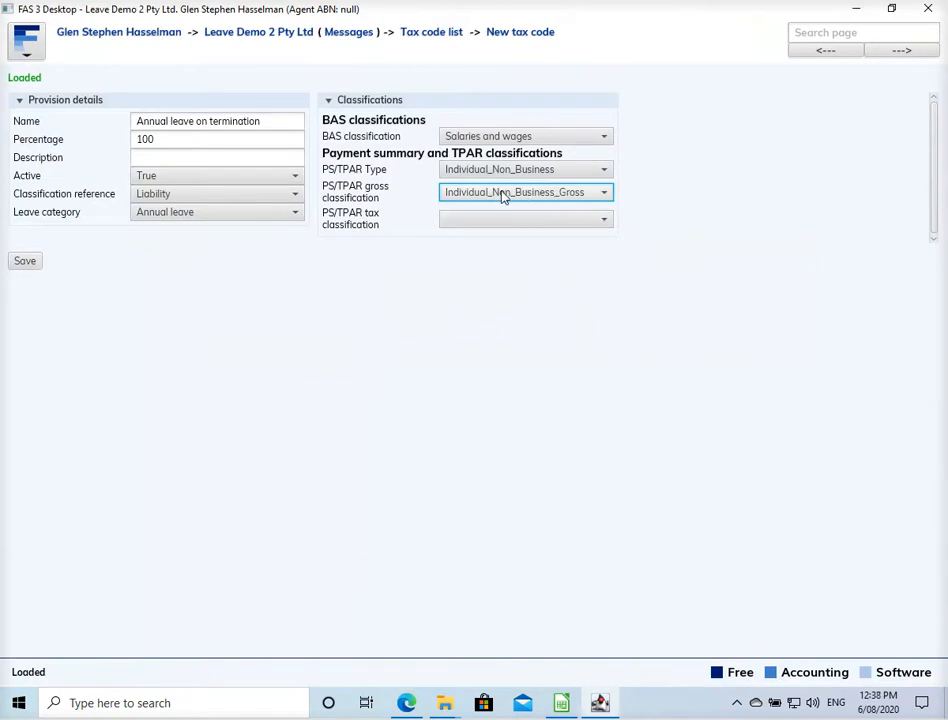
mouse_move(580, 202)
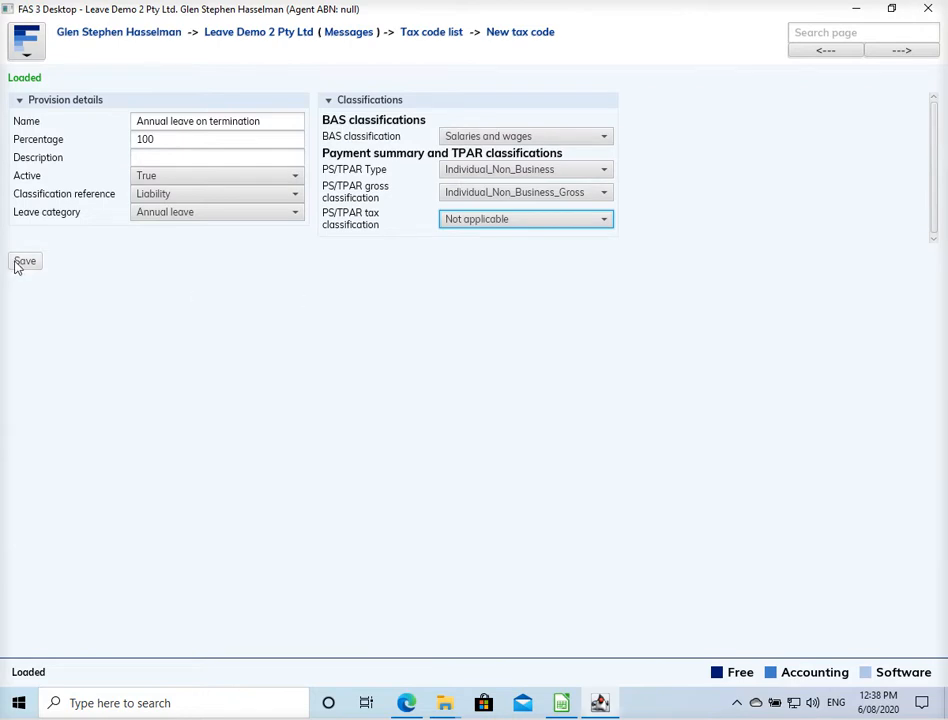
Step: Save the Annual leave on termination tax code with tax classification Not applicable
left_click(24, 261)
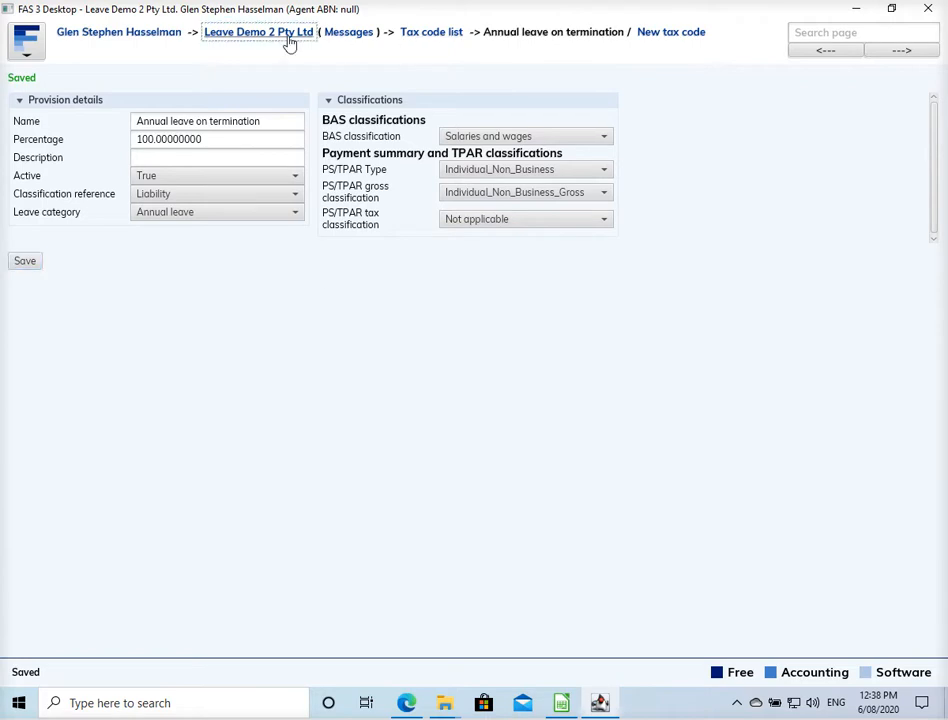
Step: Start a new payroll account named 'Annual leave on termination (resignation)'
left_click(263, 38)
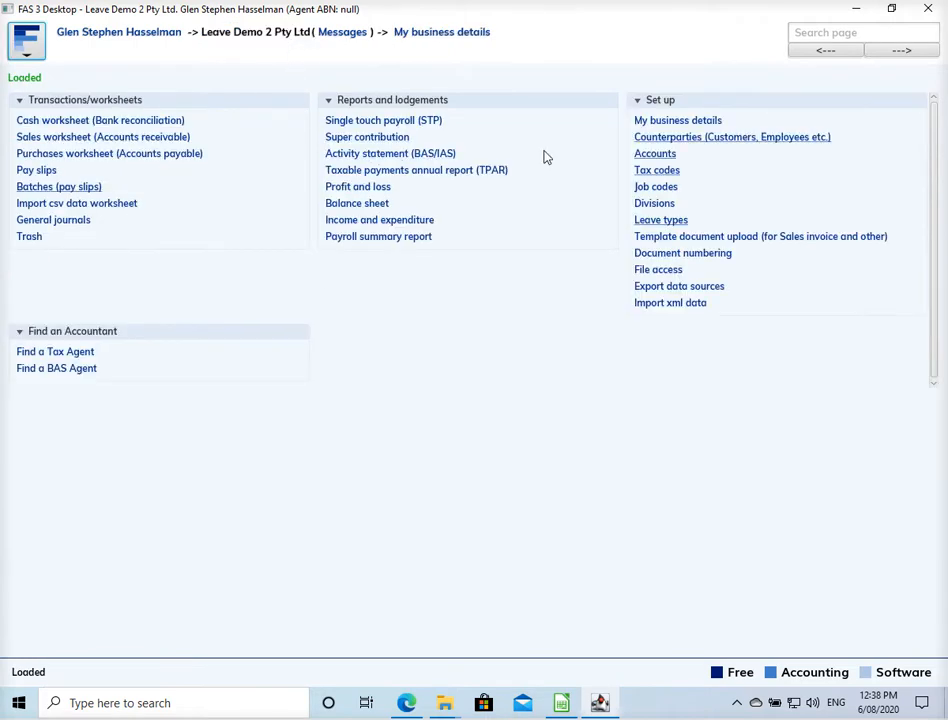
left_click(655, 153)
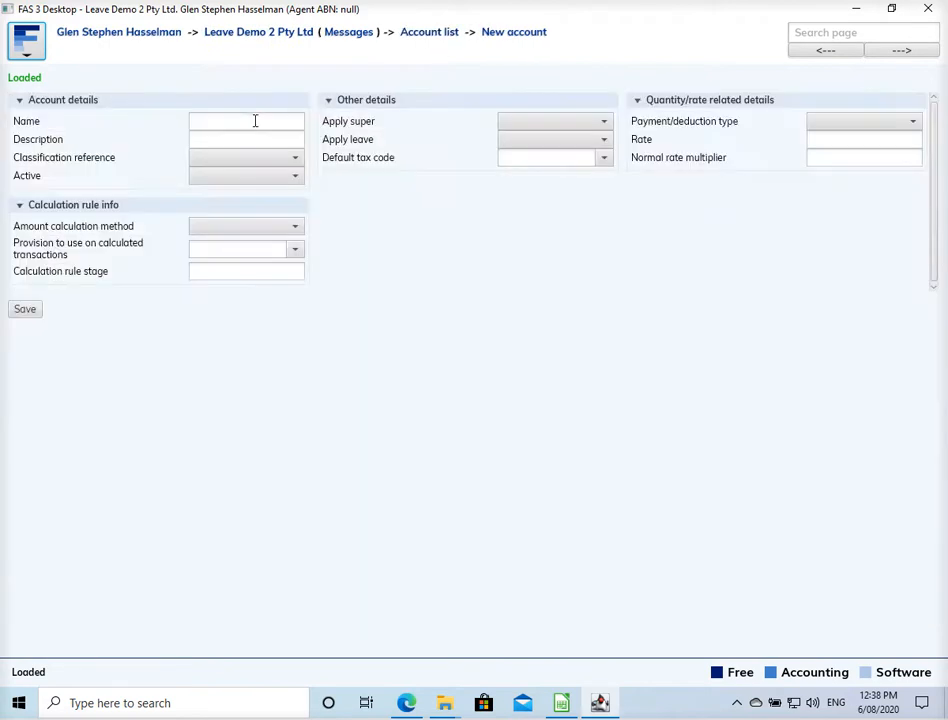
type("Annual")
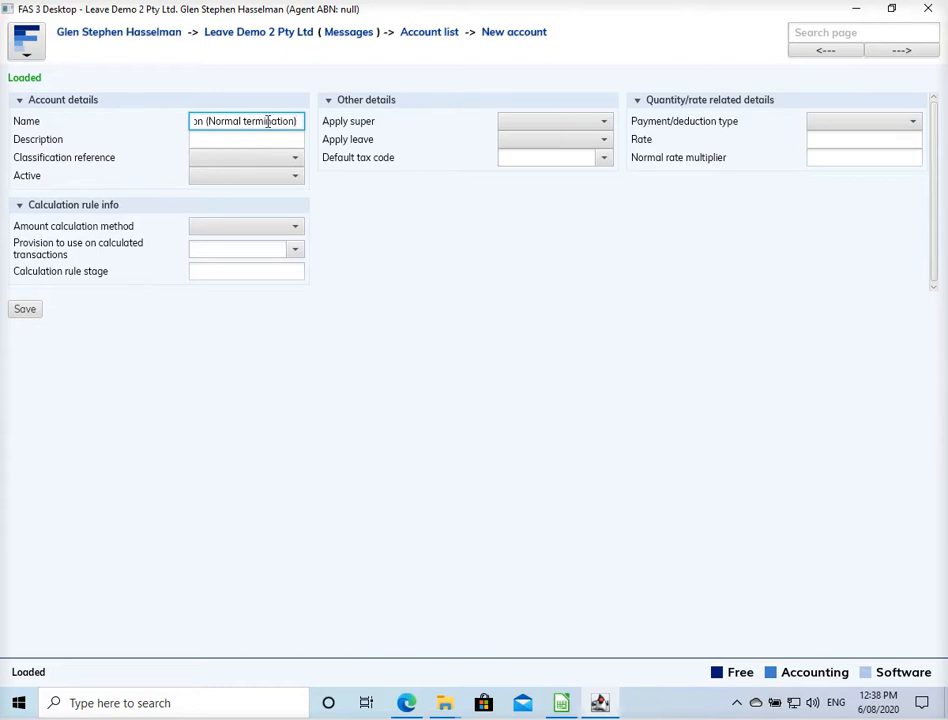
double_click(231, 121)
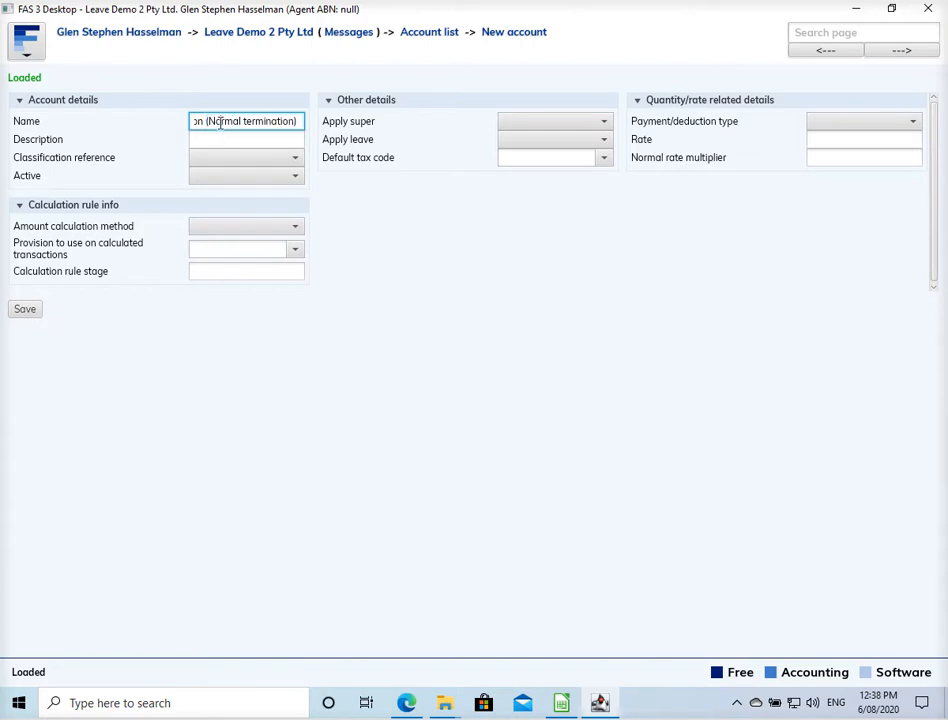
double_click(224, 121)
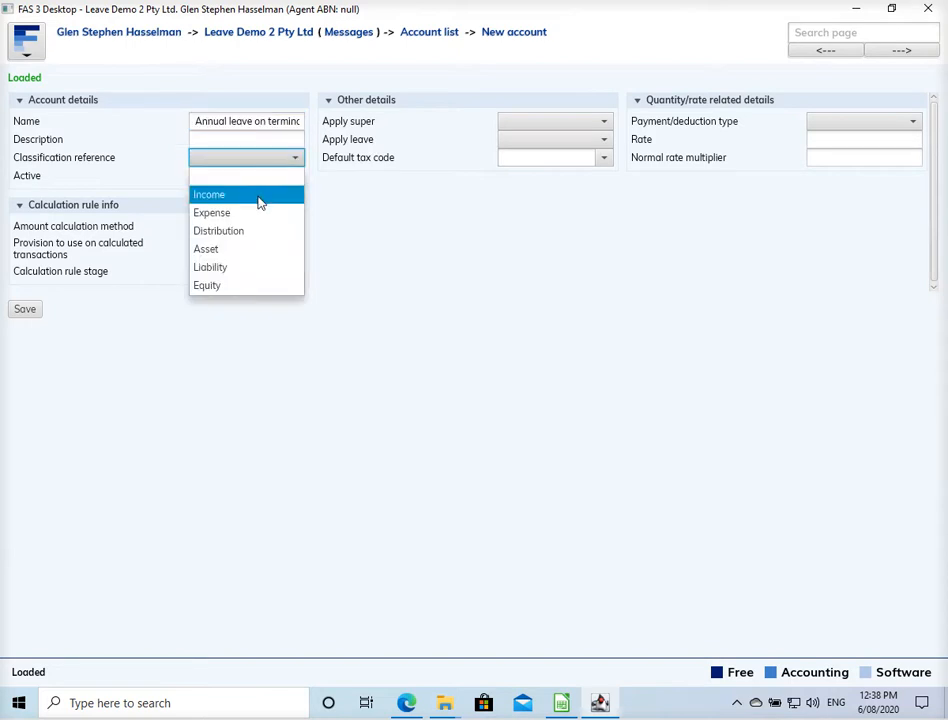
Step: Make it an Expense with no super, the termination tax code, Earnings type, multiplier 1, and save
left_click(211, 212)
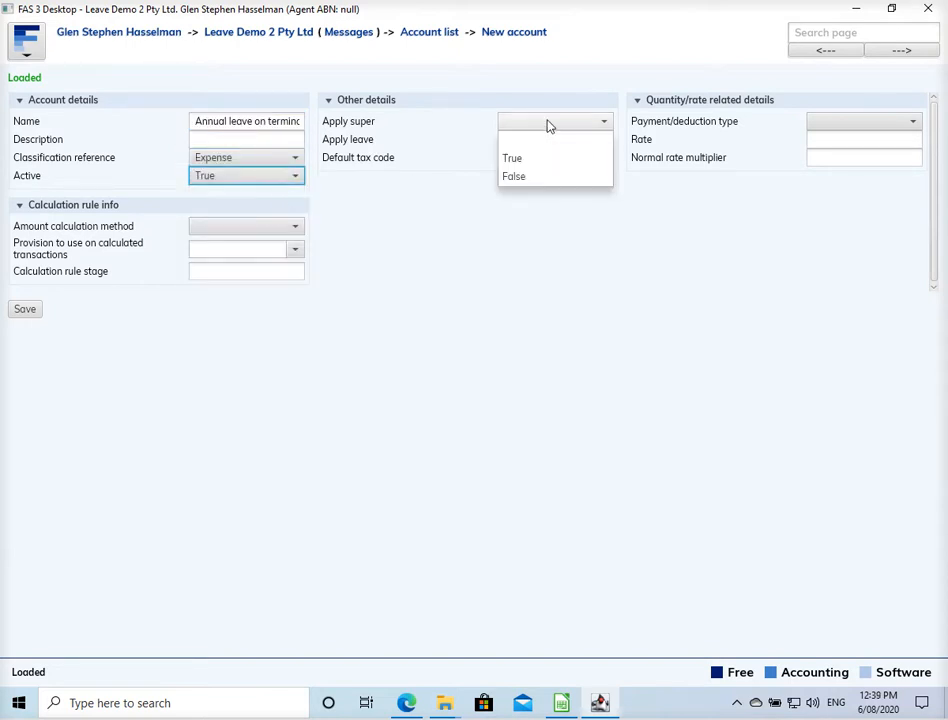
left_click(513, 176)
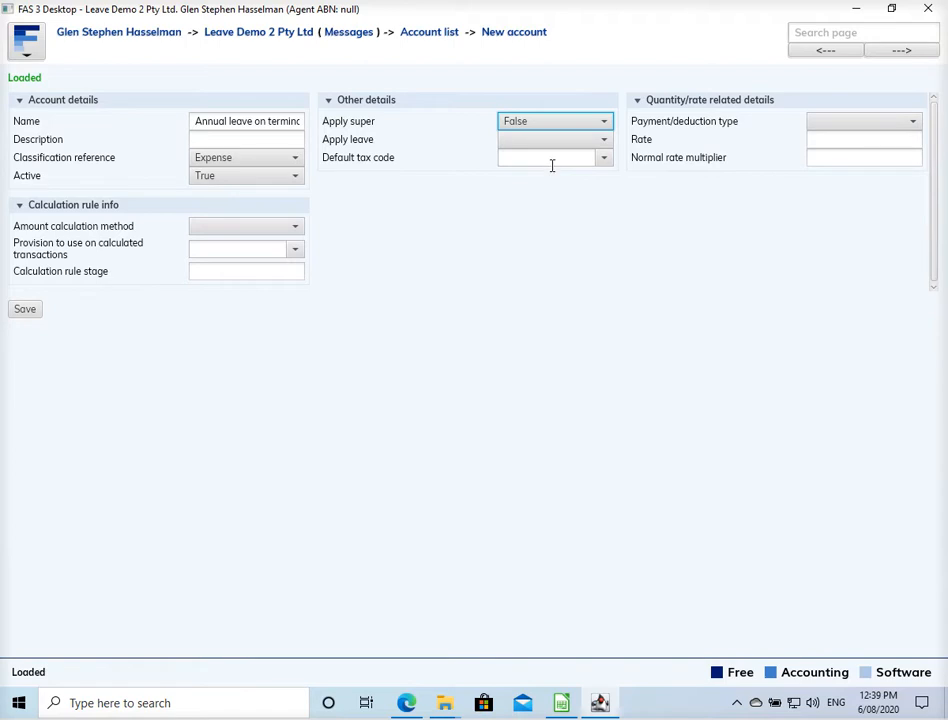
left_click(601, 139)
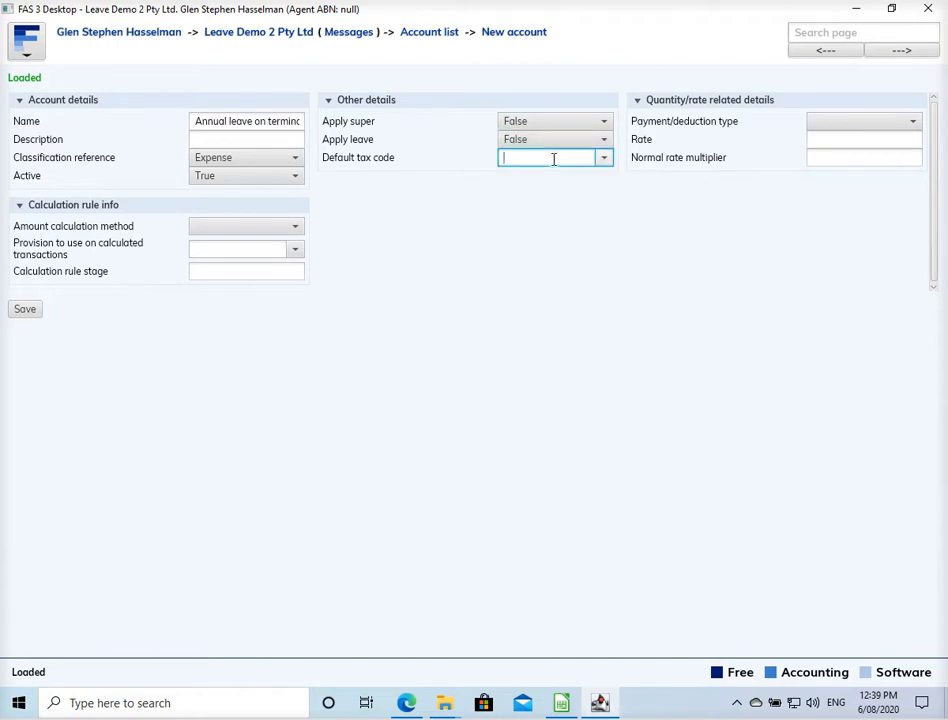
type("ter")
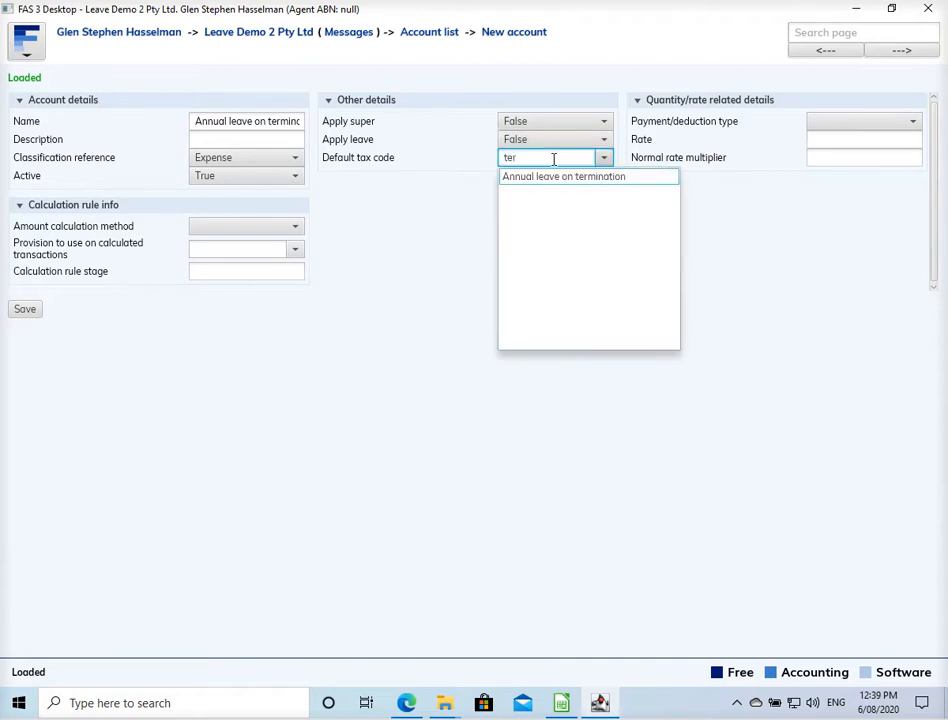
left_click(563, 176)
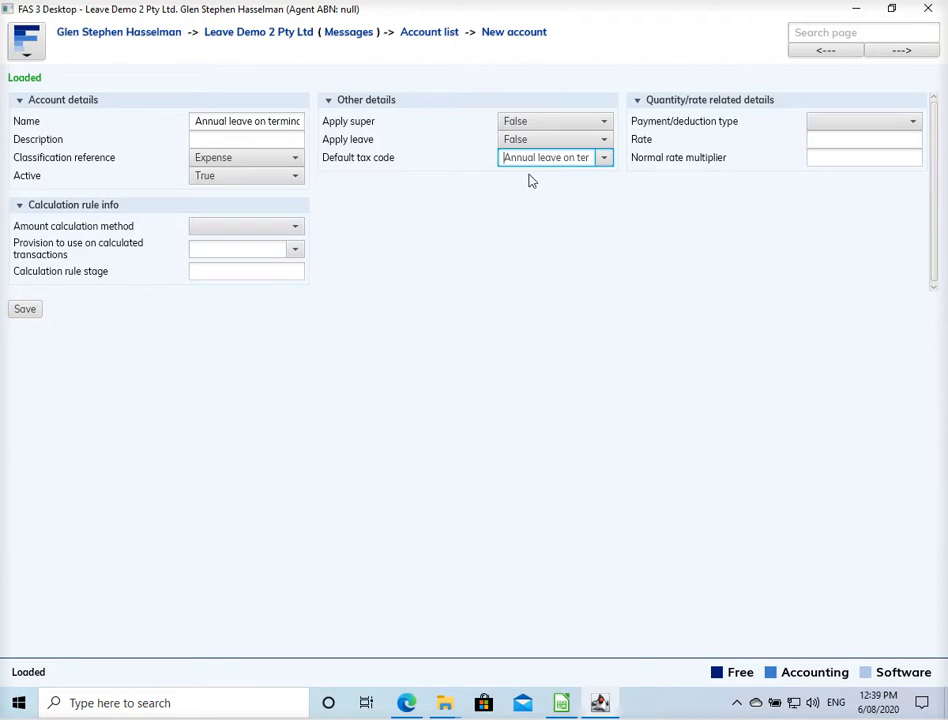
mouse_move(580, 176)
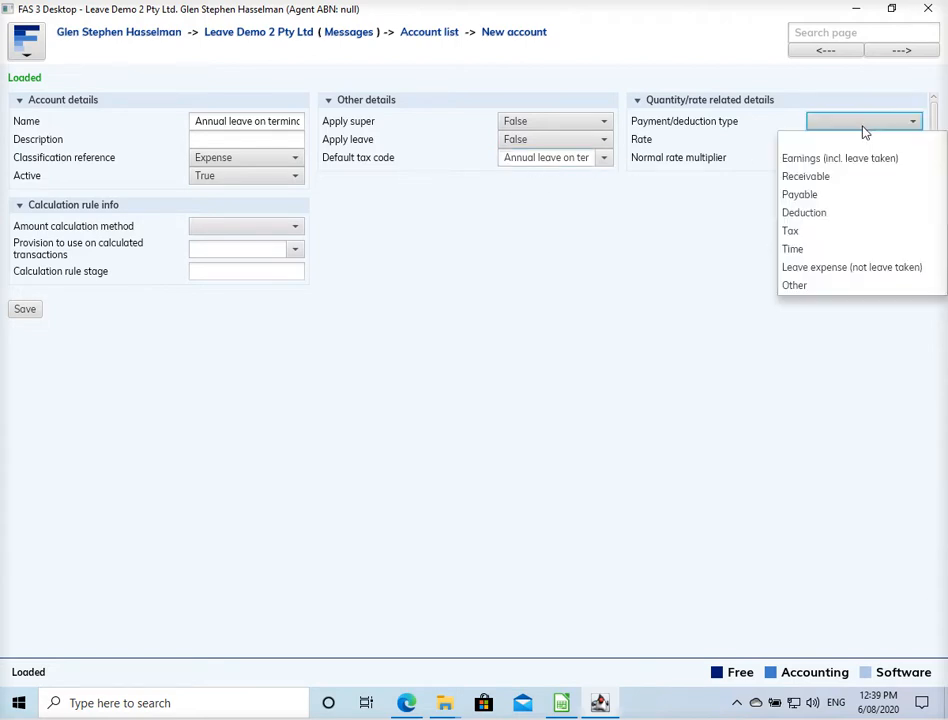
mouse_move(865, 158)
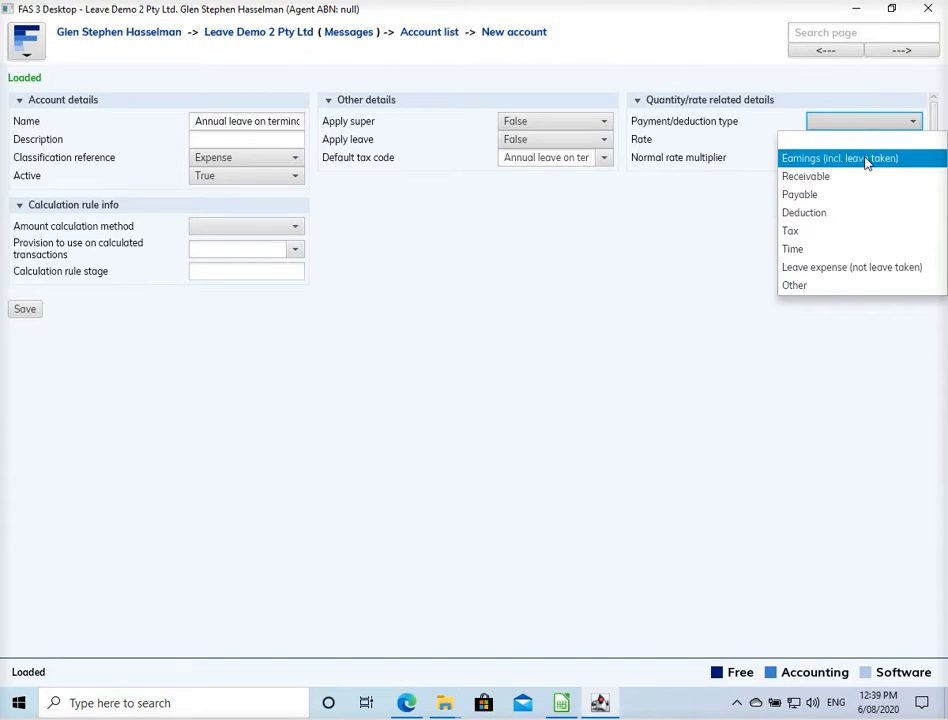
left_click(840, 158)
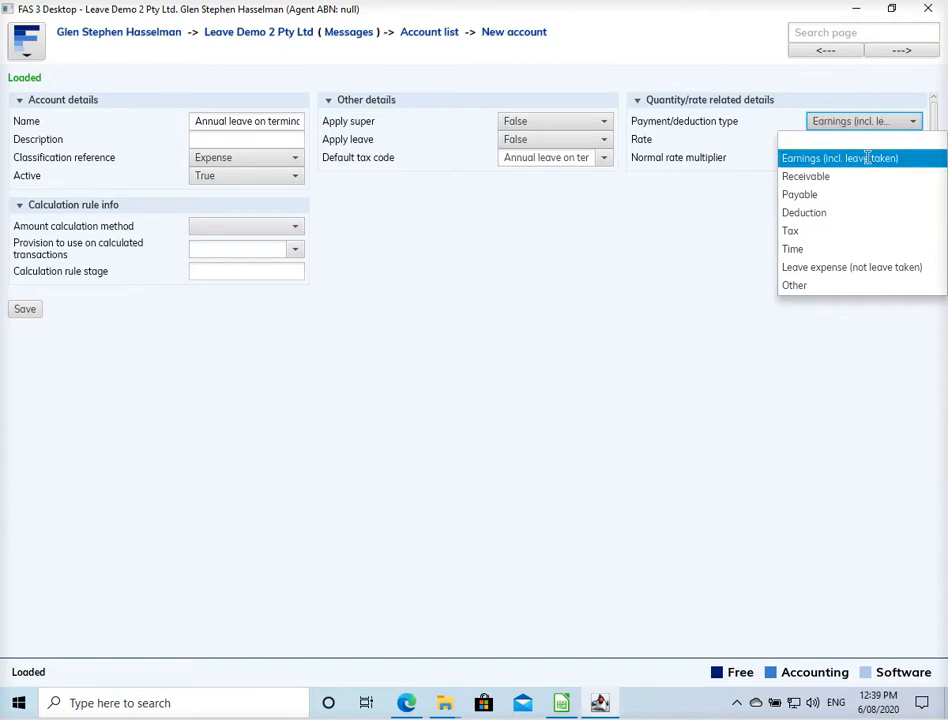
left_click(839, 157)
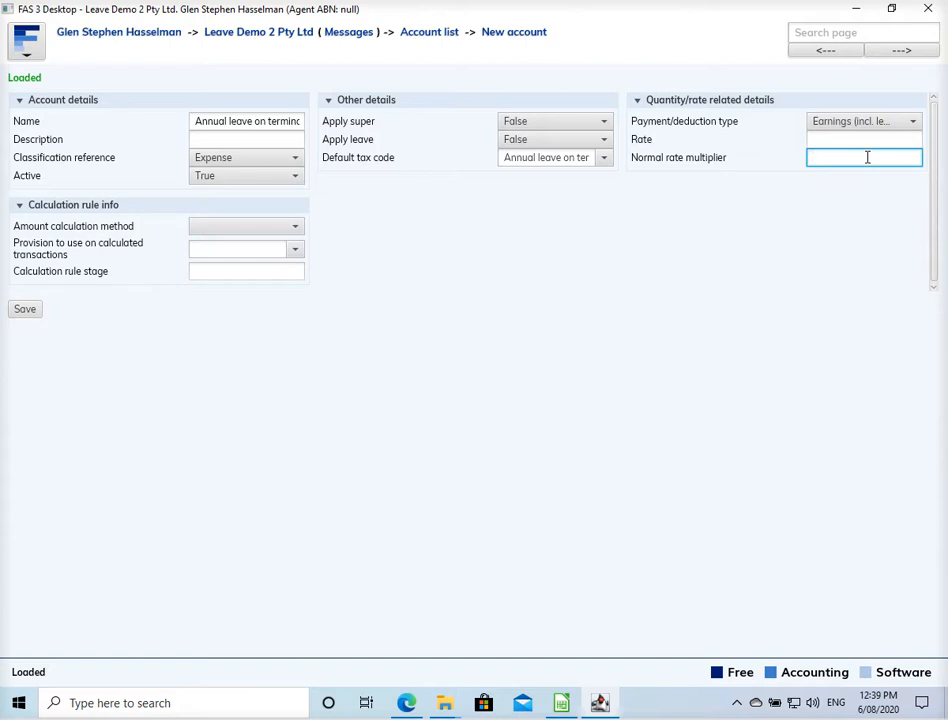
type("1")
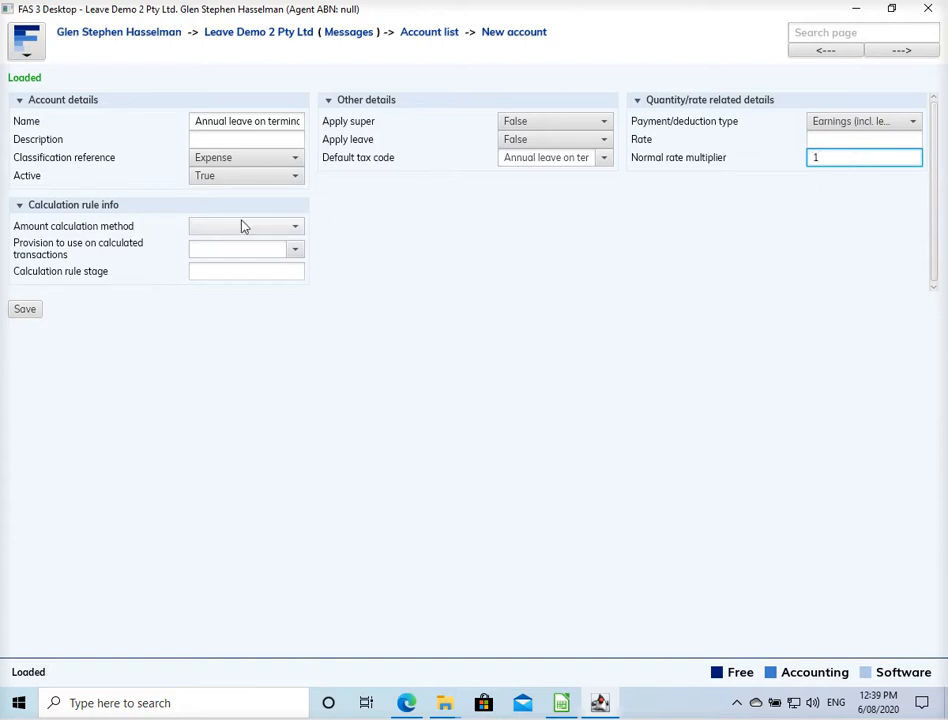
left_click(24, 309)
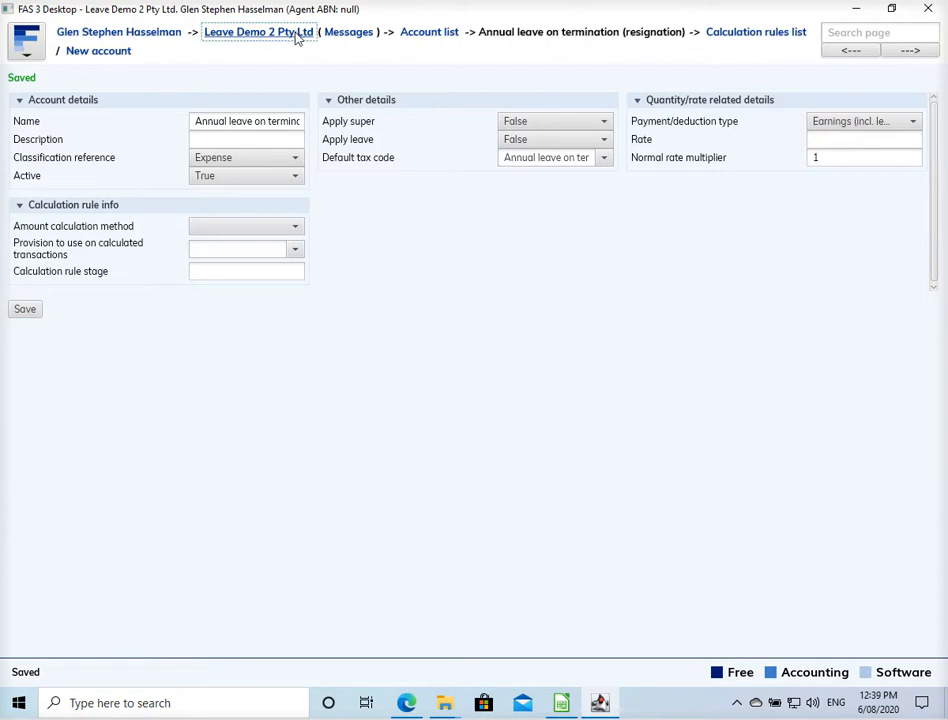
Step: Start a new pay batch paid 28 Apr 2020, starting 20 Apr 2020
left_click(267, 42)
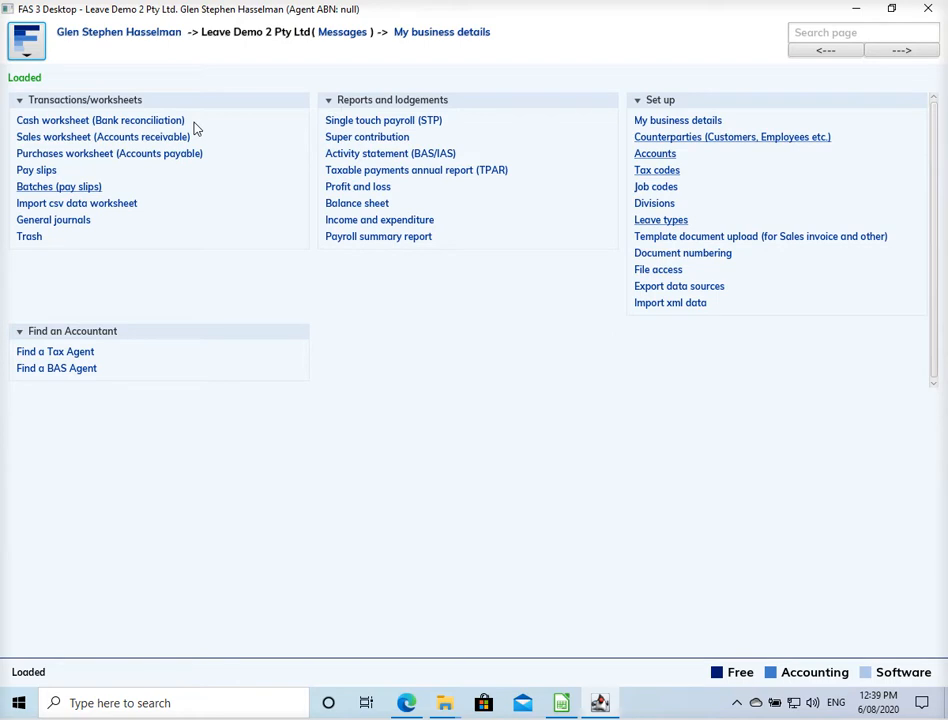
mouse_move(251, 203)
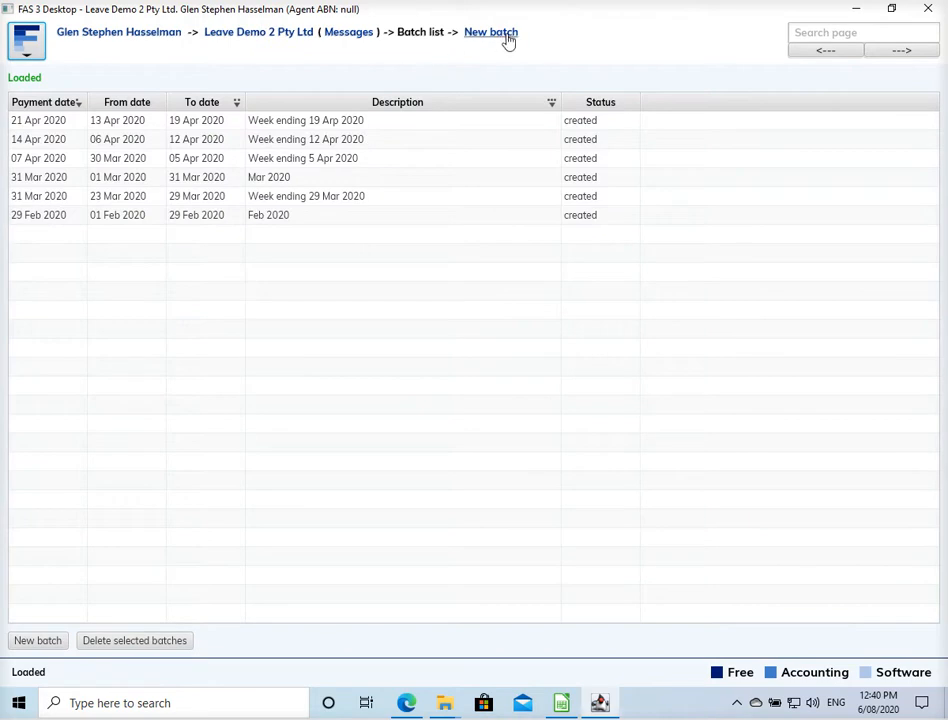
left_click(492, 32)
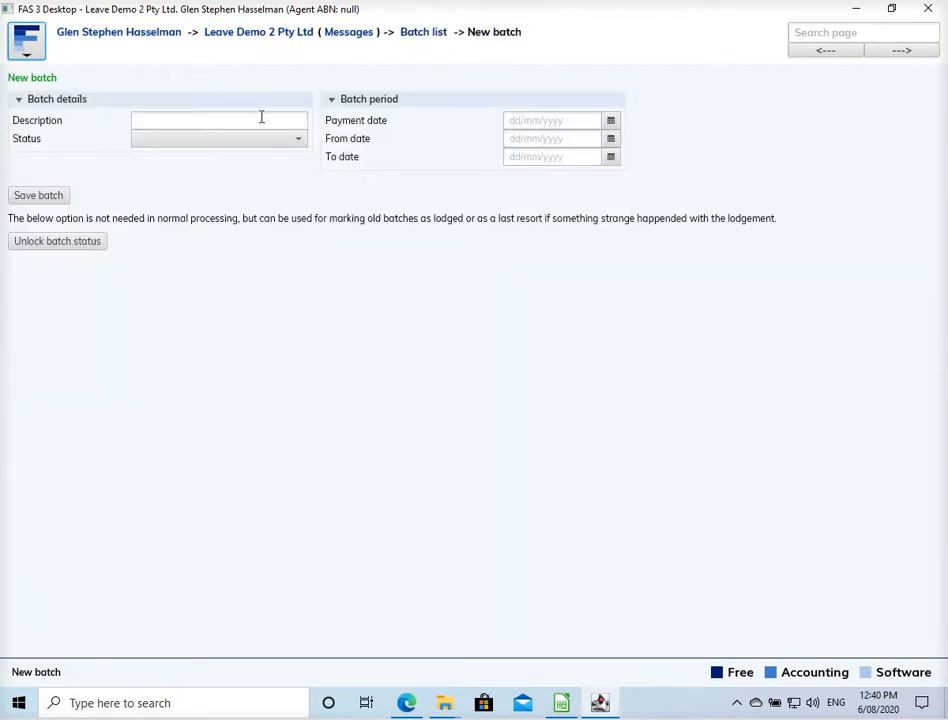
left_click(218, 120)
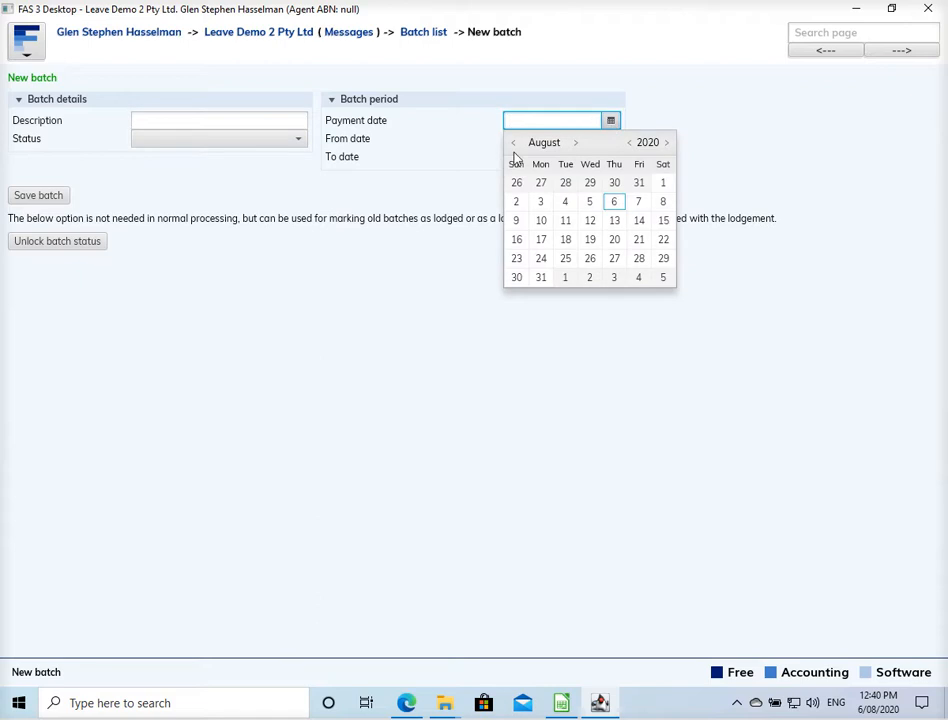
left_click(514, 142)
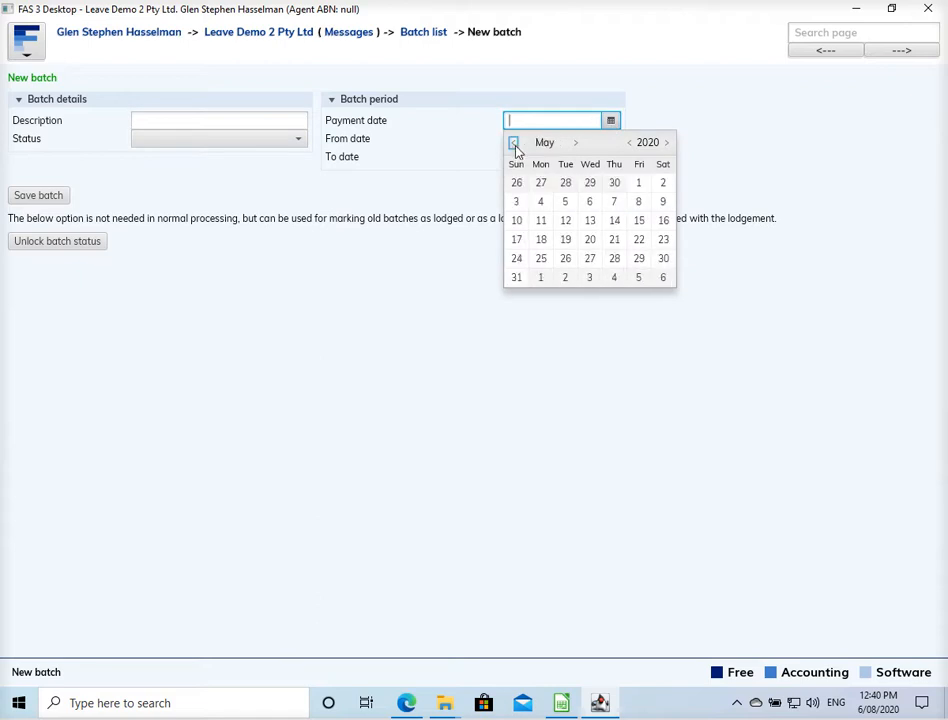
left_click(513, 142)
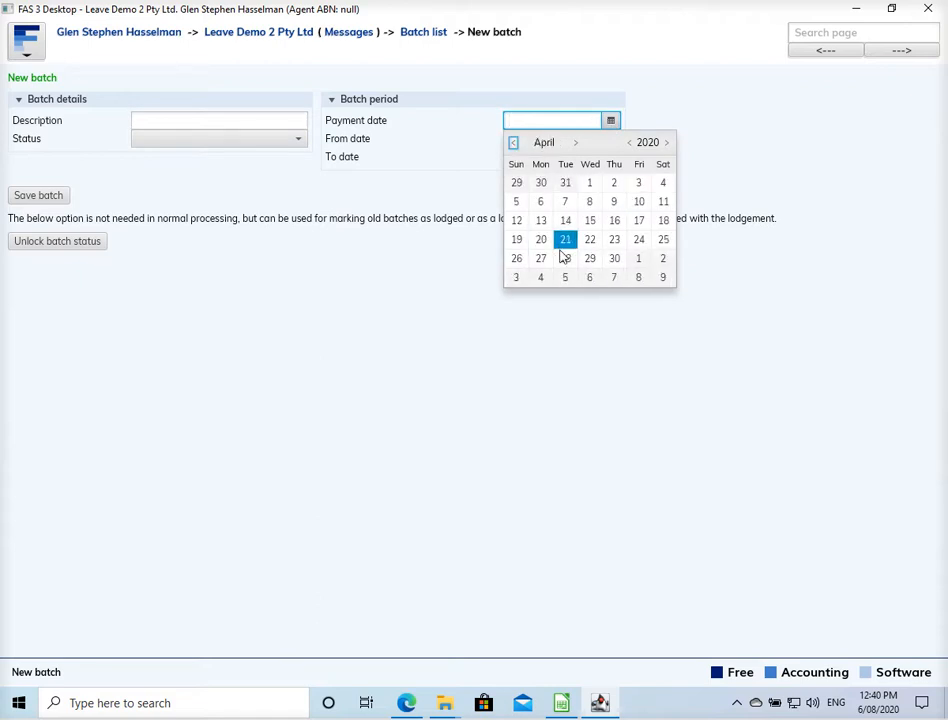
left_click(565, 239)
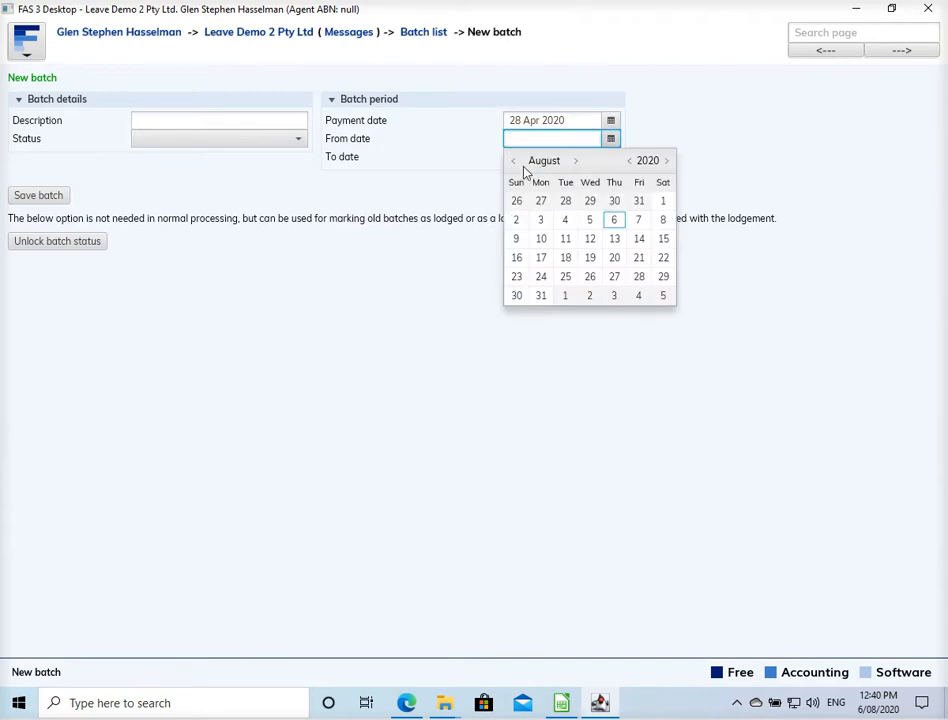
left_click(512, 160)
type("20 Apr 2020")
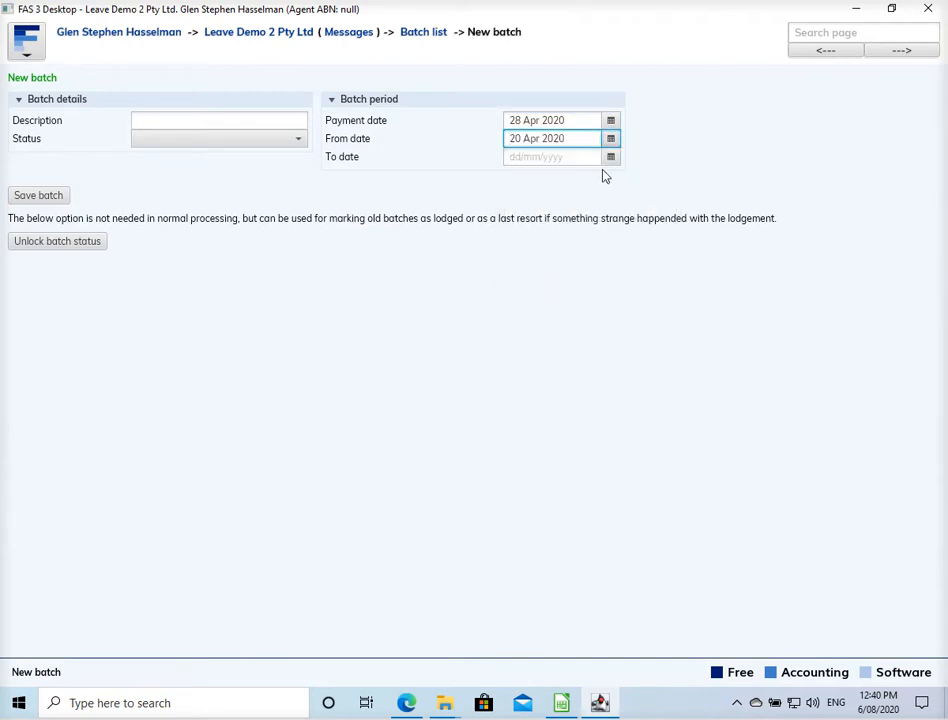
Step: Set the batch end date to 26 Apr 2020, describe it 'Week ending 26 Apr 2020', and save
left_click(609, 157)
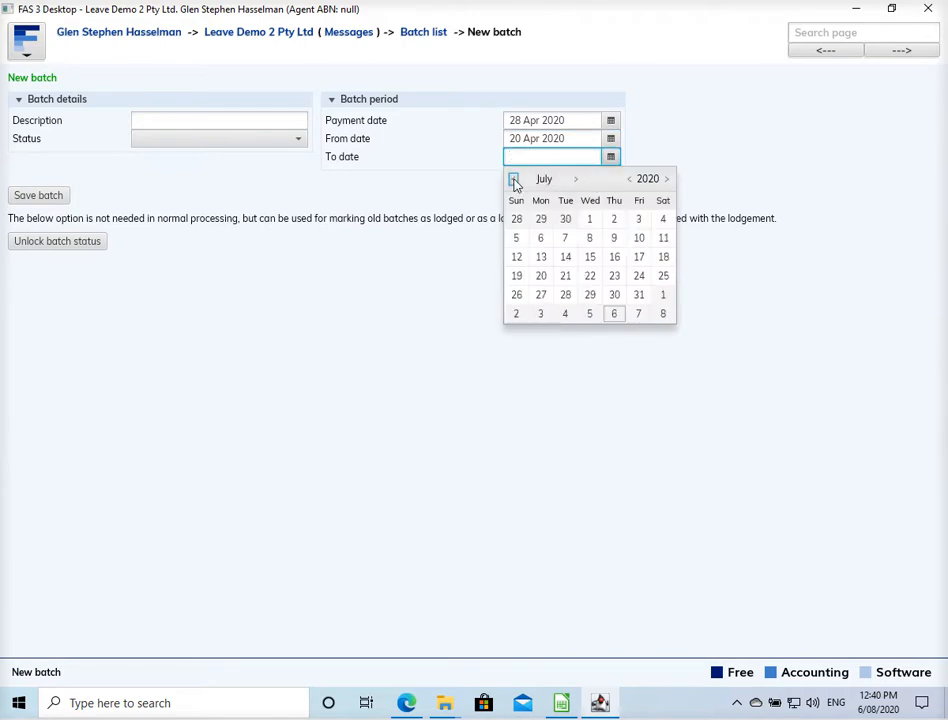
left_click(513, 179)
type("W")
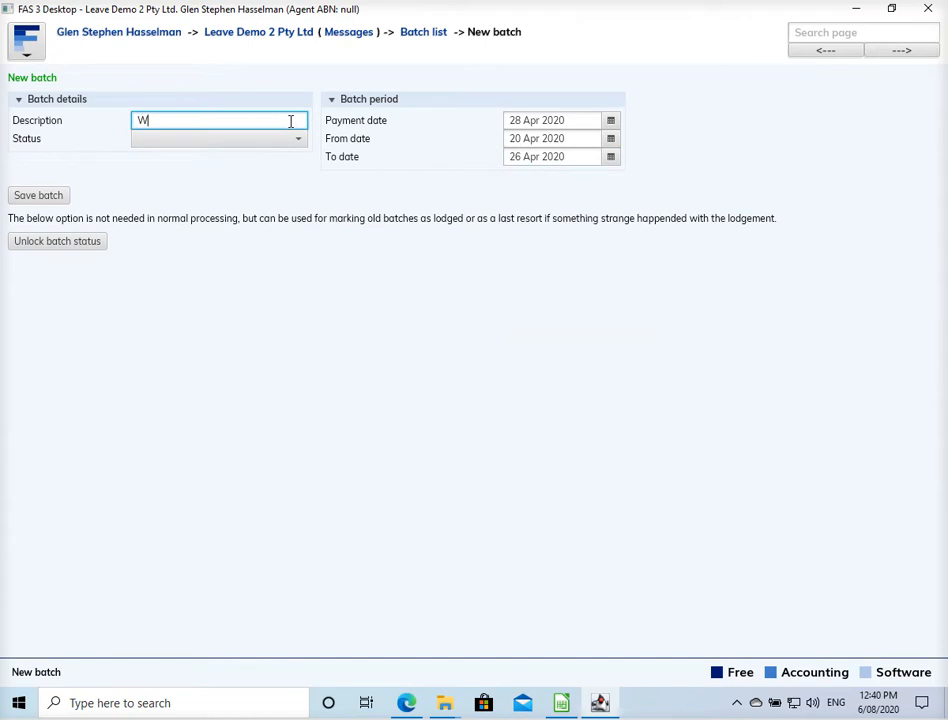
type("eek ending 26 Apr")
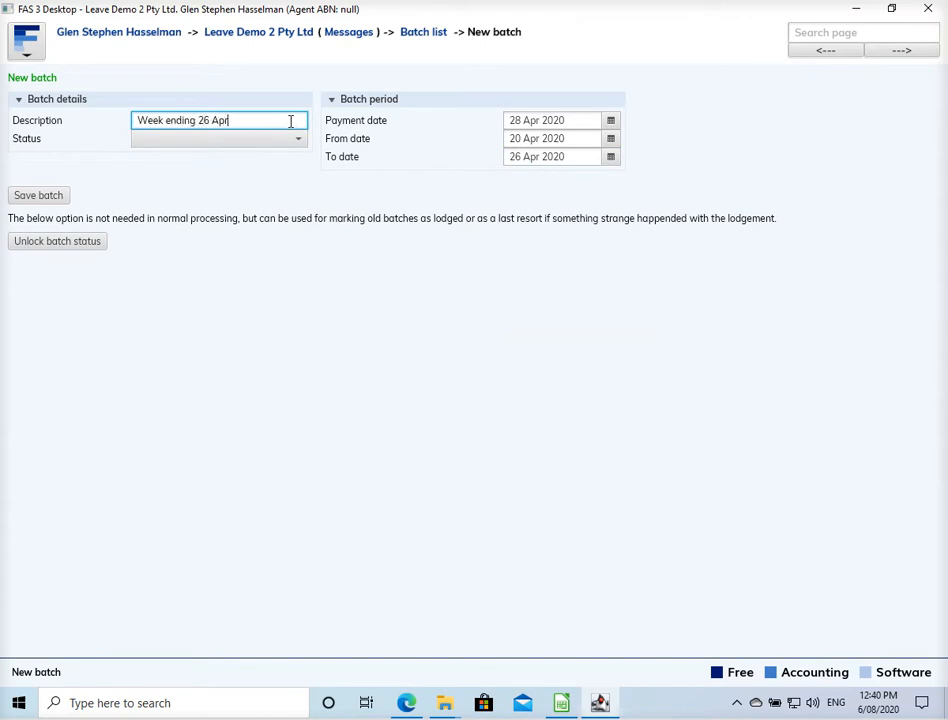
type("2020")
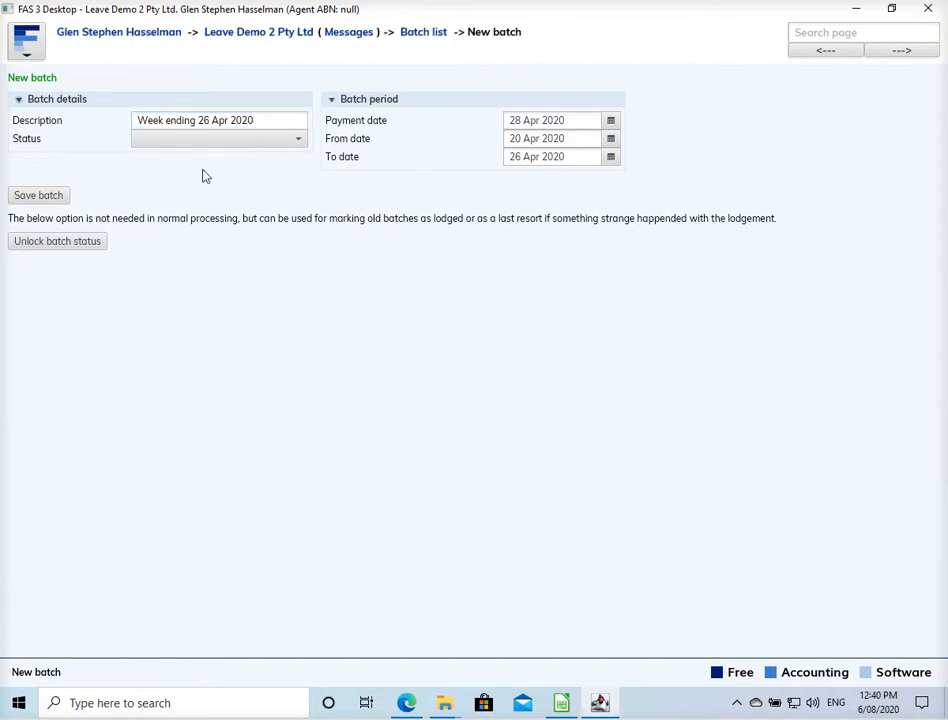
left_click(38, 194)
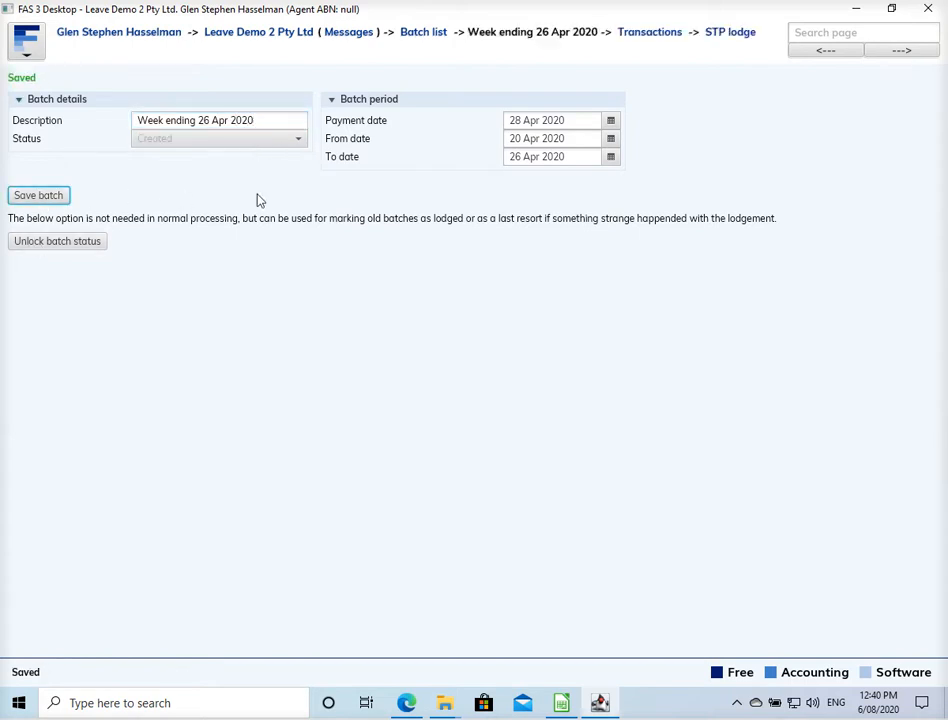
Step: Create a pay slip for An Employee with an Annual leave on termination (resignation) line
left_click(646, 33)
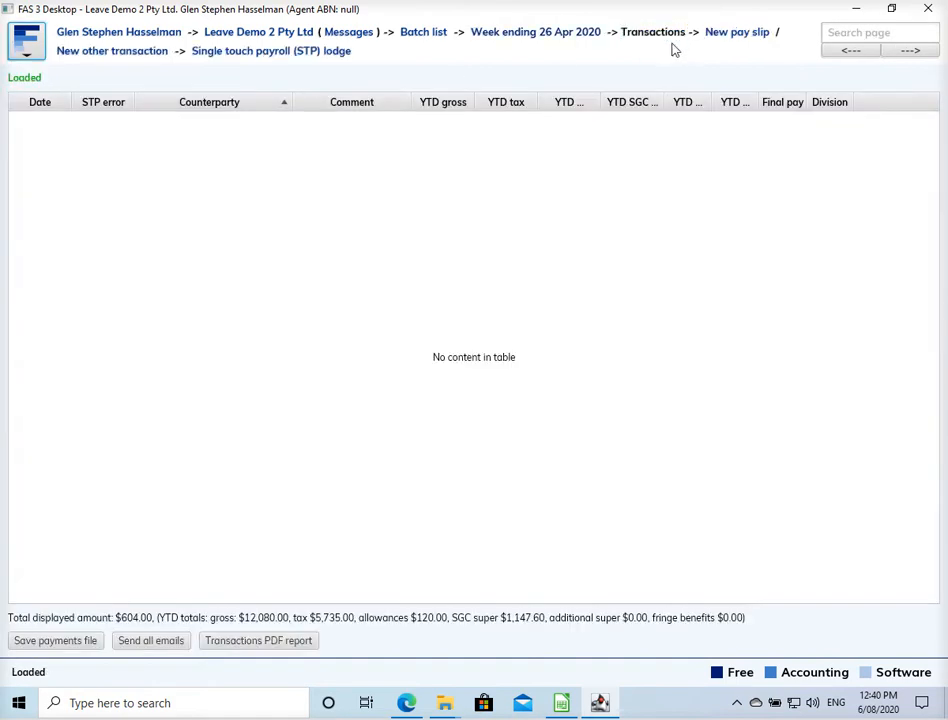
left_click(743, 31)
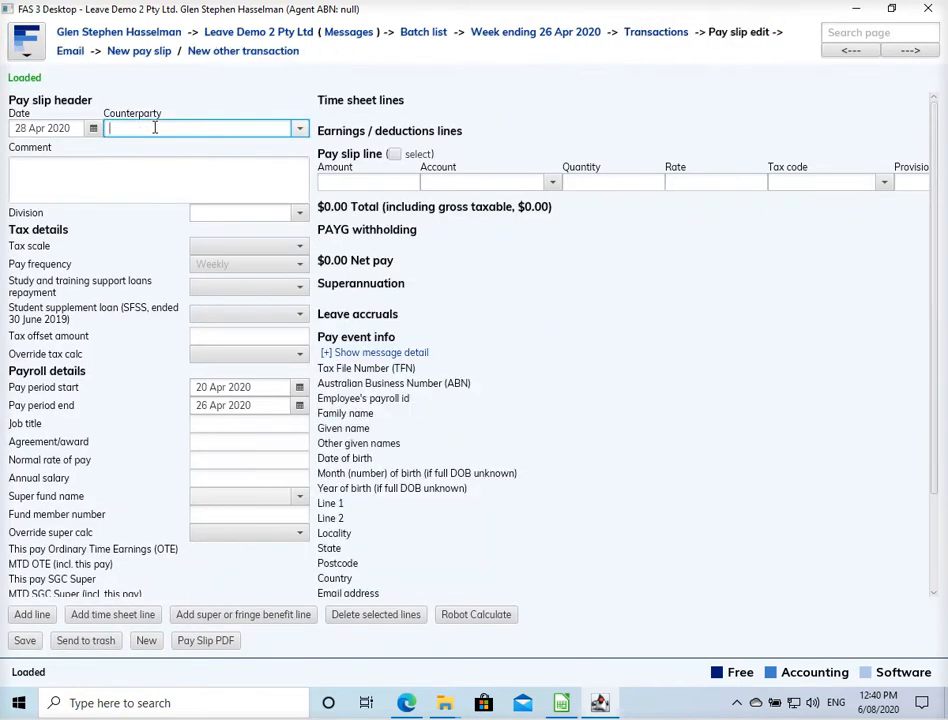
type("an")
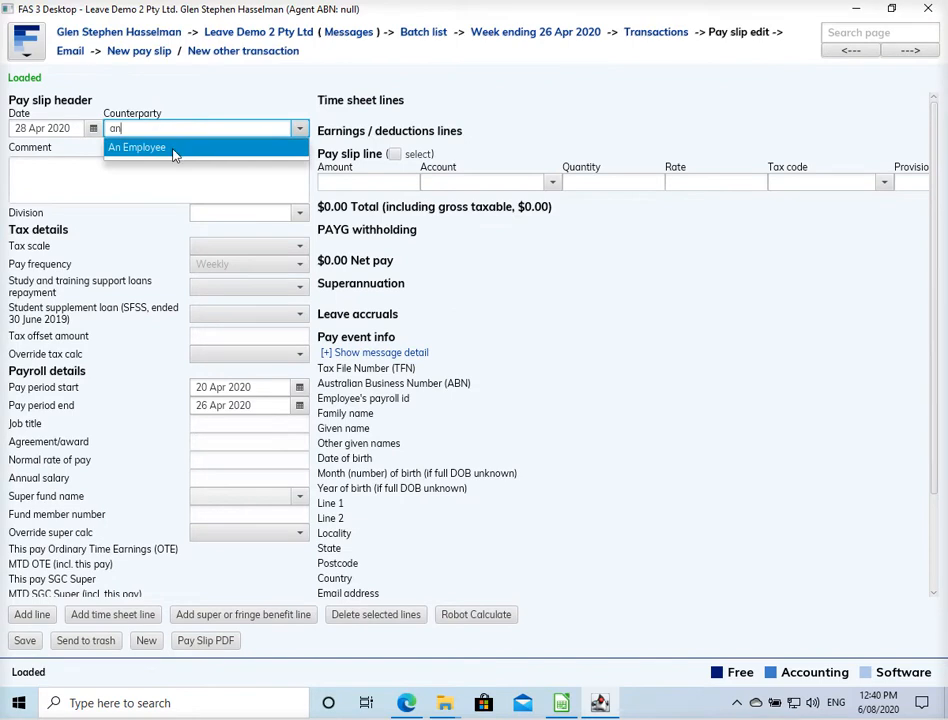
left_click(138, 147)
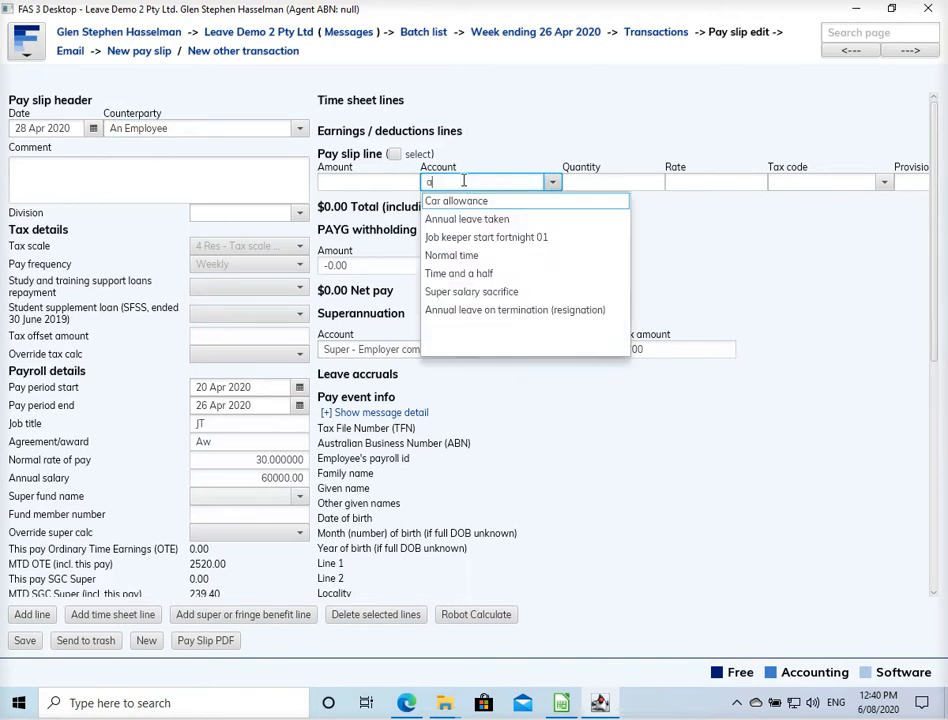
type("ann")
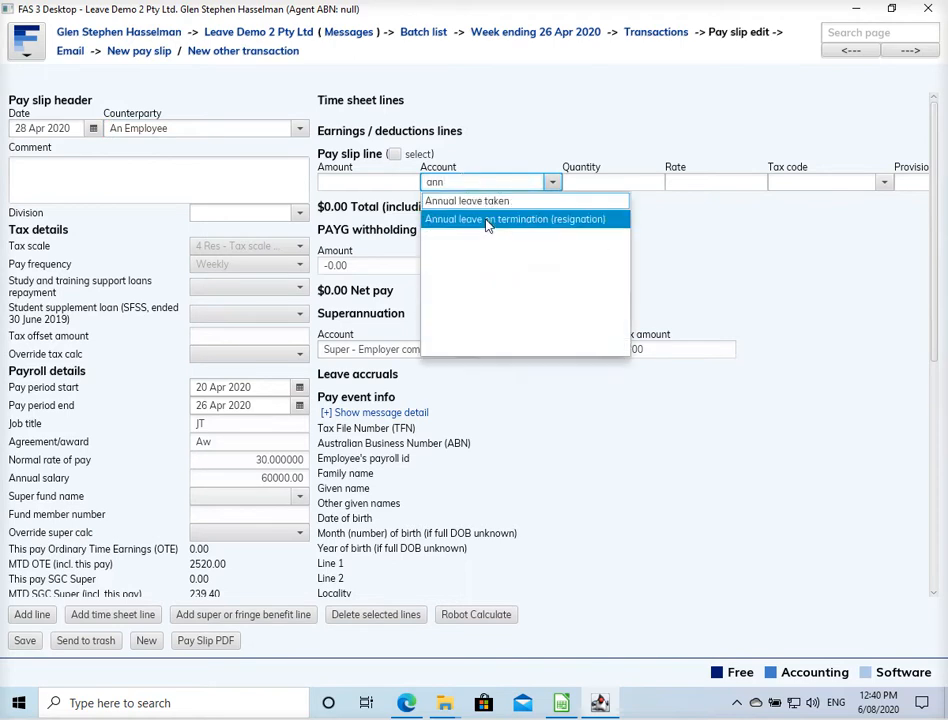
left_click(523, 219)
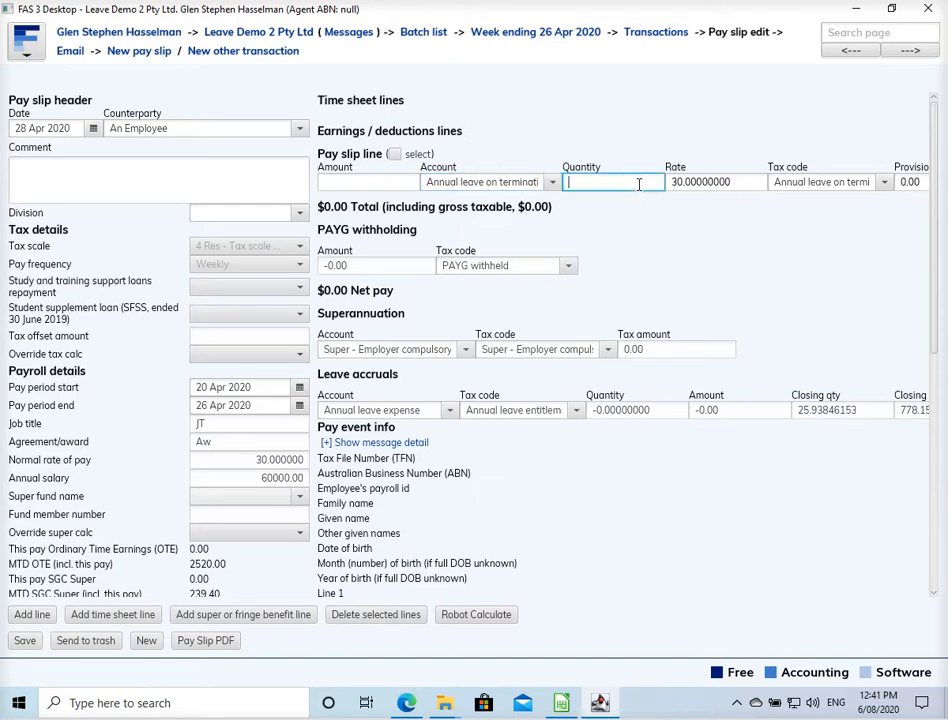
Step: Enter quantity 25.94 on the leave line for $778.20 gross, then save the pay slip
type("29")
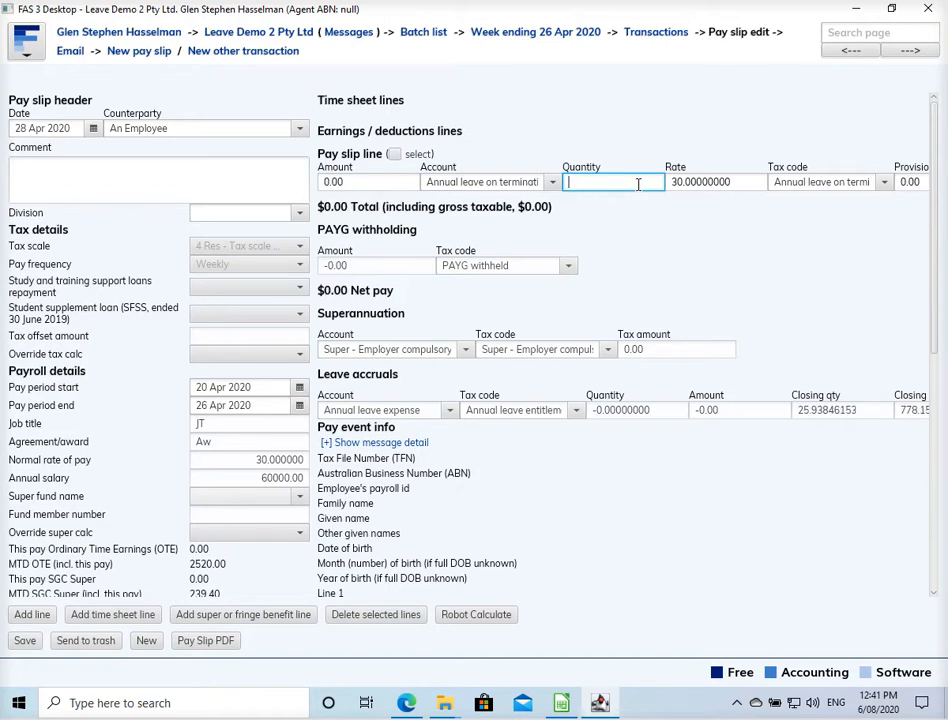
type("2")
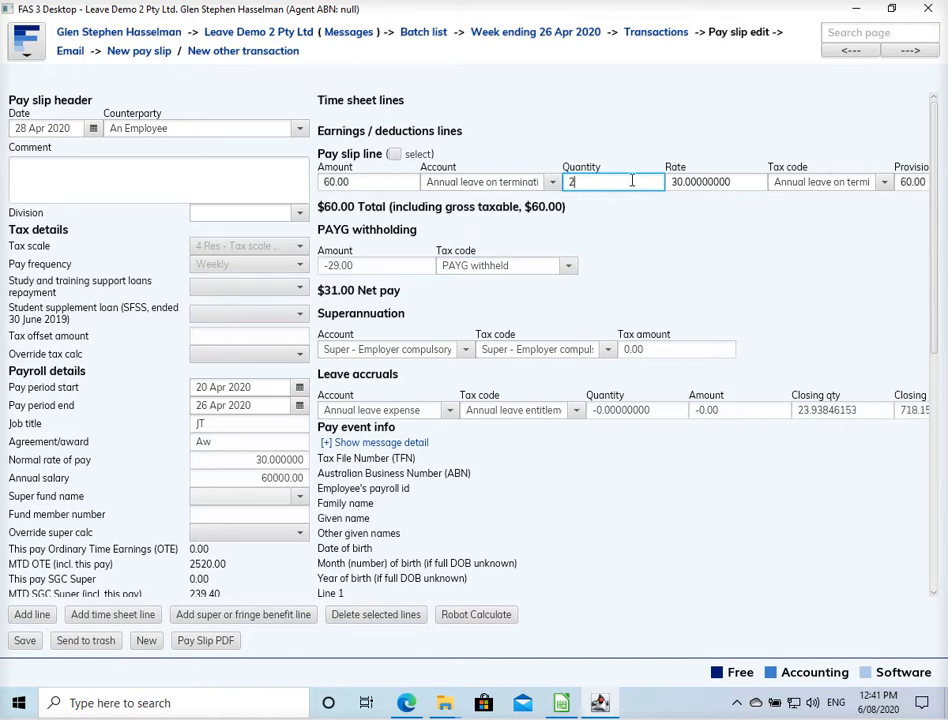
type("25.938")
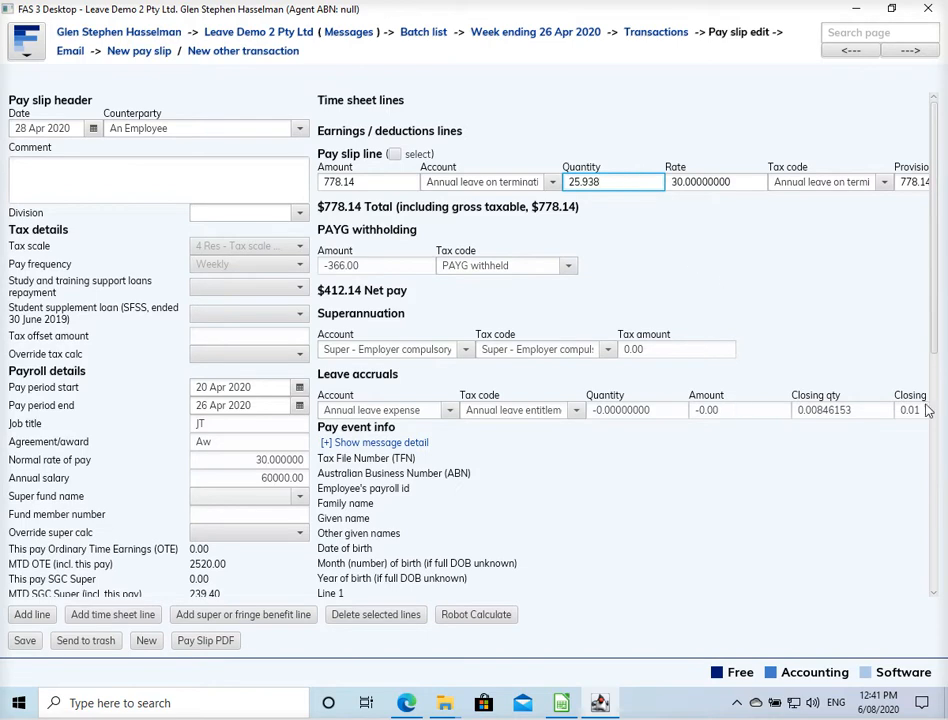
left_click(611, 181)
type("25.94")
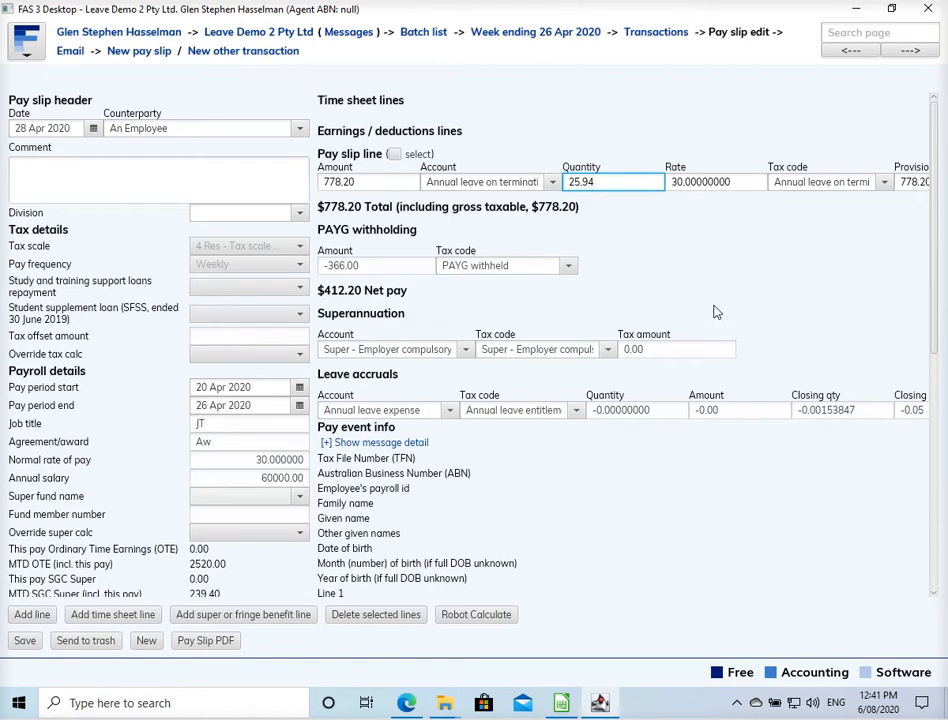
mouse_move(823, 423)
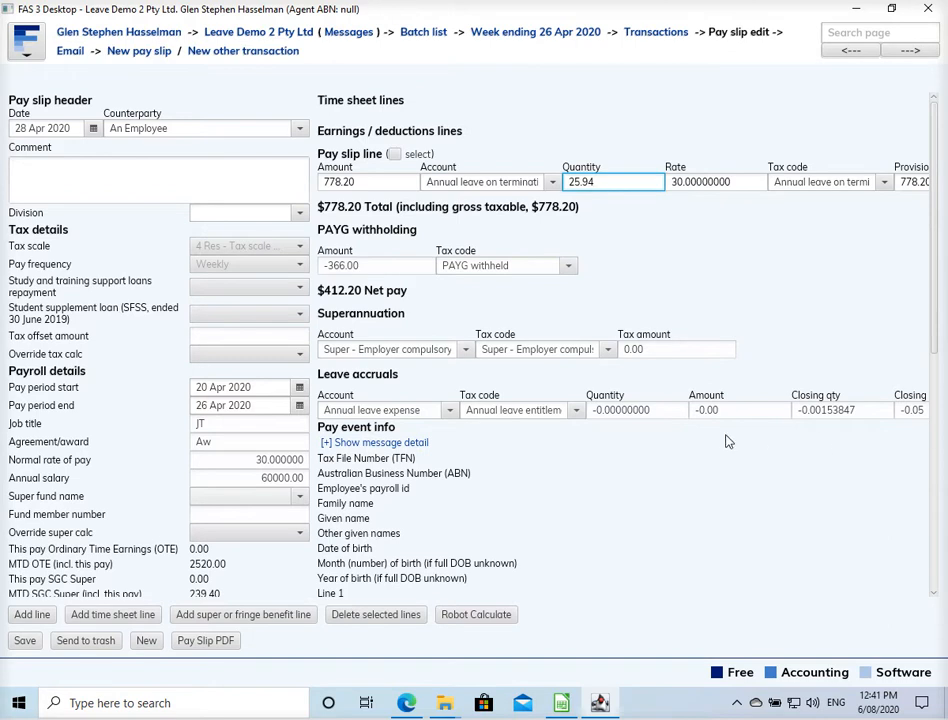
mouse_move(724, 440)
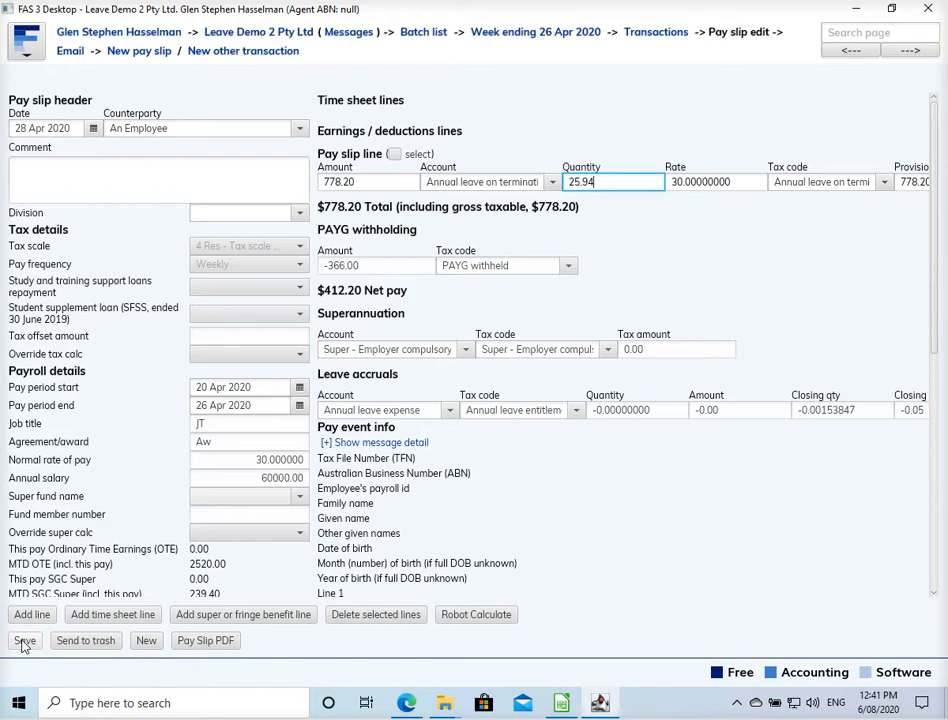
left_click(24, 642)
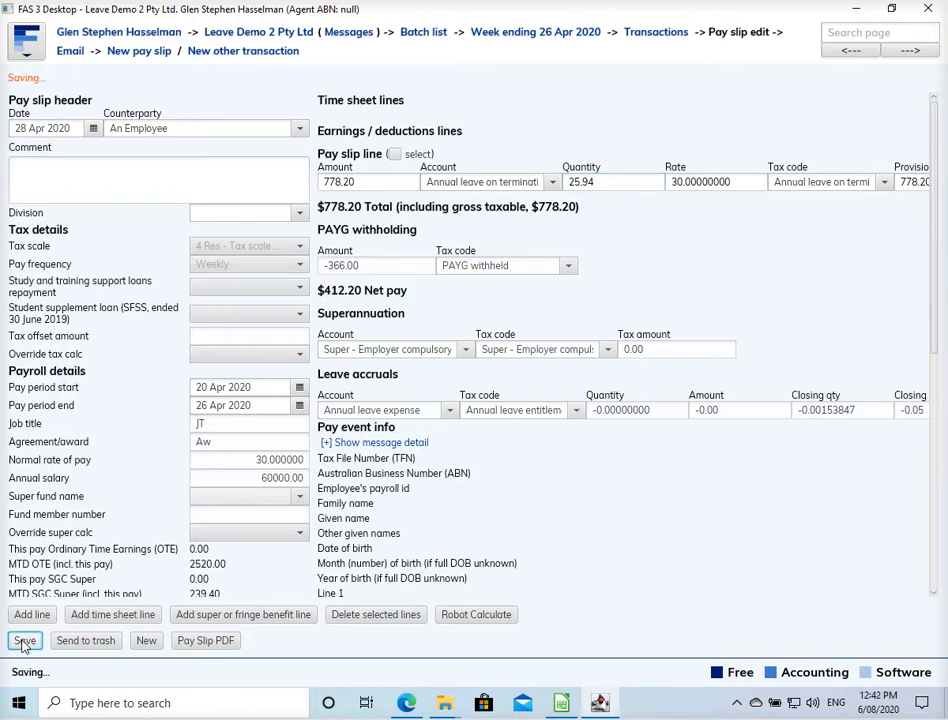
left_click(23, 642)
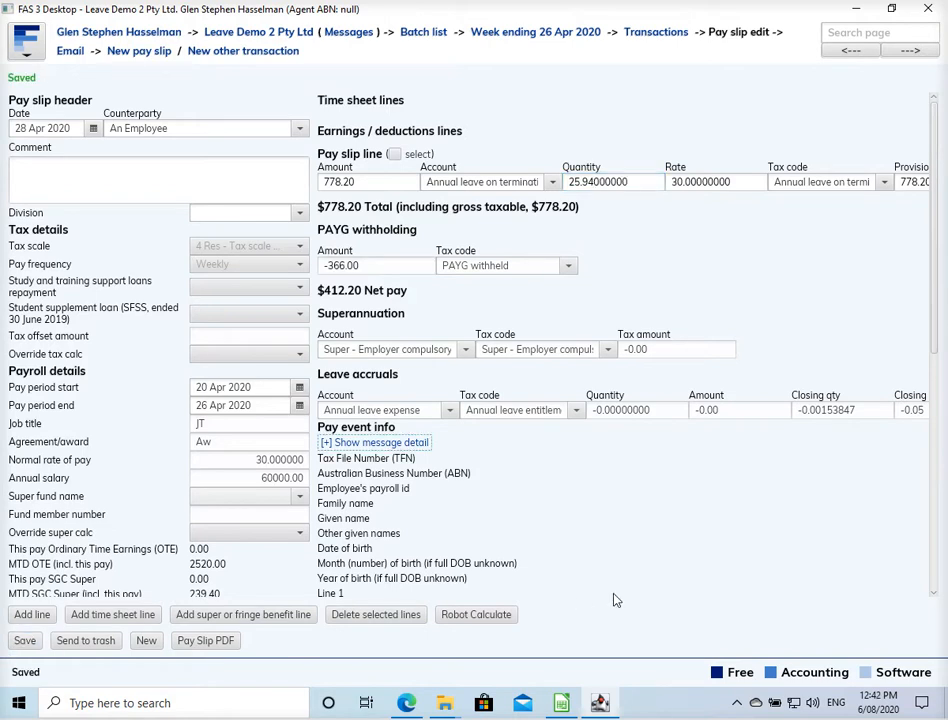